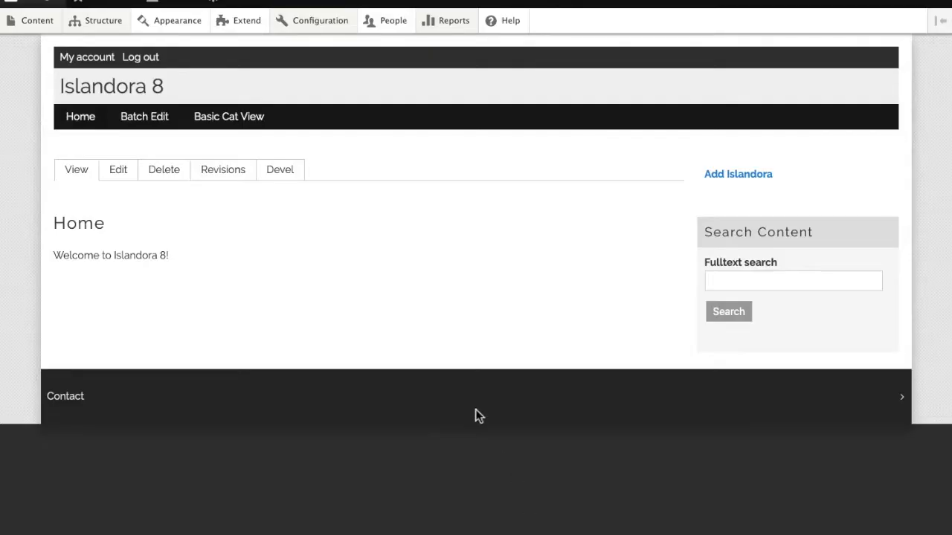
mouse_move(211, 150)
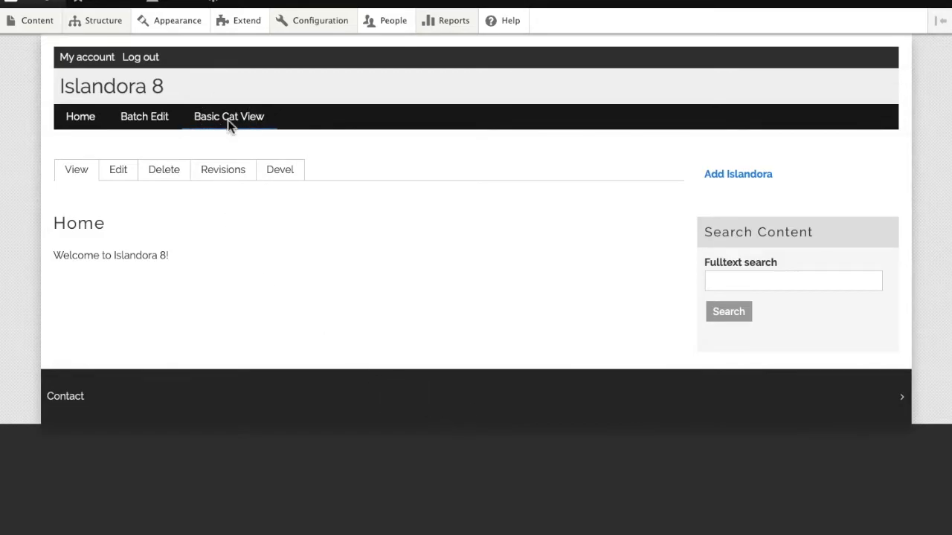
View the Basic Cat View page listing Jumping Cats, Crossed Paws and Orange Cat, then reach the Structure menu
left_click(229, 116)
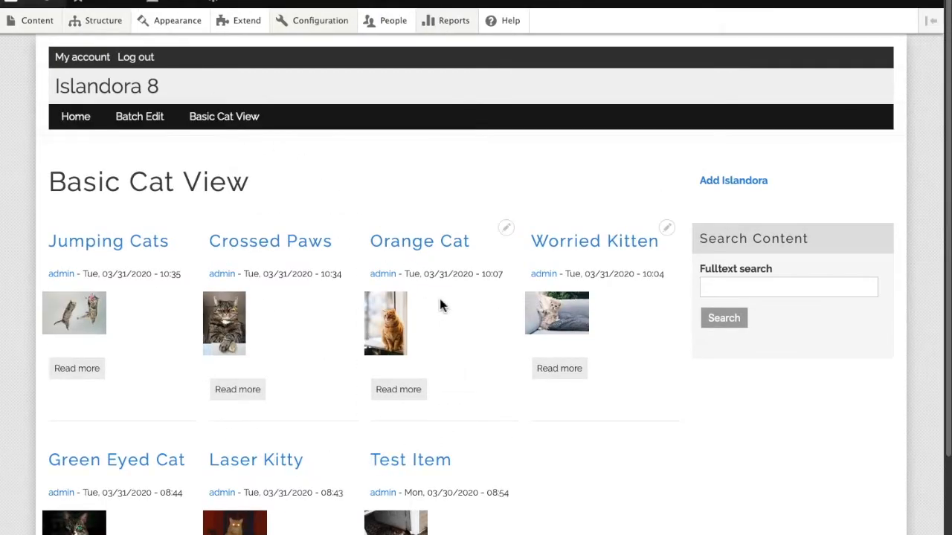
mouse_move(205, 83)
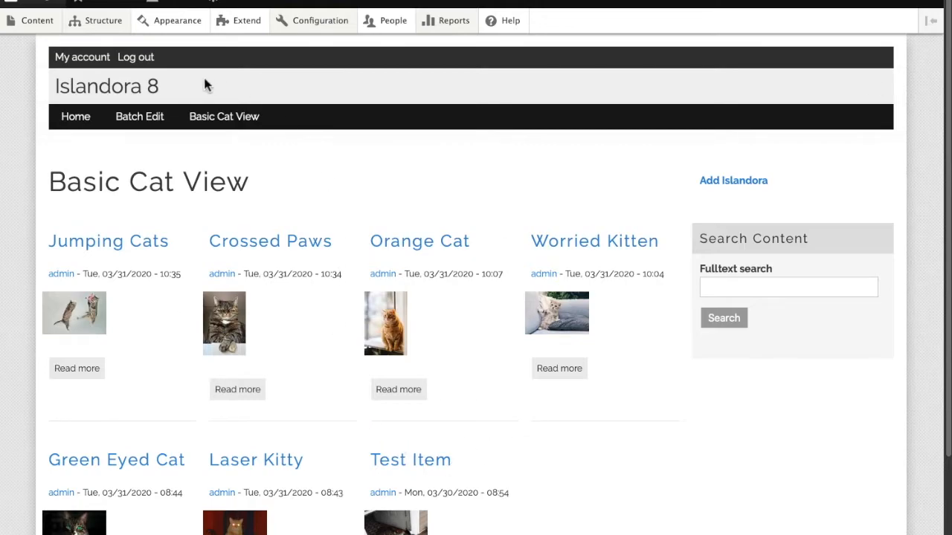
left_click(103, 21)
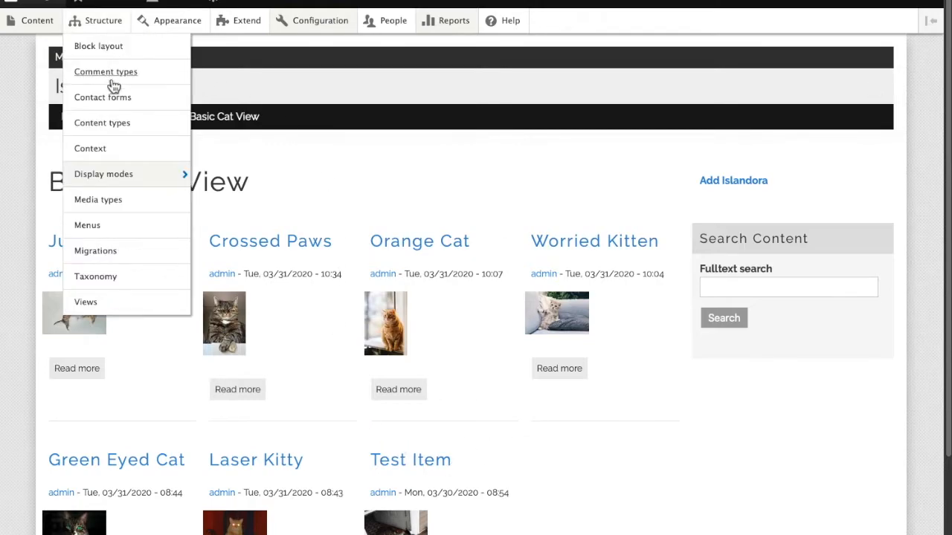
Start a new view named 'Advanced Cat View' that shows Media of type Image
left_click(86, 301)
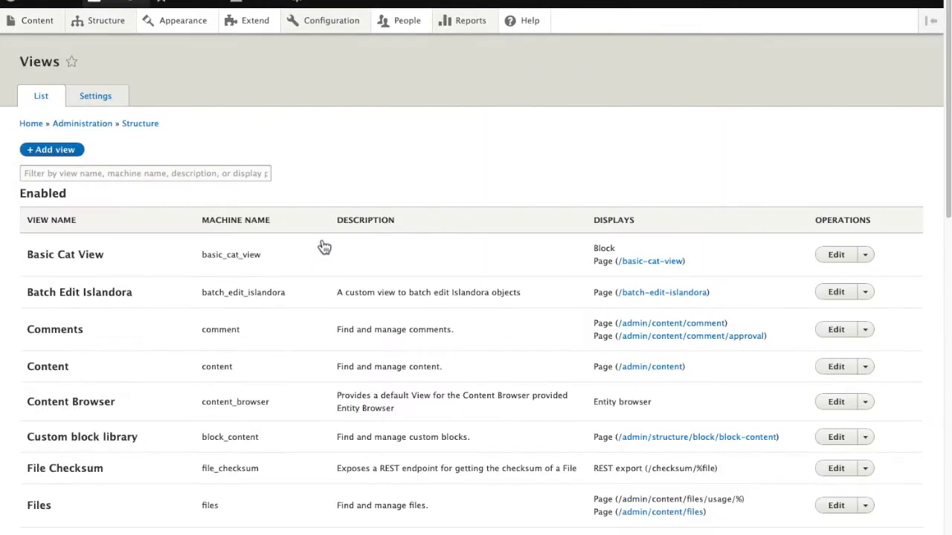
left_click(50, 148)
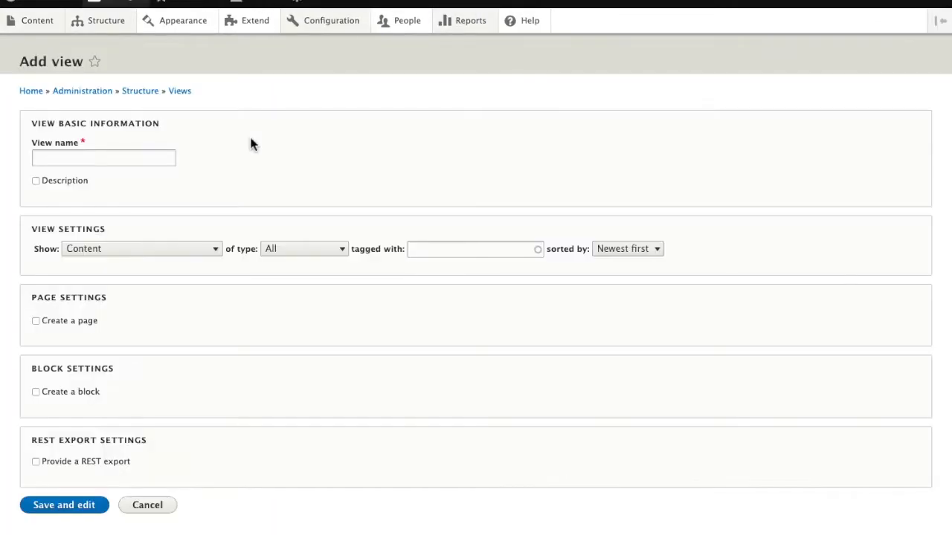
left_click(104, 158)
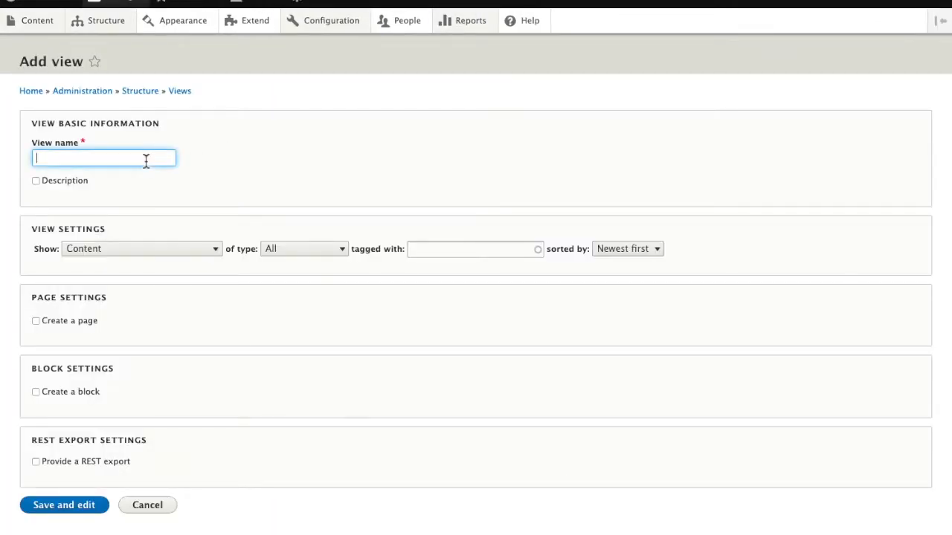
type("Advanced")
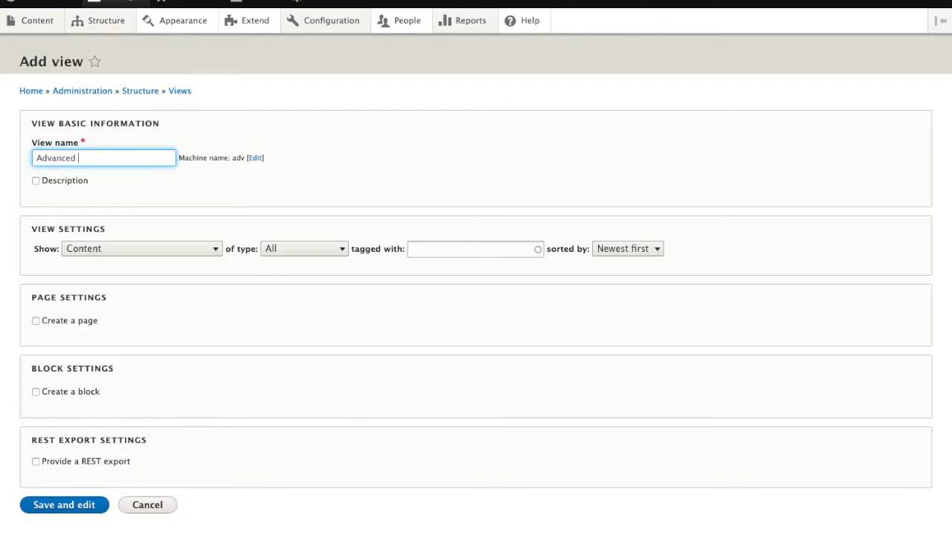
type("Cat View")
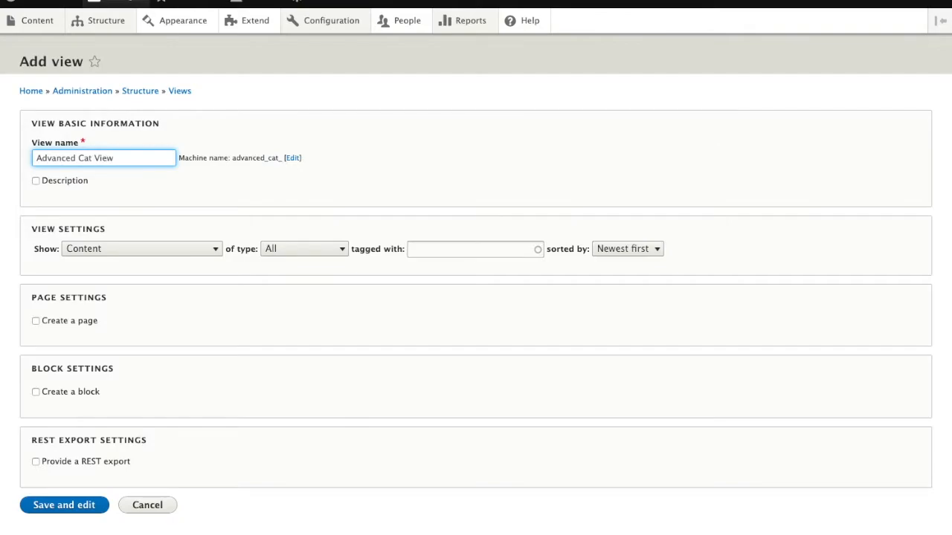
left_click(141, 248)
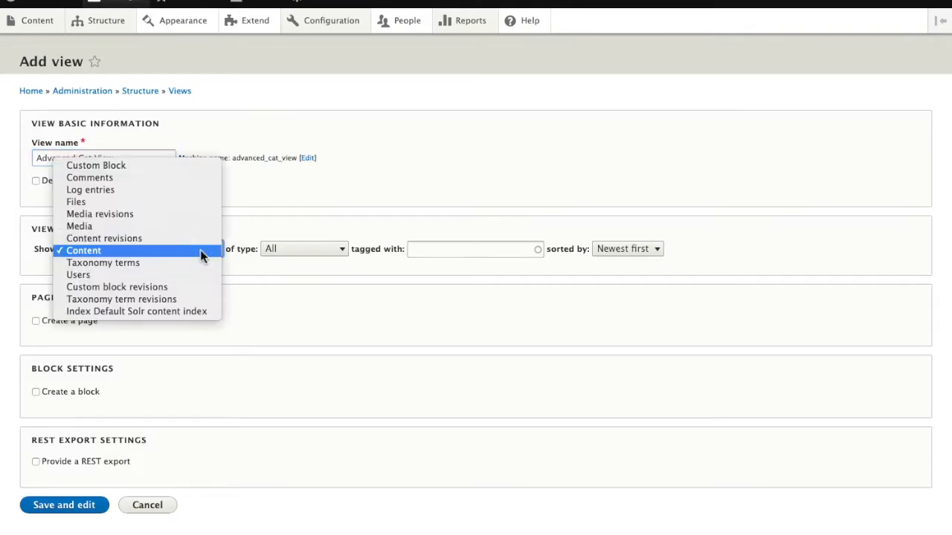
mouse_move(78, 227)
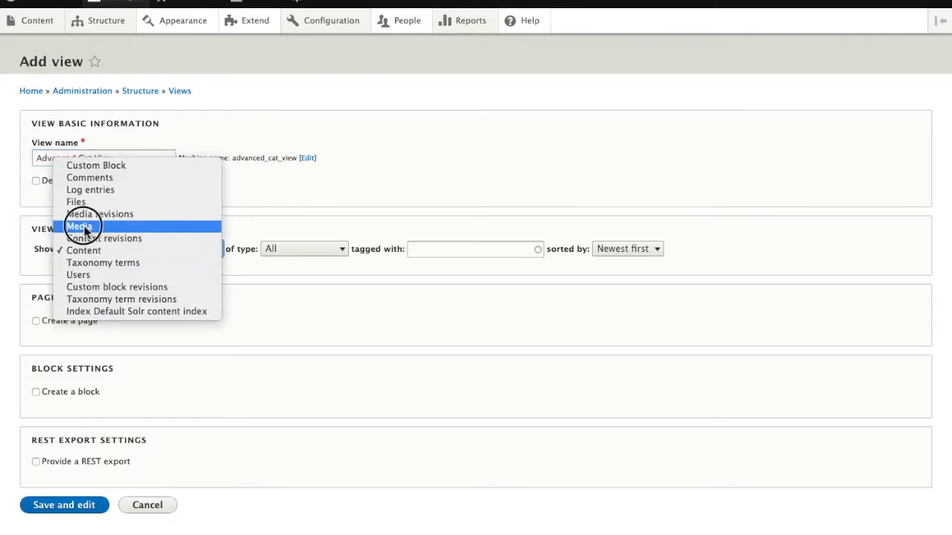
left_click(79, 226)
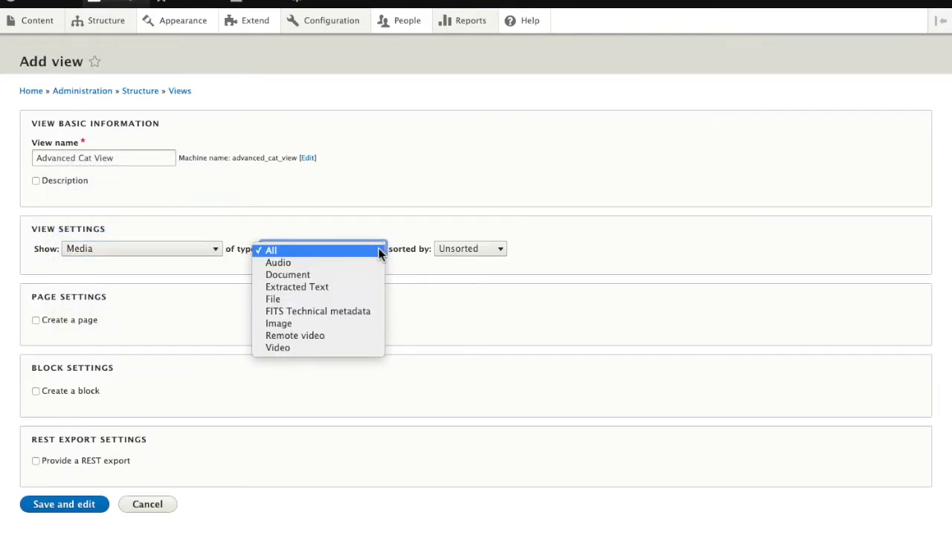
mouse_move(278, 323)
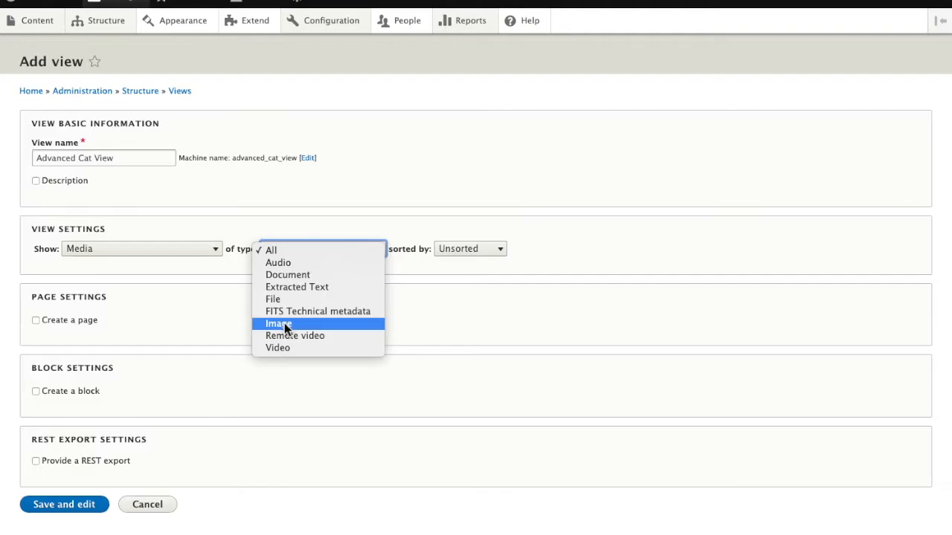
left_click(278, 324)
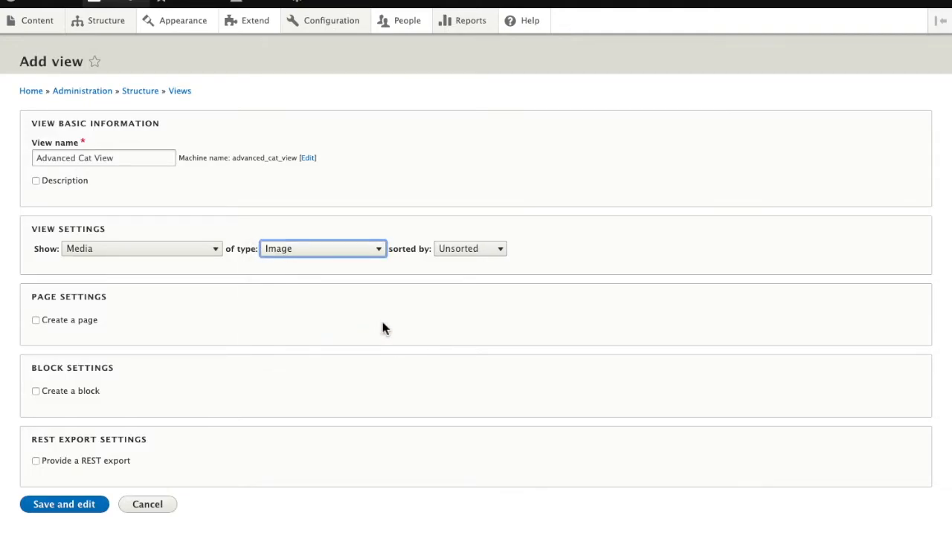
Give the view its own page with a menu link placed in Main navigation
left_click(36, 319)
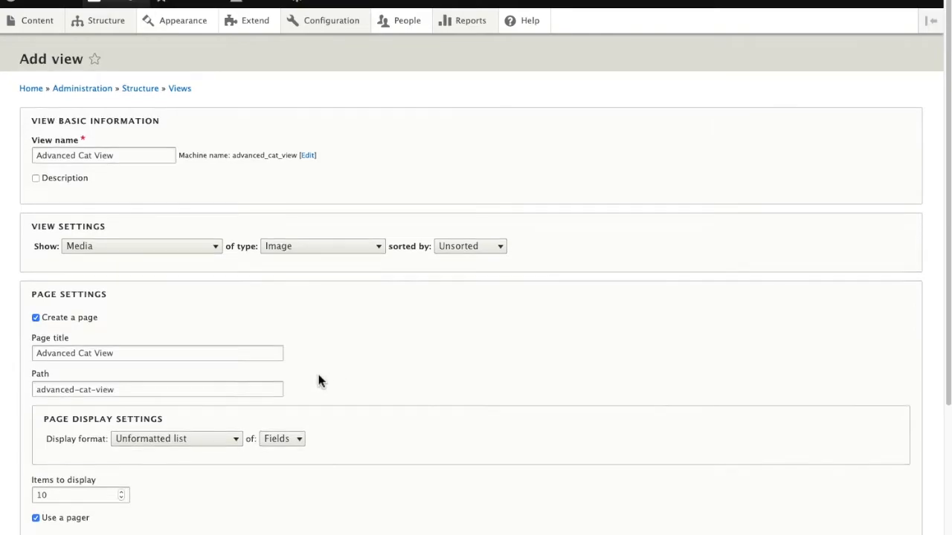
scroll("down", 3)
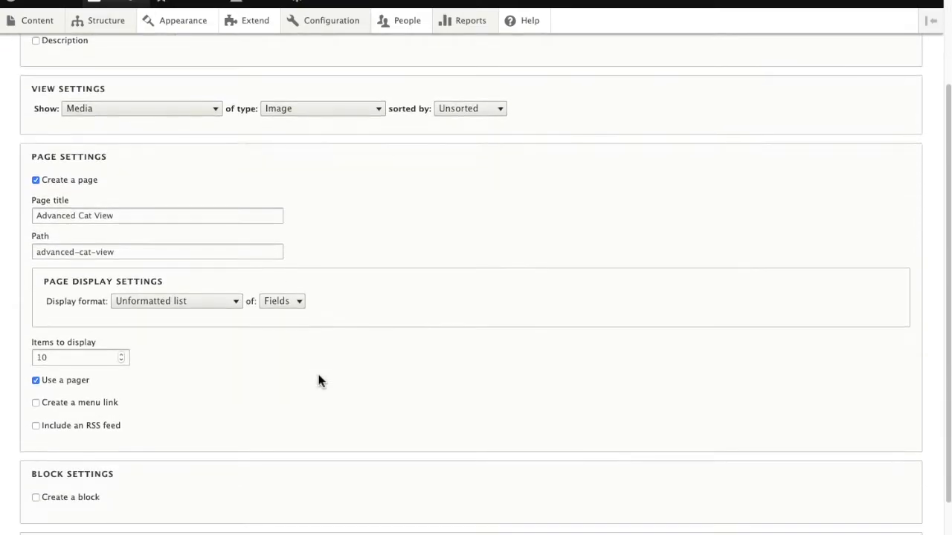
scroll("down", 3)
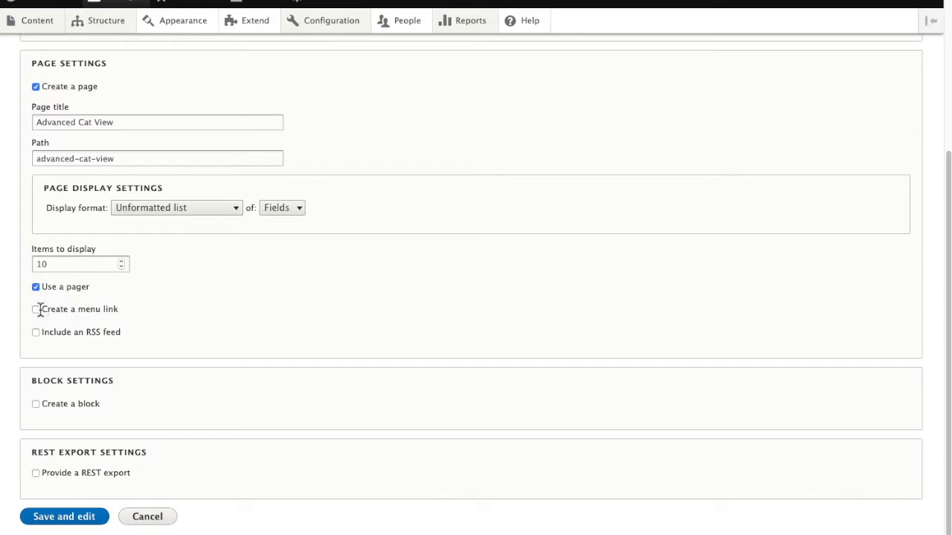
left_click(36, 308)
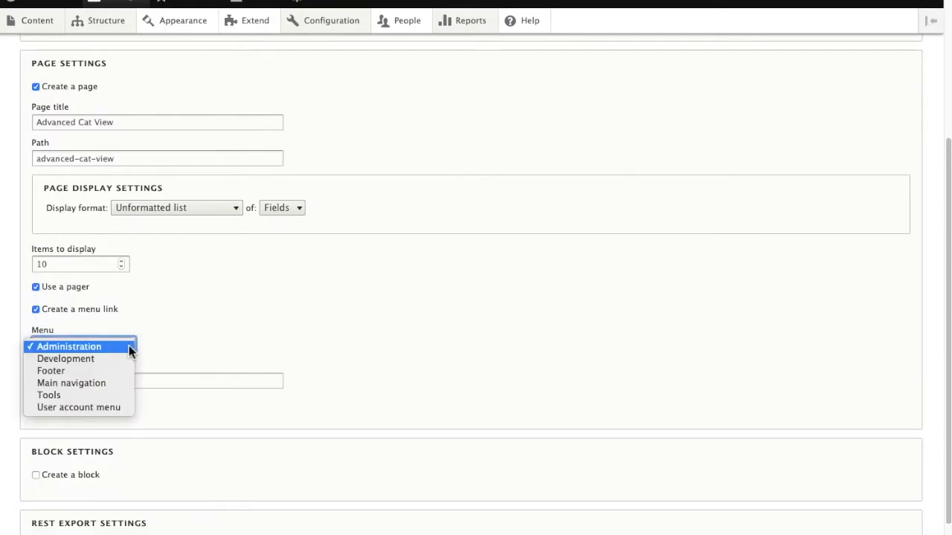
left_click(71, 384)
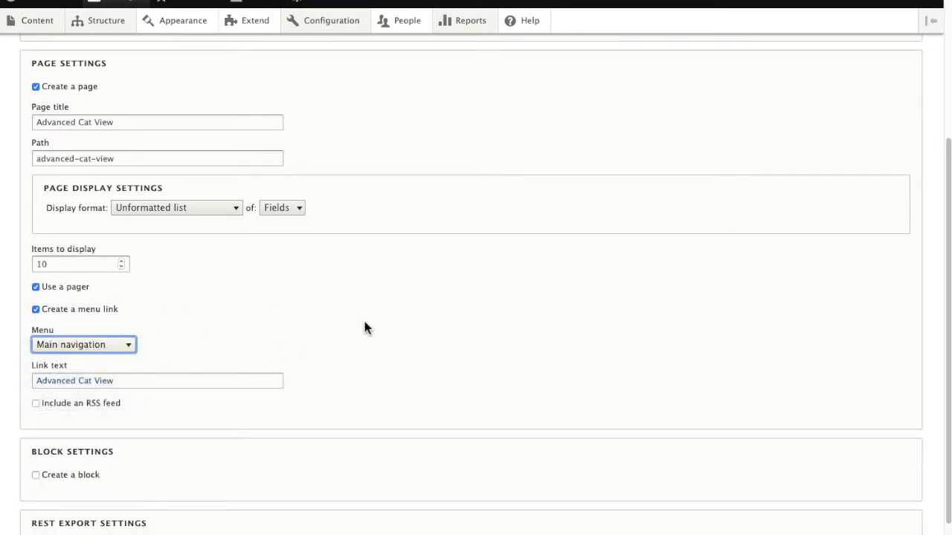
scroll("down", 3)
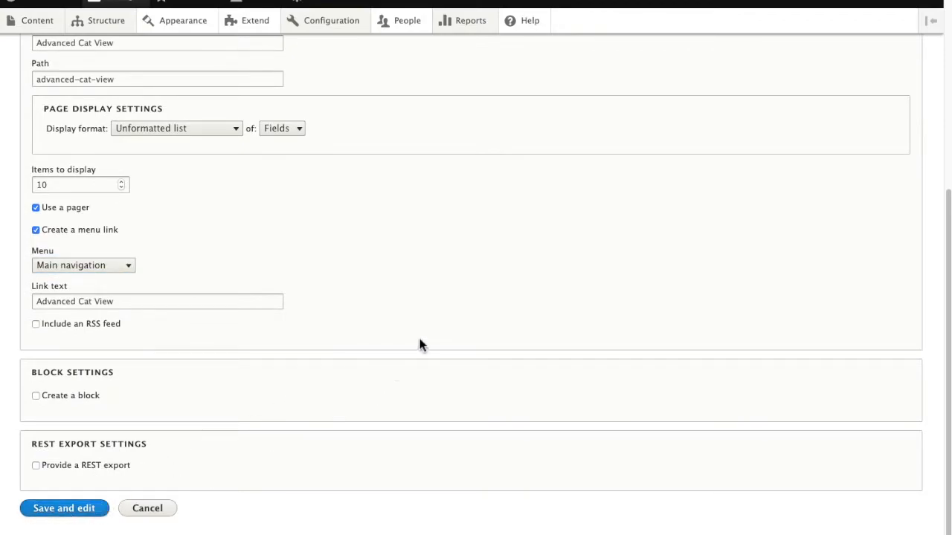
Save and edit the Advanced Cat View and review its preview of Image media items
left_click(62, 509)
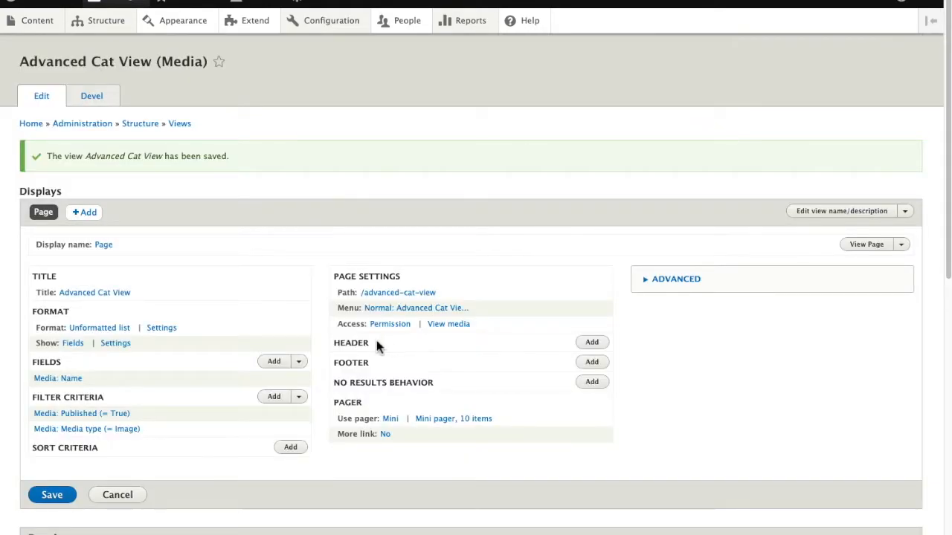
mouse_move(290, 352)
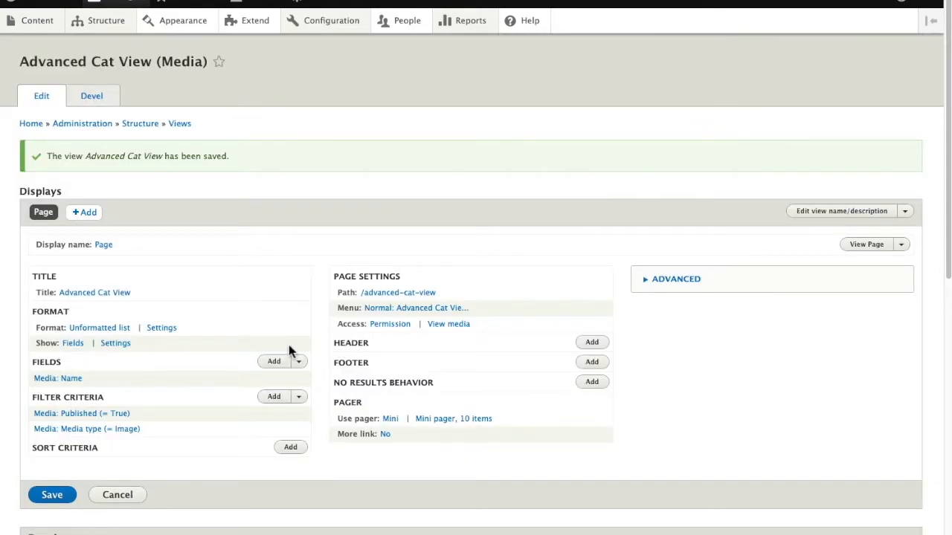
scroll("up", 3)
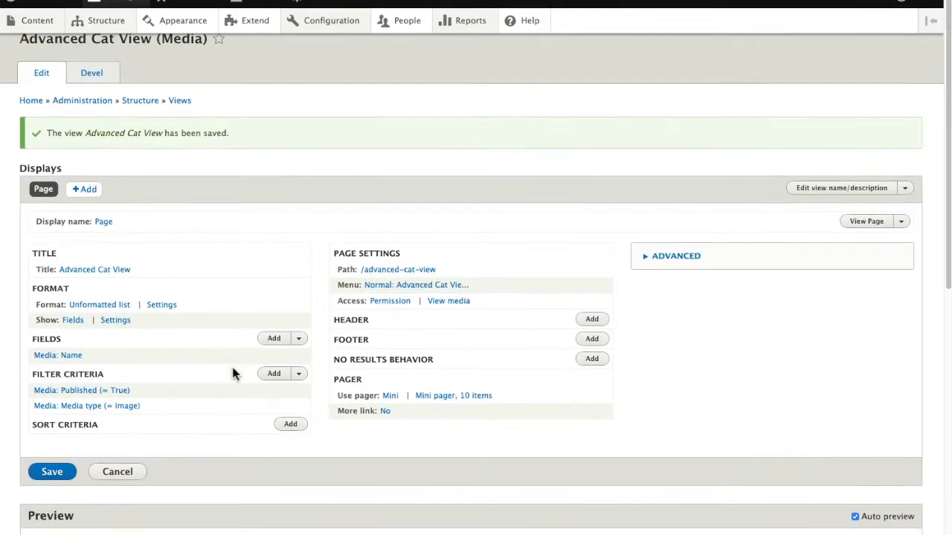
scroll("down", 3)
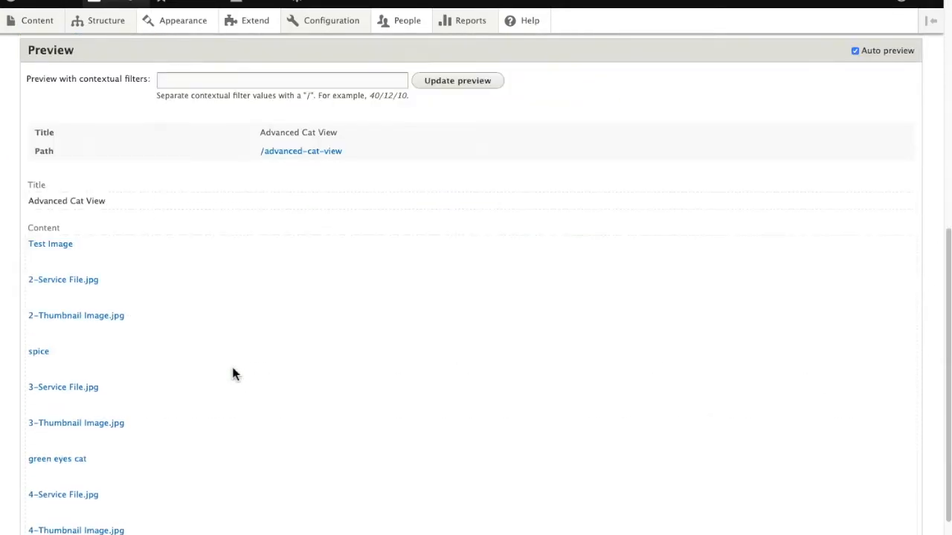
scroll("down", 3)
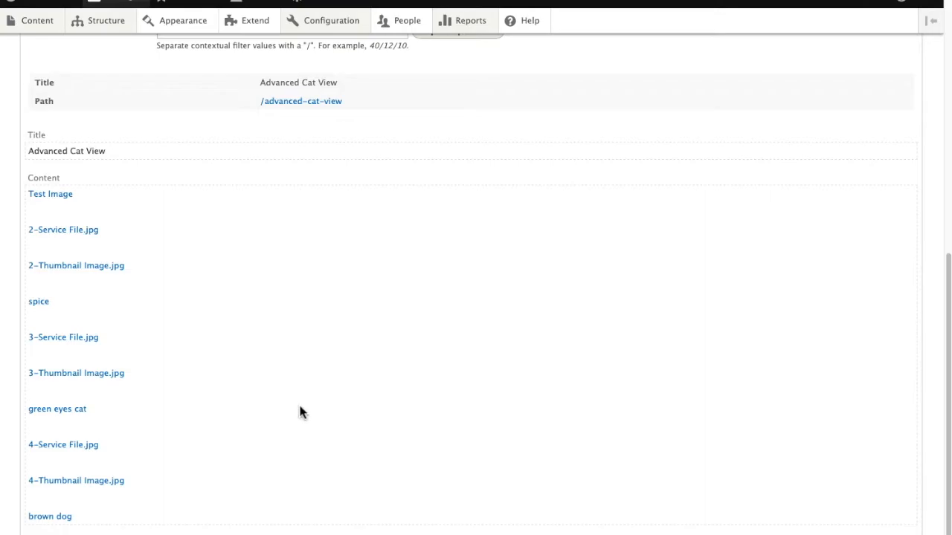
scroll("up", 3)
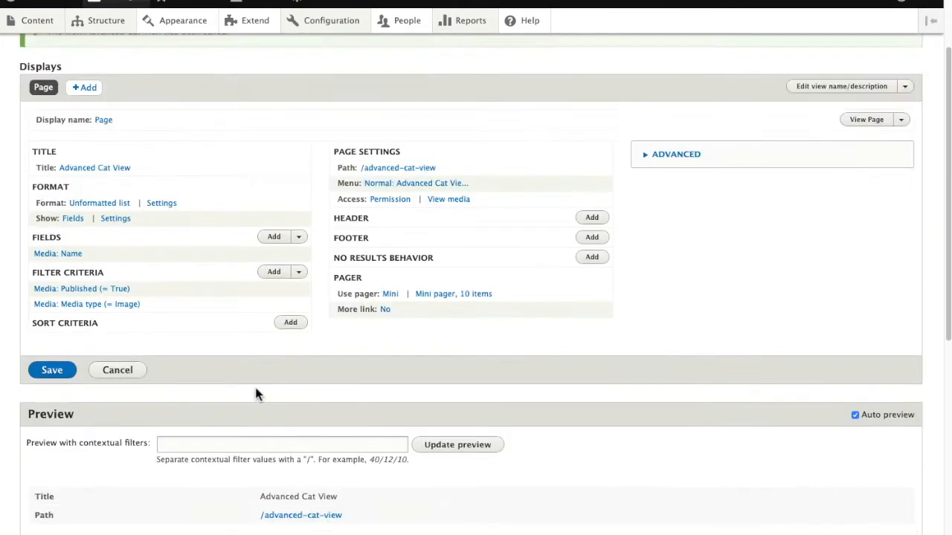
left_click(51, 369)
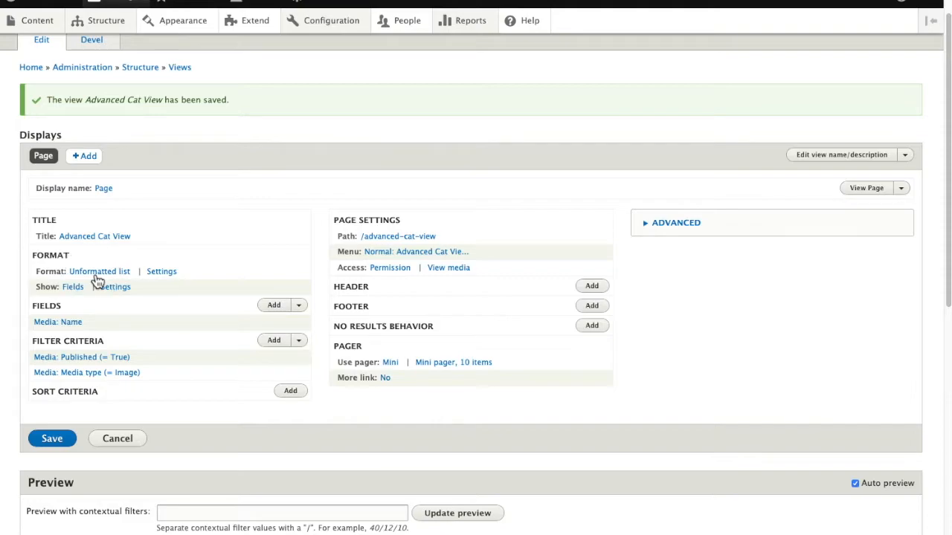
left_click(98, 271)
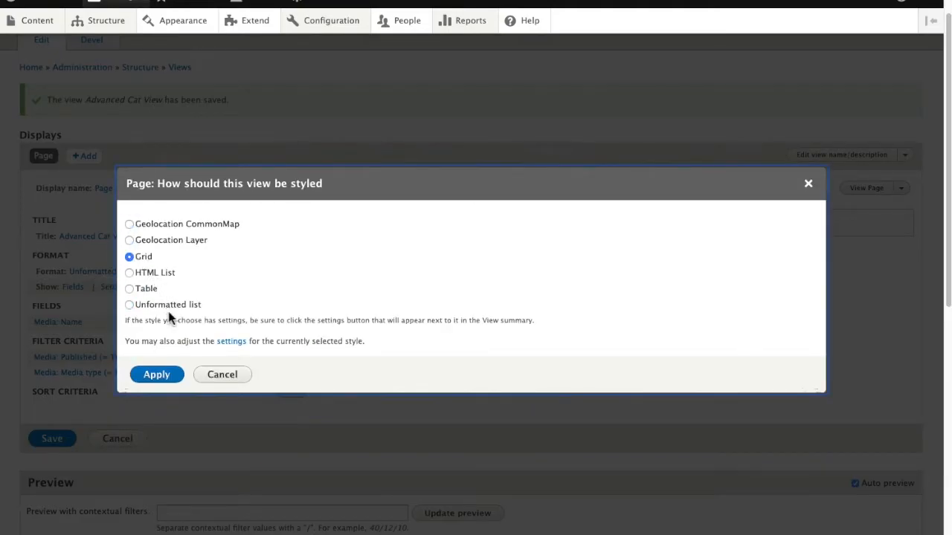
left_click(156, 374)
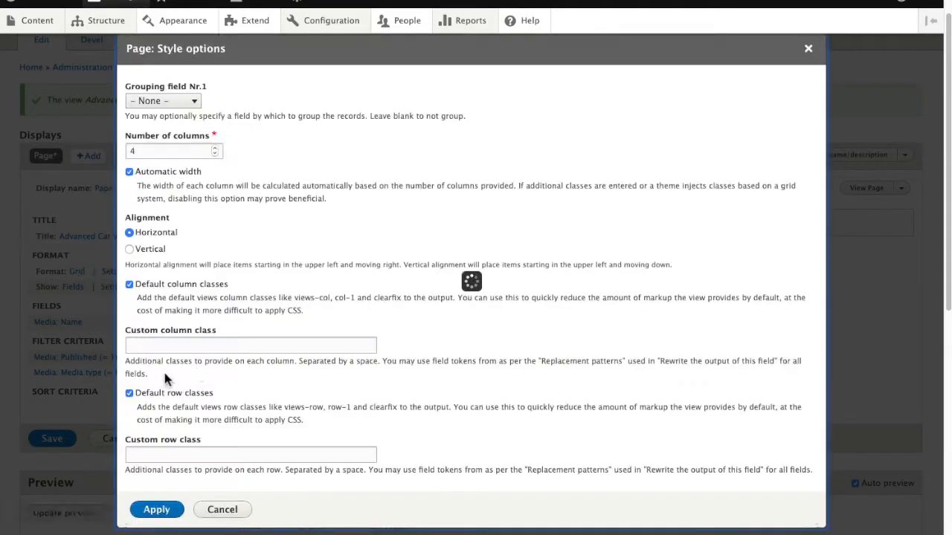
left_click(156, 508)
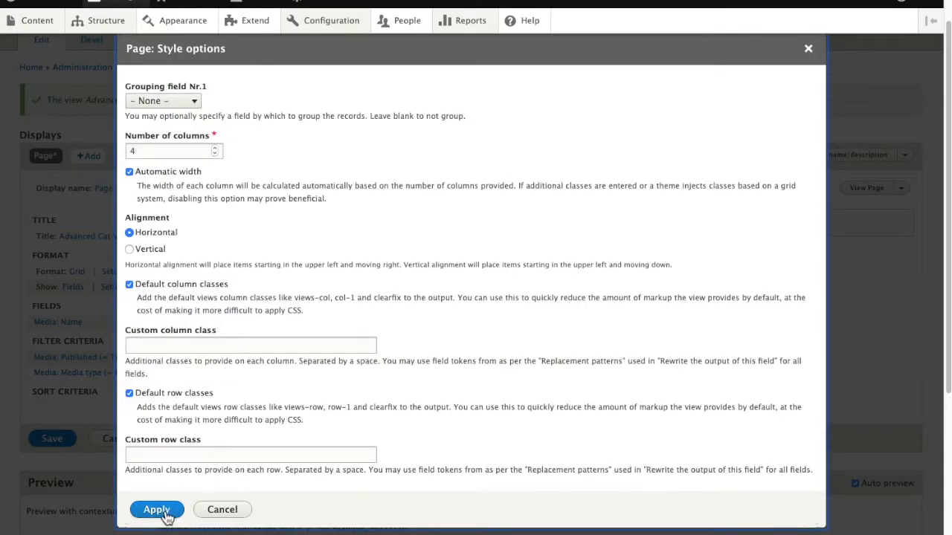
left_click(156, 508)
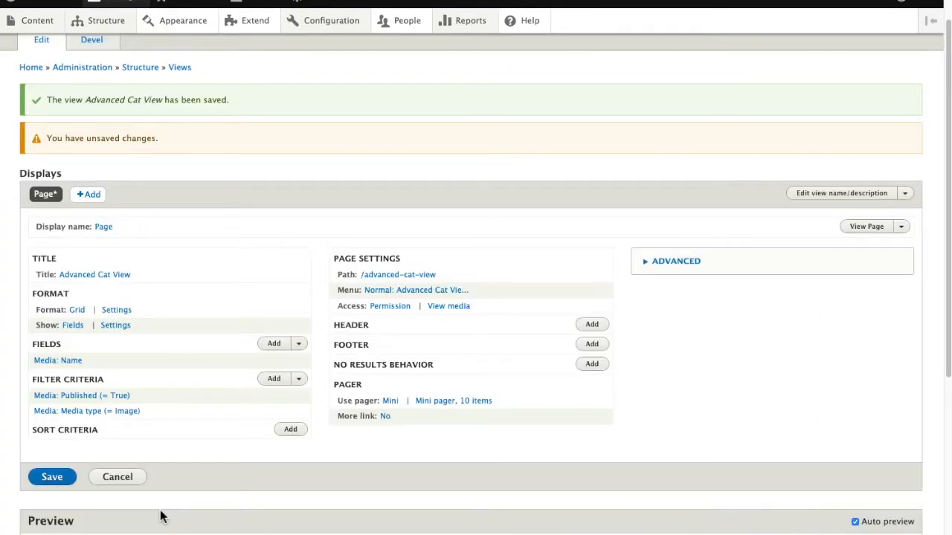
mouse_move(297, 344)
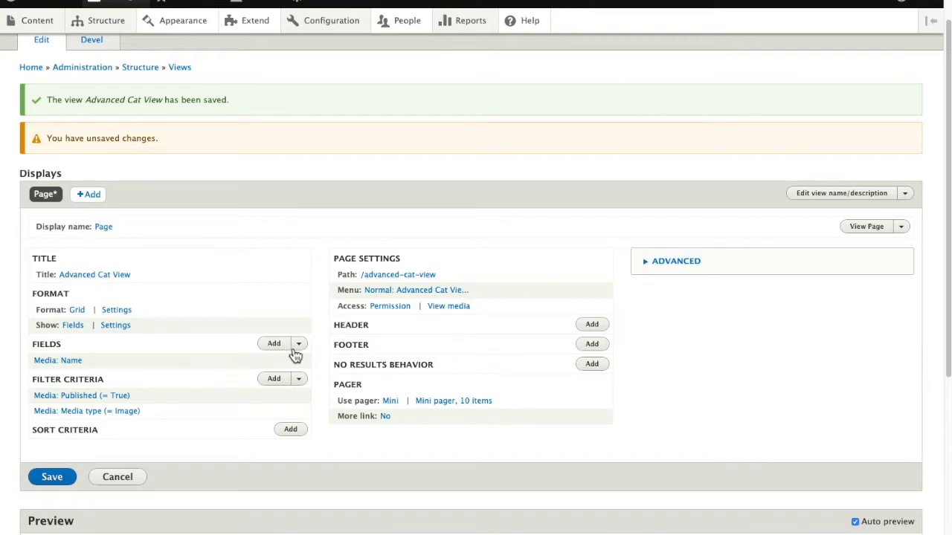
Remove the Media: Name field and add the Media: Image field in its place
left_click(297, 342)
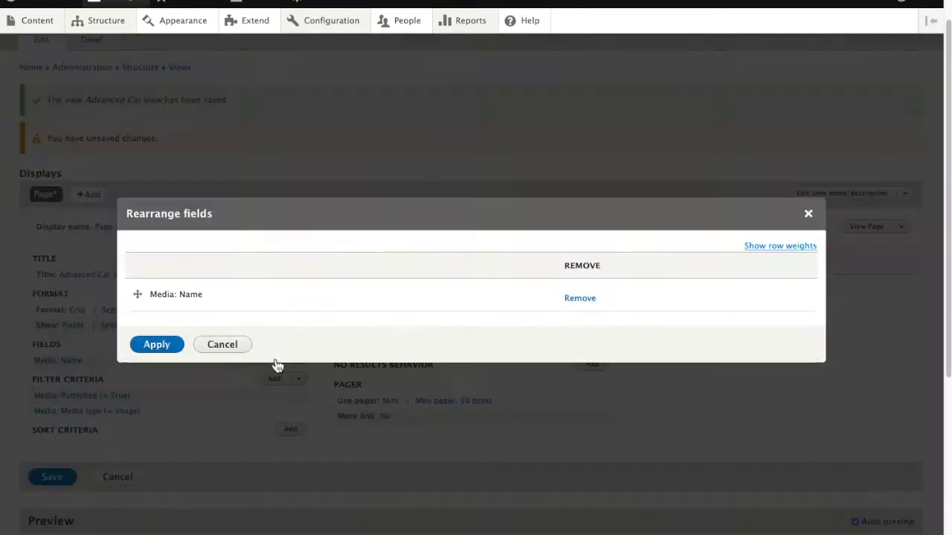
left_click(580, 297)
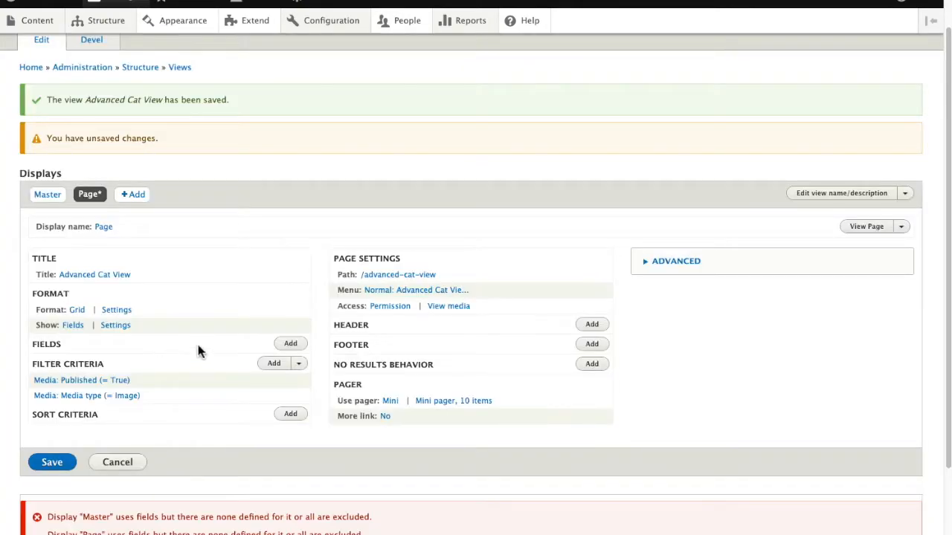
left_click(290, 342)
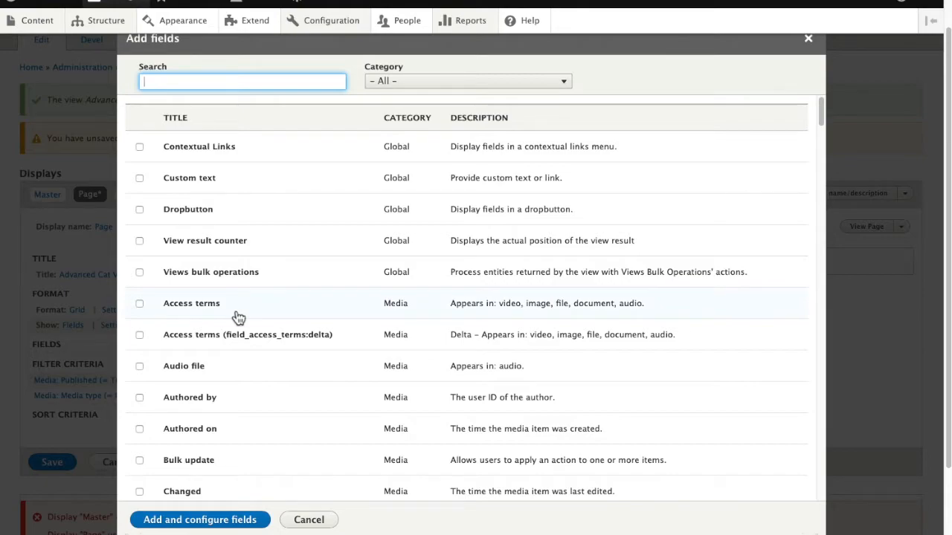
type("im")
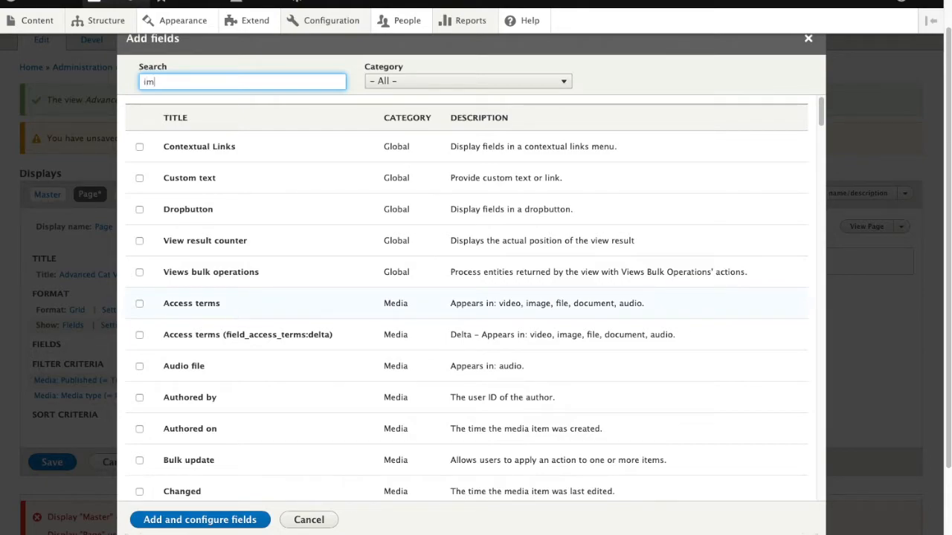
type("age")
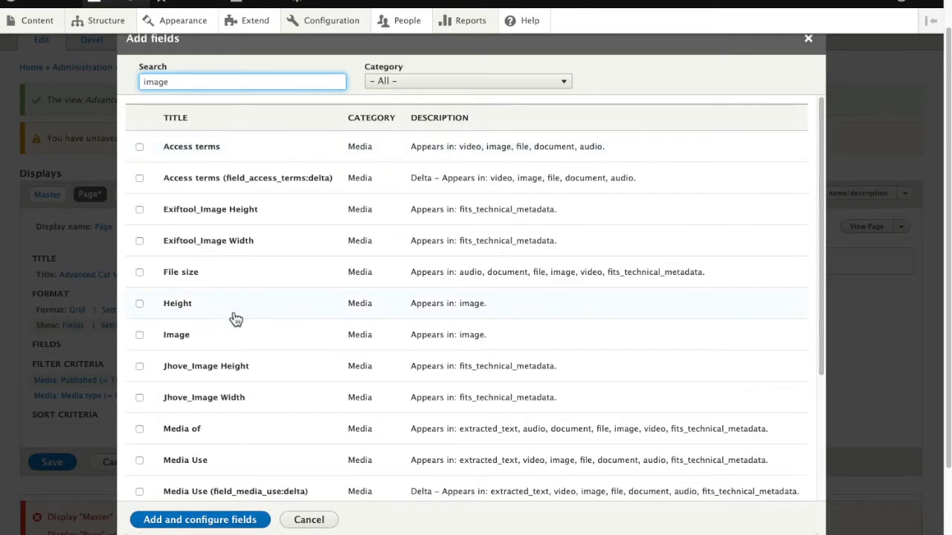
left_click(140, 335)
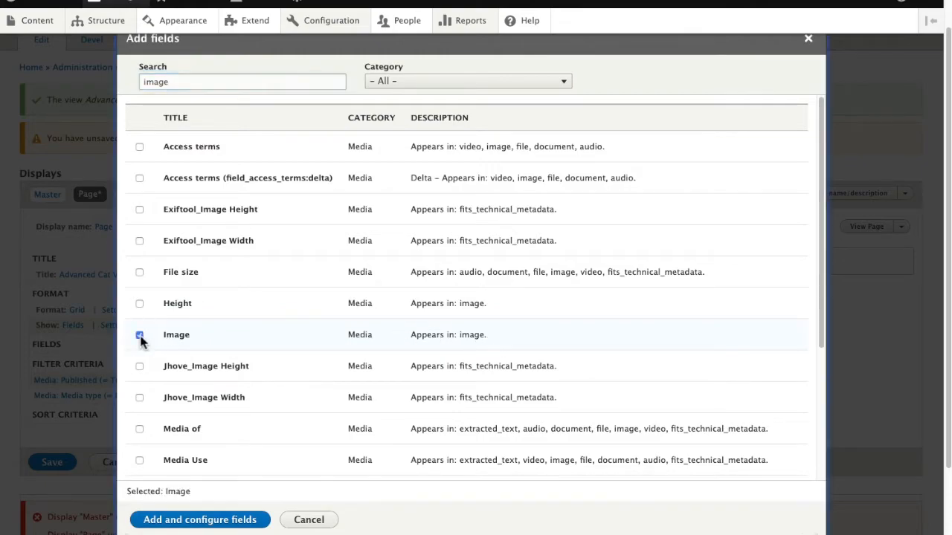
left_click(140, 335)
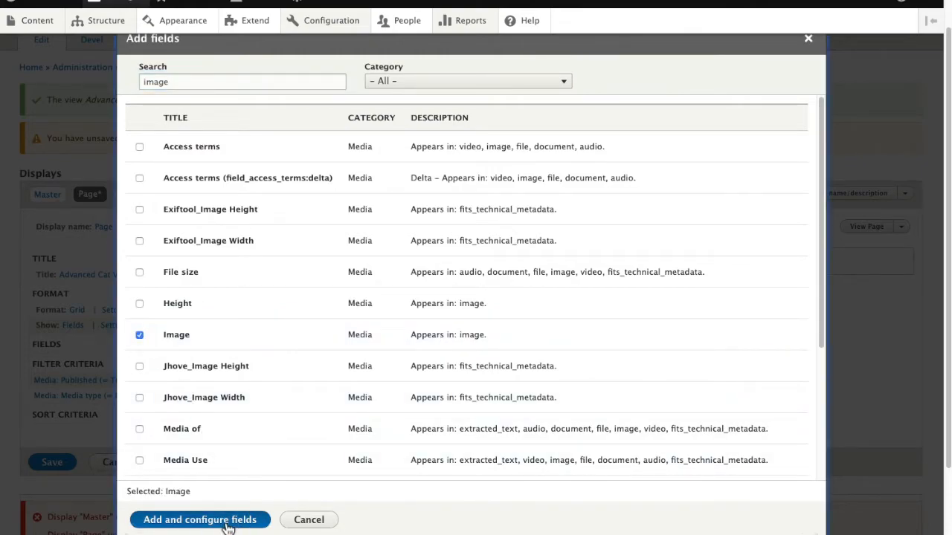
Accept the default Image field display settings and check the grid preview of pictures
left_click(199, 521)
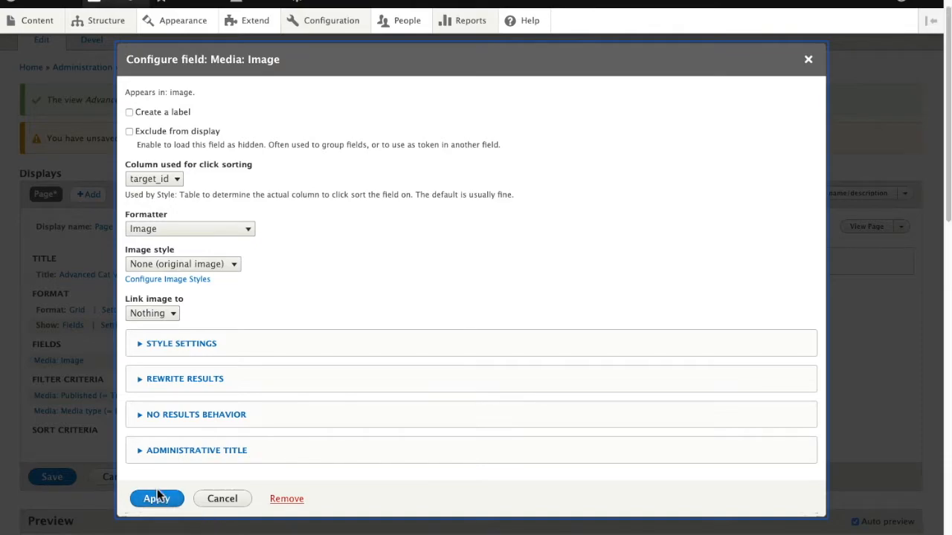
left_click(156, 498)
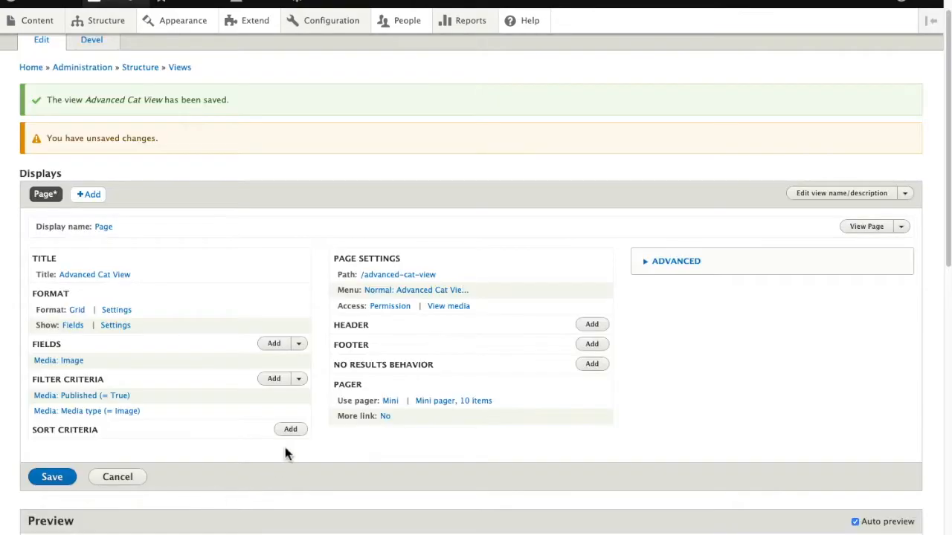
scroll("down", 3)
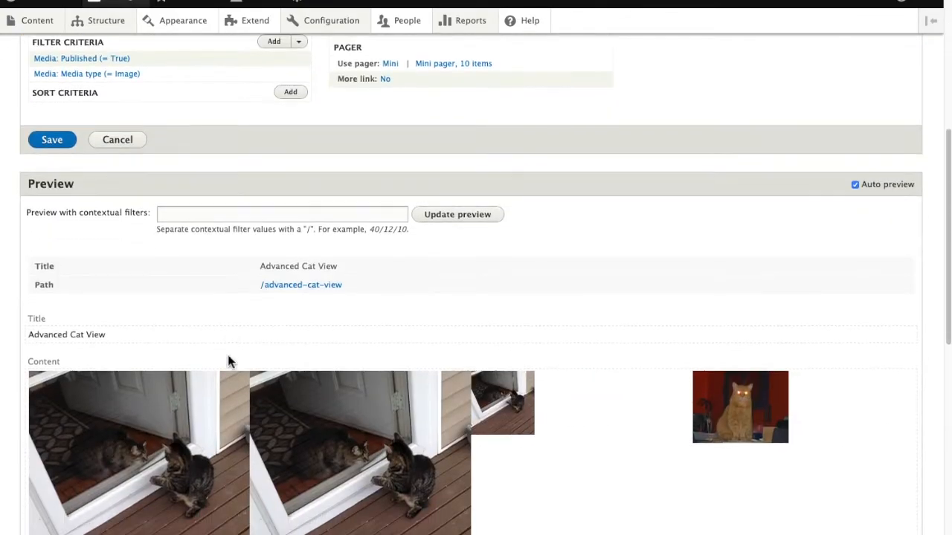
scroll("down", 3)
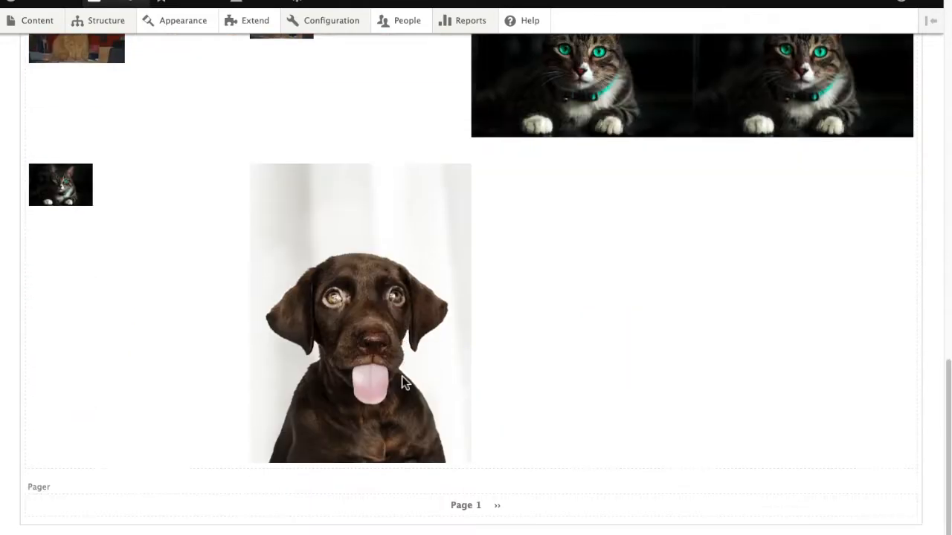
scroll("up", 3)
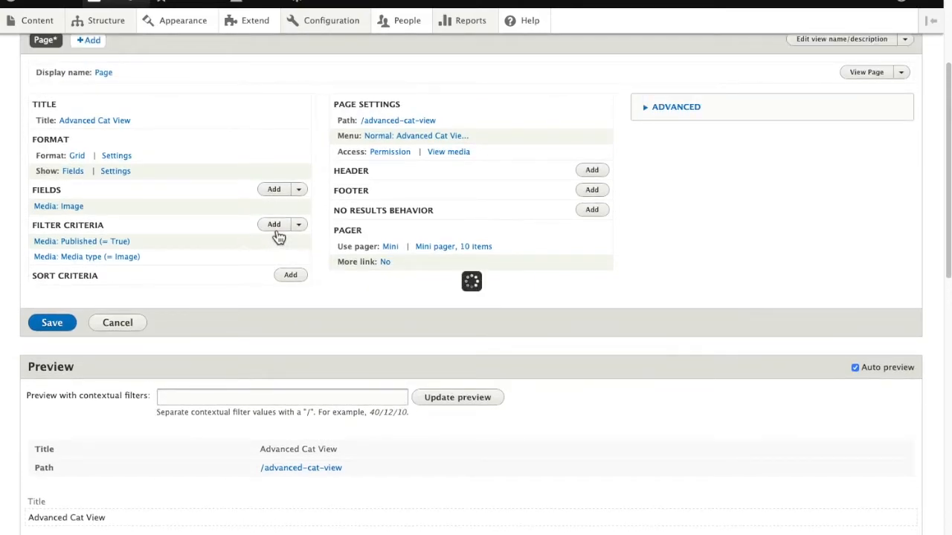
Add a filter criterion from the Media category, choosing Media Use (field_media_use)
left_click(274, 223)
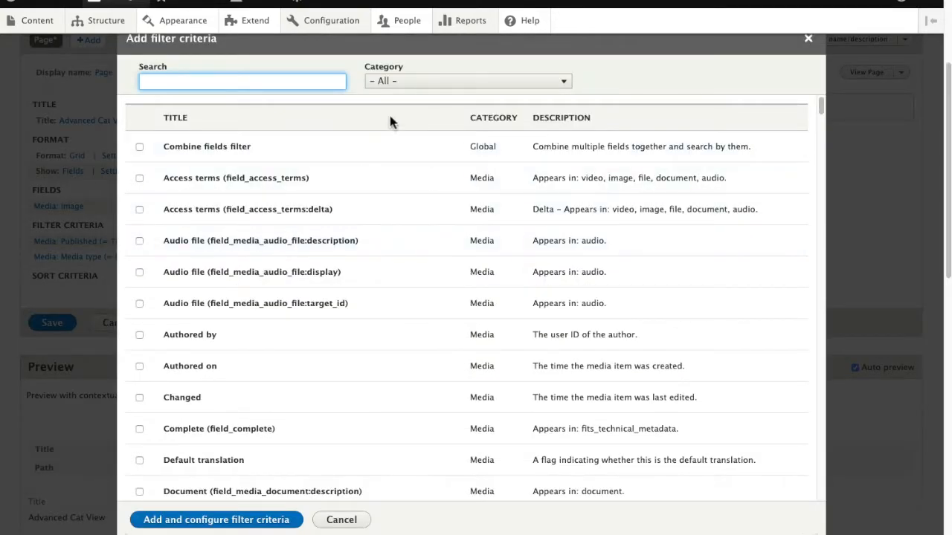
left_click(467, 81)
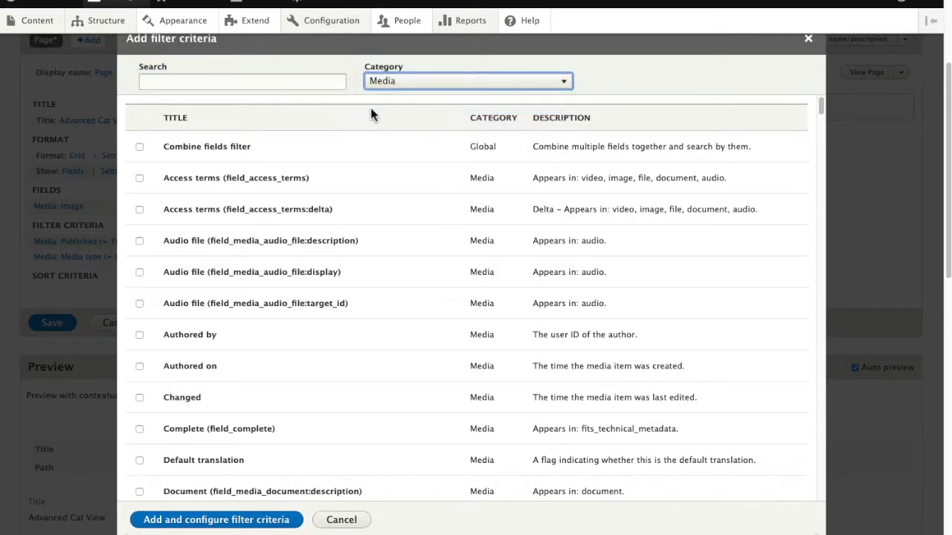
scroll("down", 3)
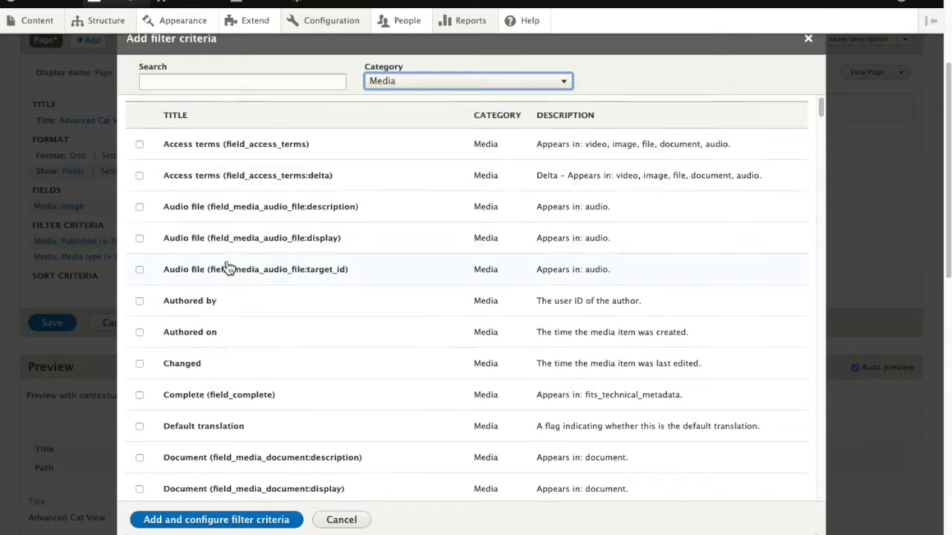
scroll("down", 3)
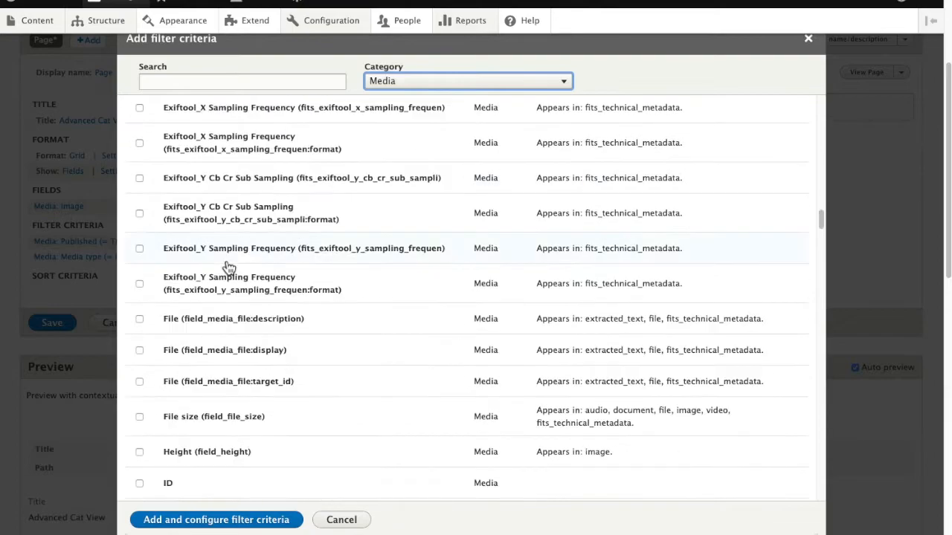
scroll("down", 3)
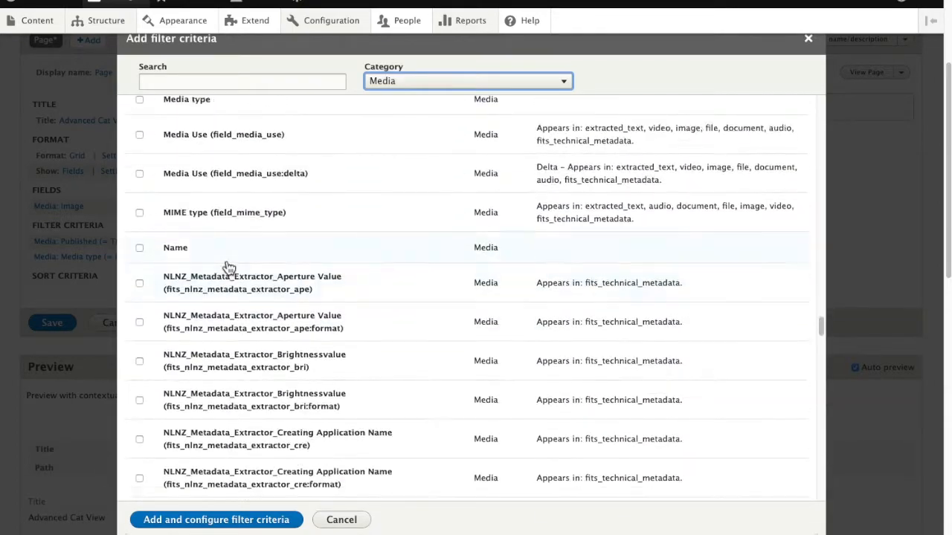
scroll("up", 3)
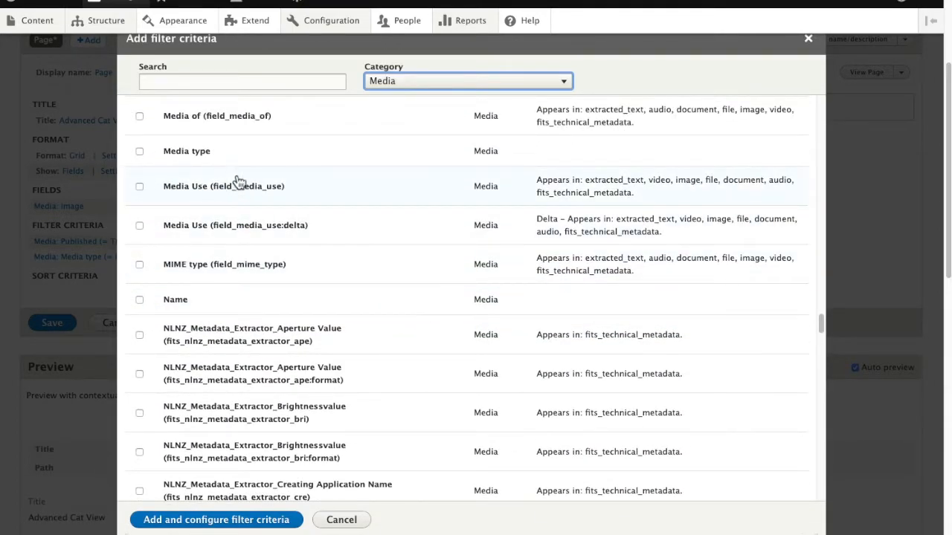
left_click(140, 186)
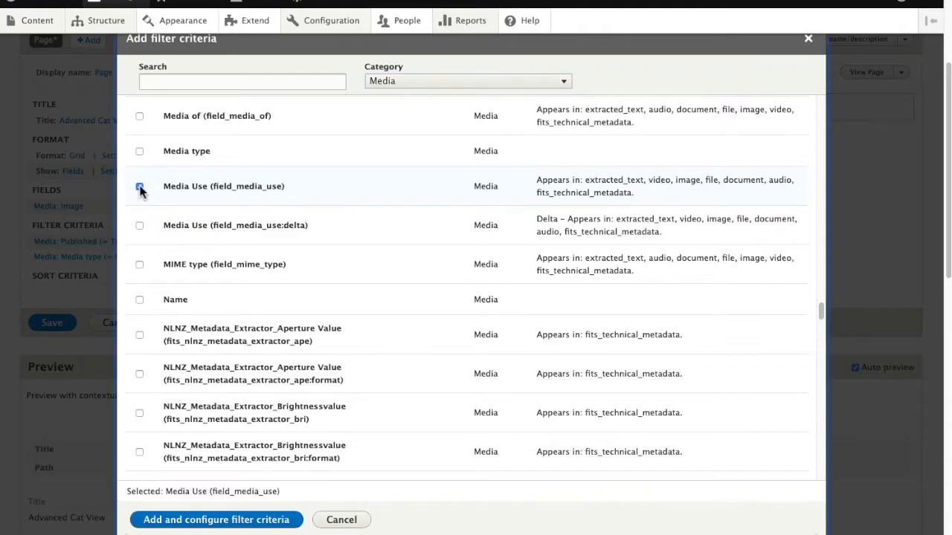
left_click(140, 186)
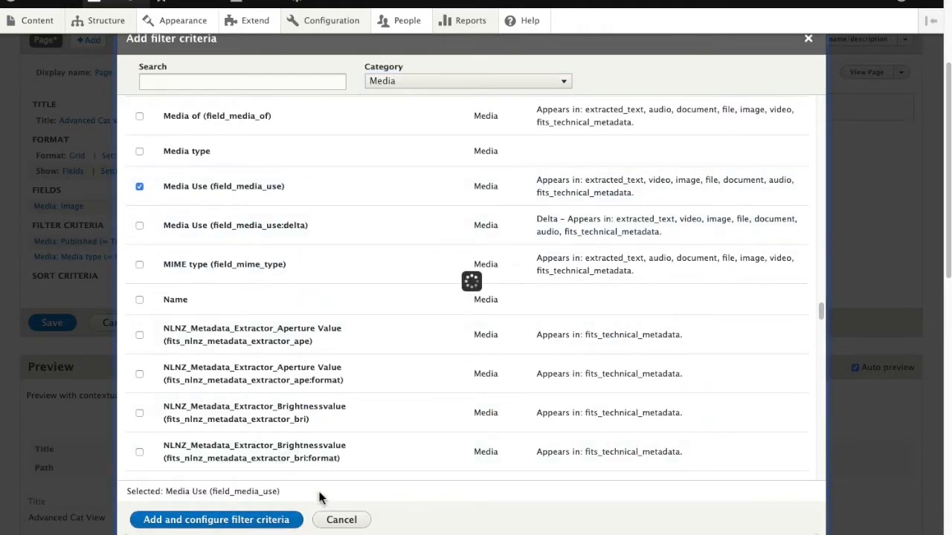
Set the Media Use filter to the Islandora Media Use vocabulary with Service File as its term
left_click(217, 521)
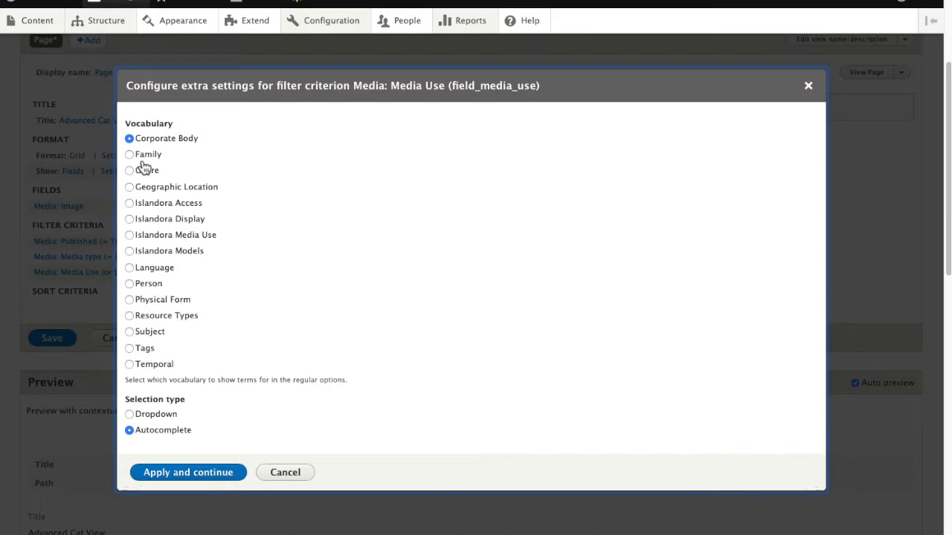
mouse_move(134, 241)
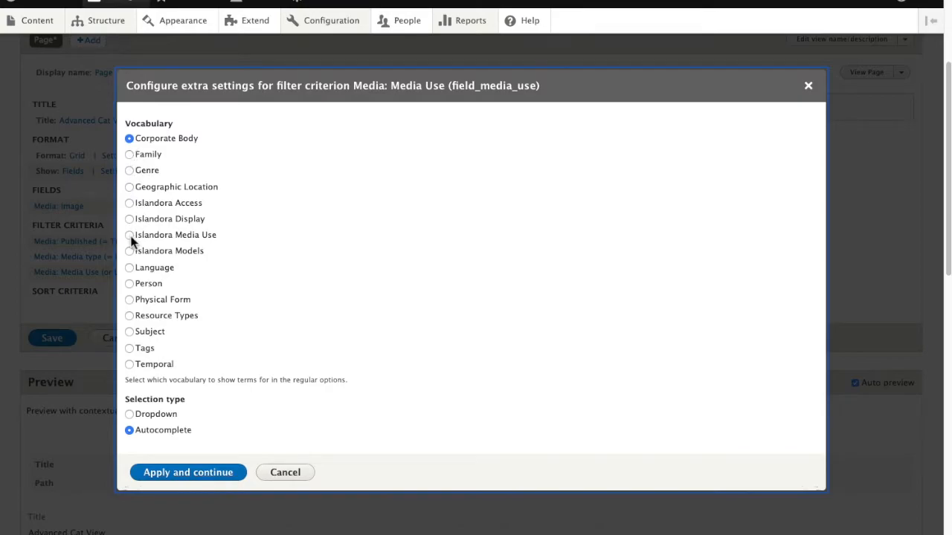
left_click(129, 235)
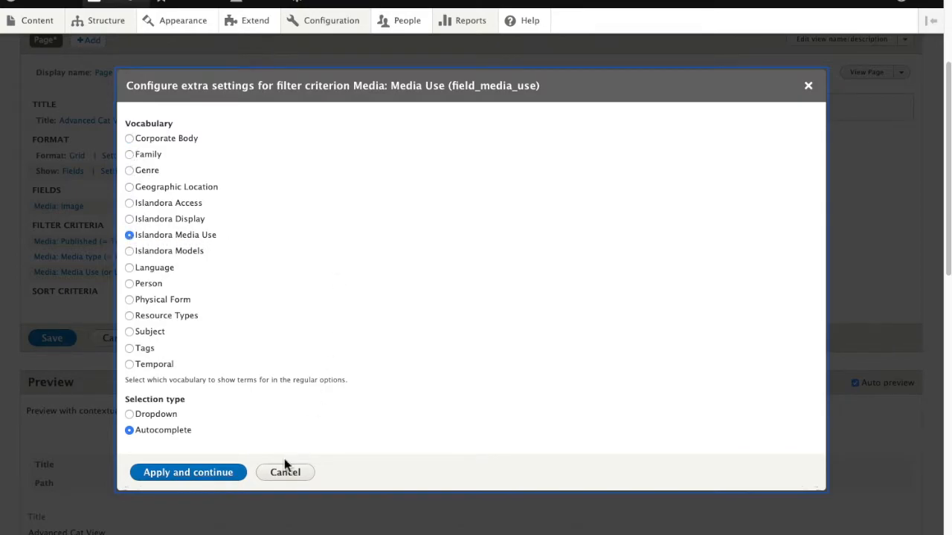
left_click(188, 473)
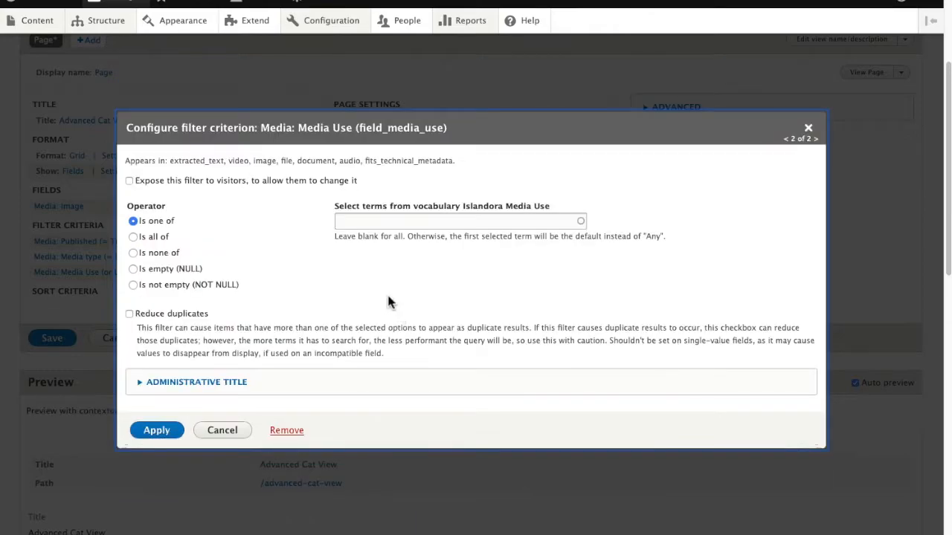
left_click(459, 220)
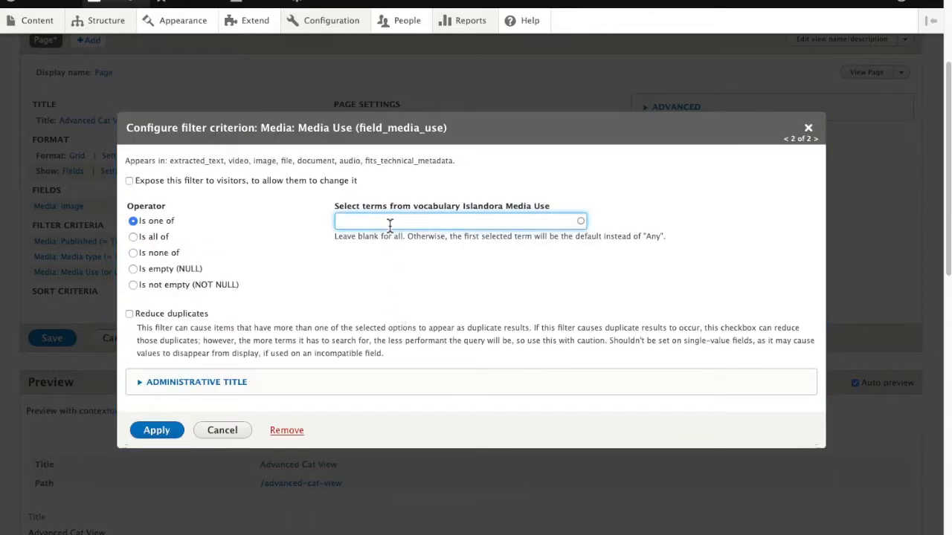
type("service")
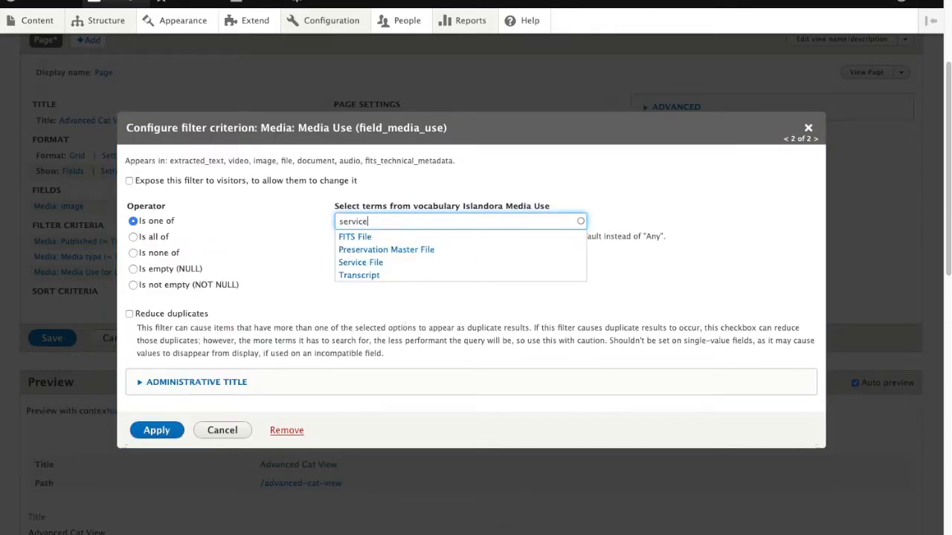
left_click(360, 262)
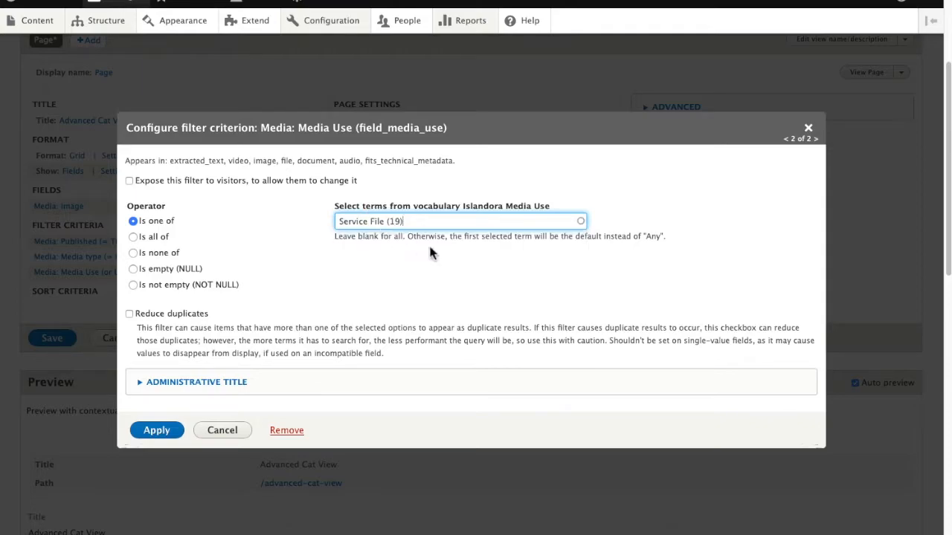
left_click(156, 429)
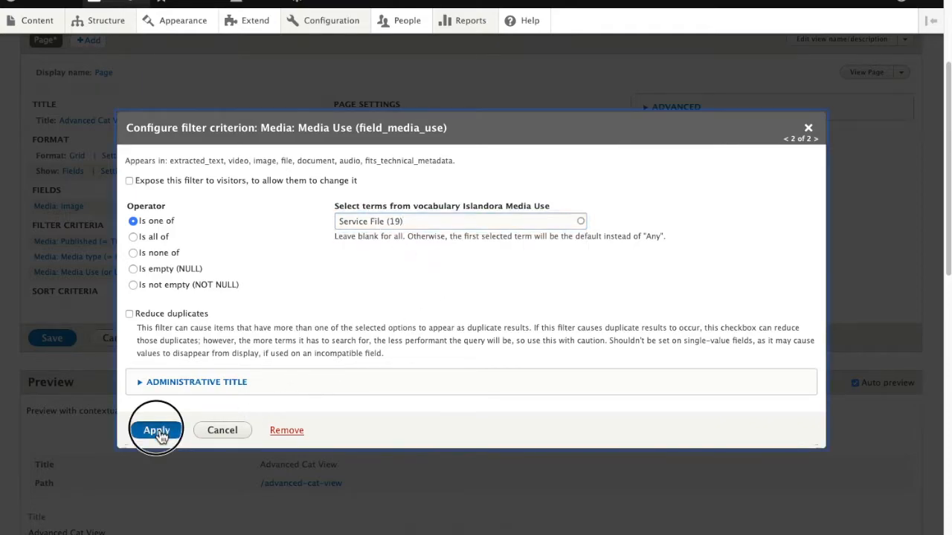
Apply the Service File filter, look over the previewed image grid and save the view
left_click(156, 430)
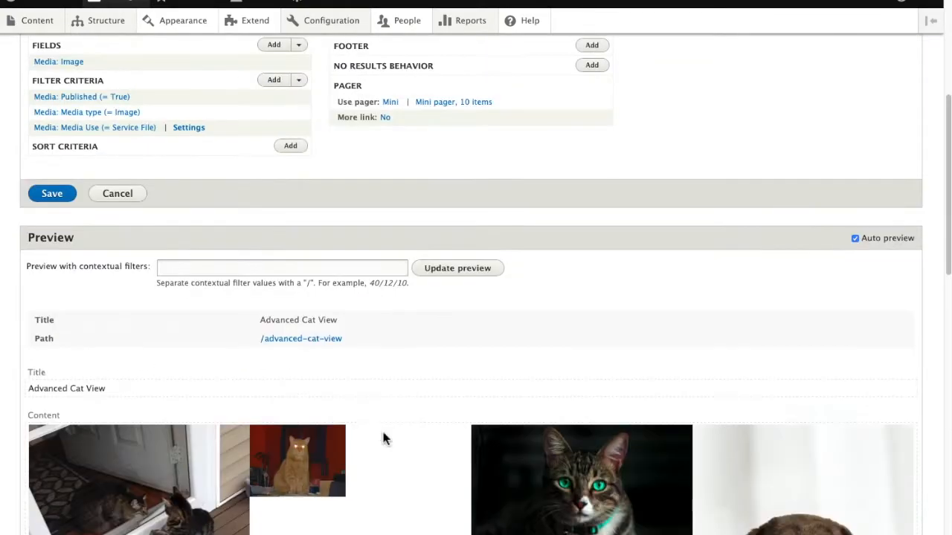
scroll("down", 3)
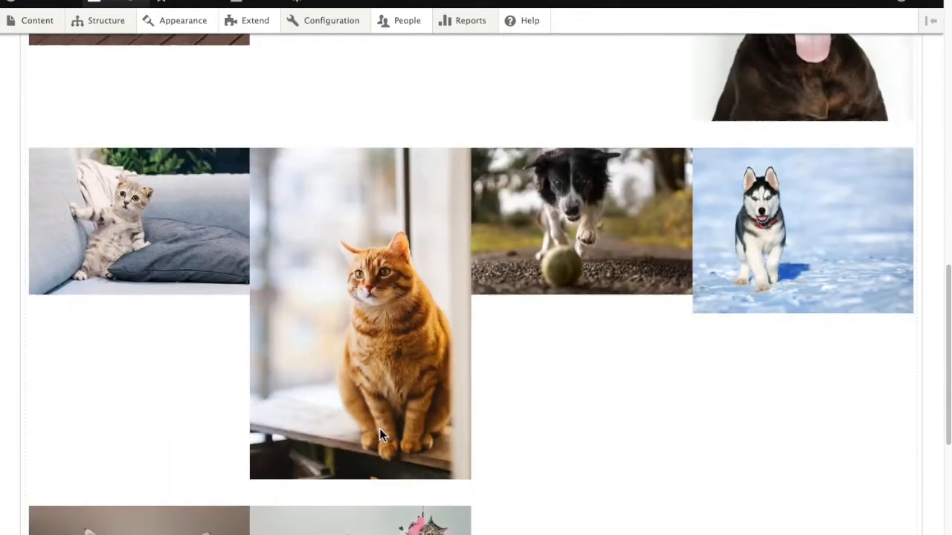
scroll("down", 3)
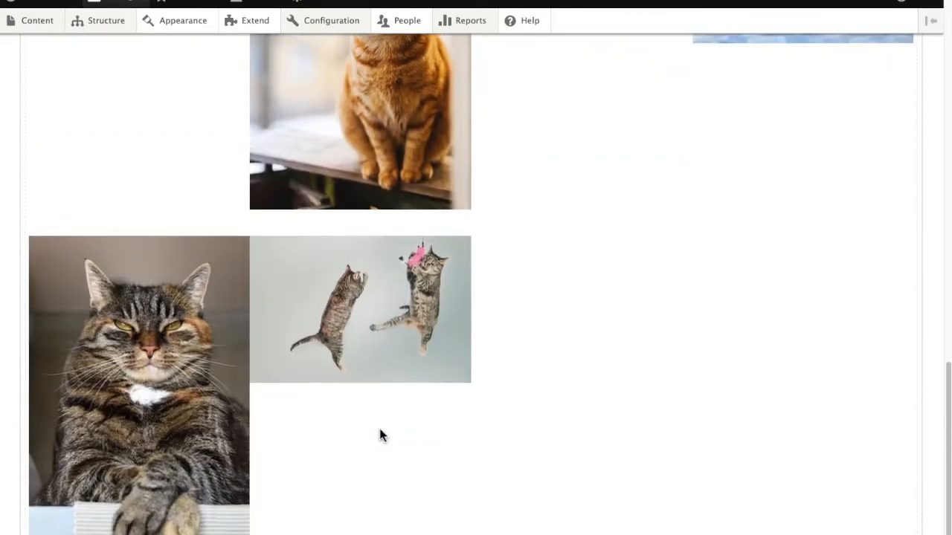
scroll("up", 3)
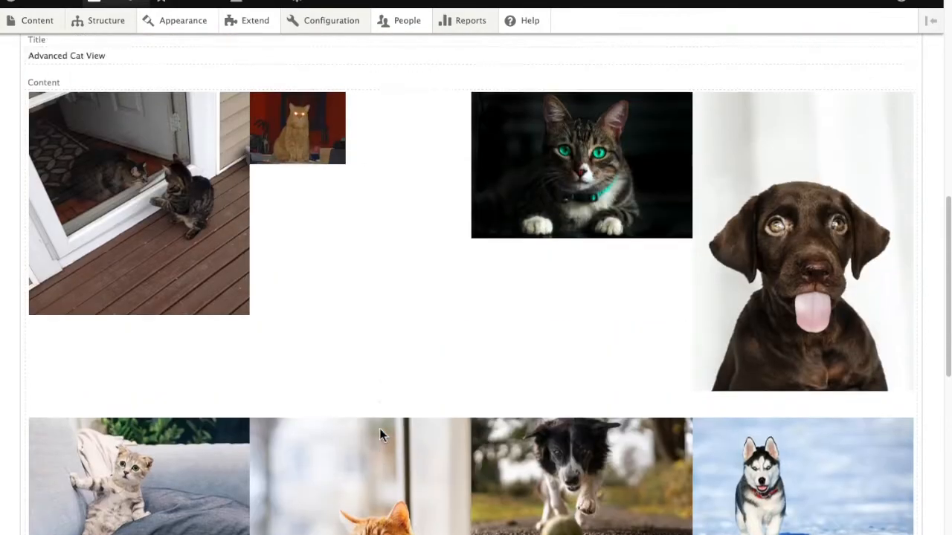
scroll("up", 3)
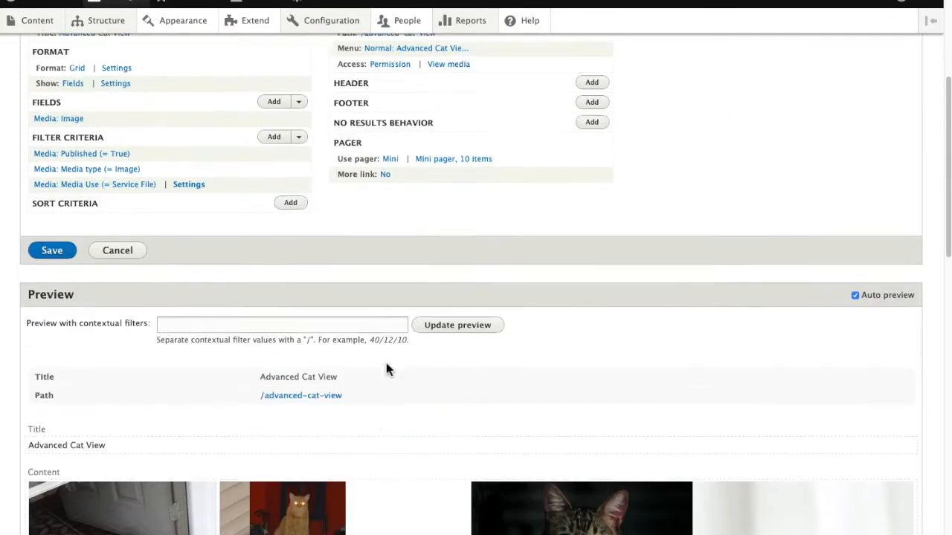
left_click(52, 250)
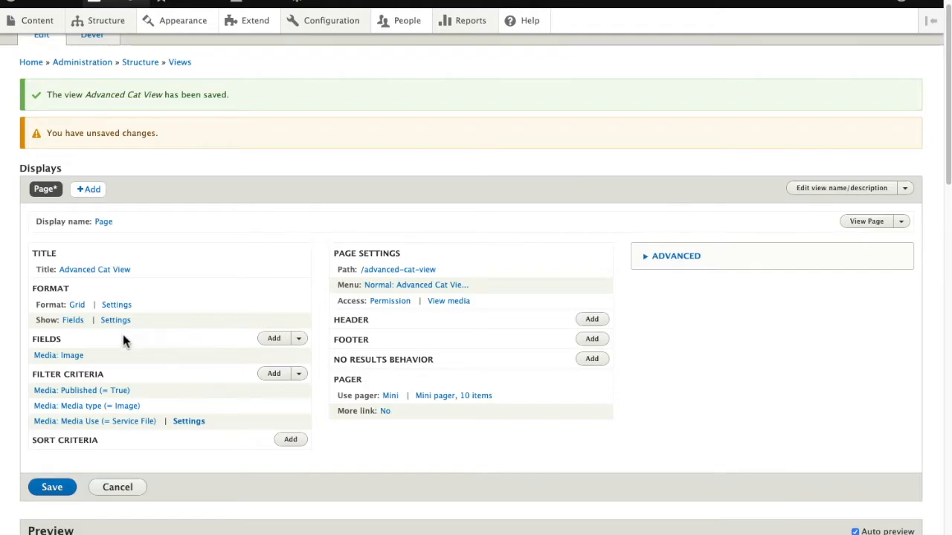
mouse_move(72, 364)
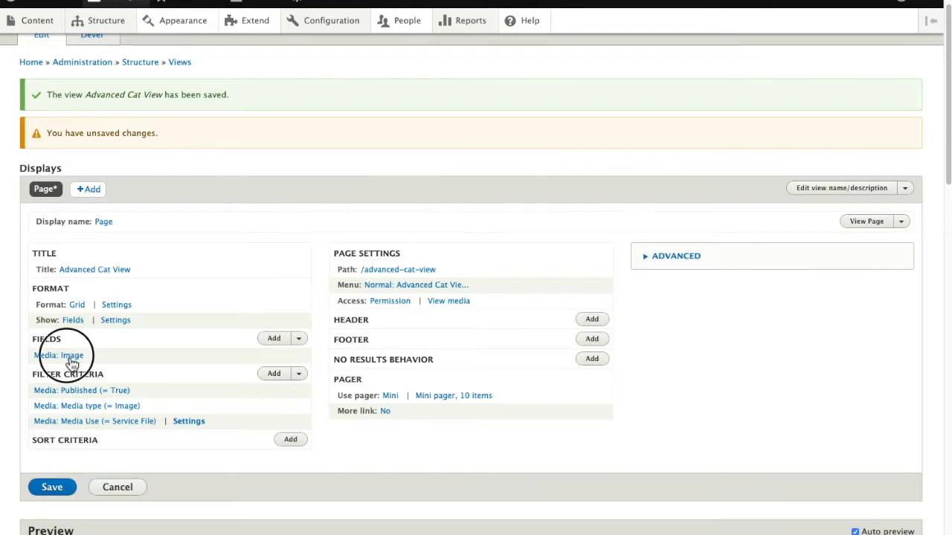
Set the Media: Image field to the Islandora Image formatter and reach Configure Image Styles
left_click(71, 354)
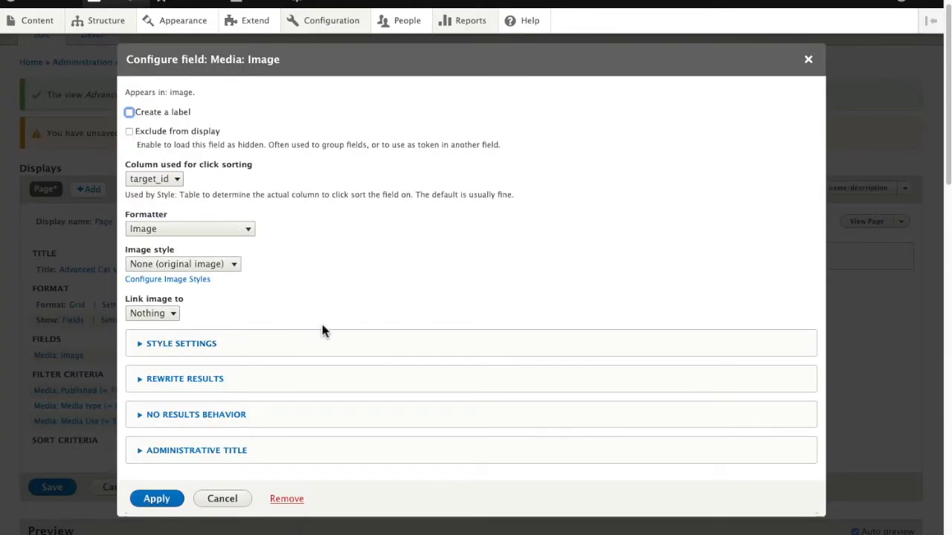
mouse_move(256, 241)
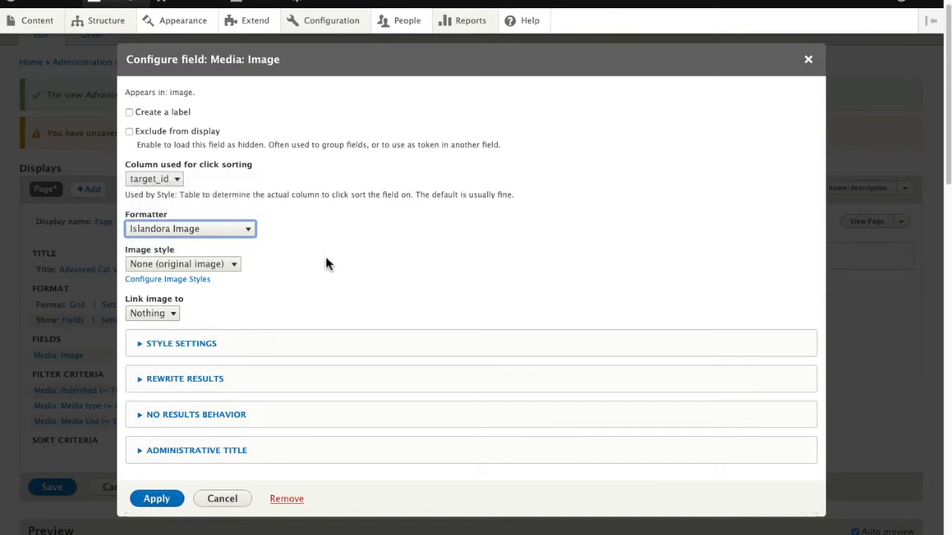
mouse_move(195, 288)
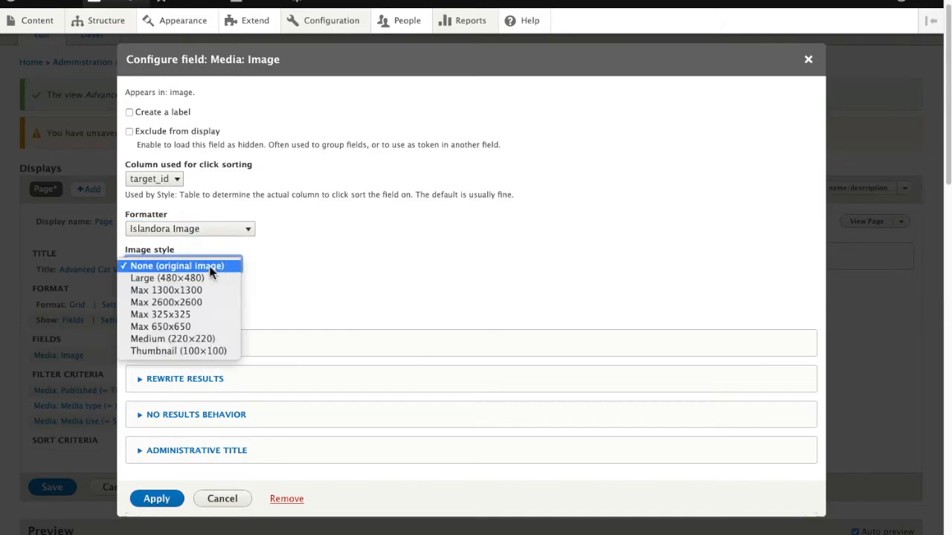
mouse_move(173, 339)
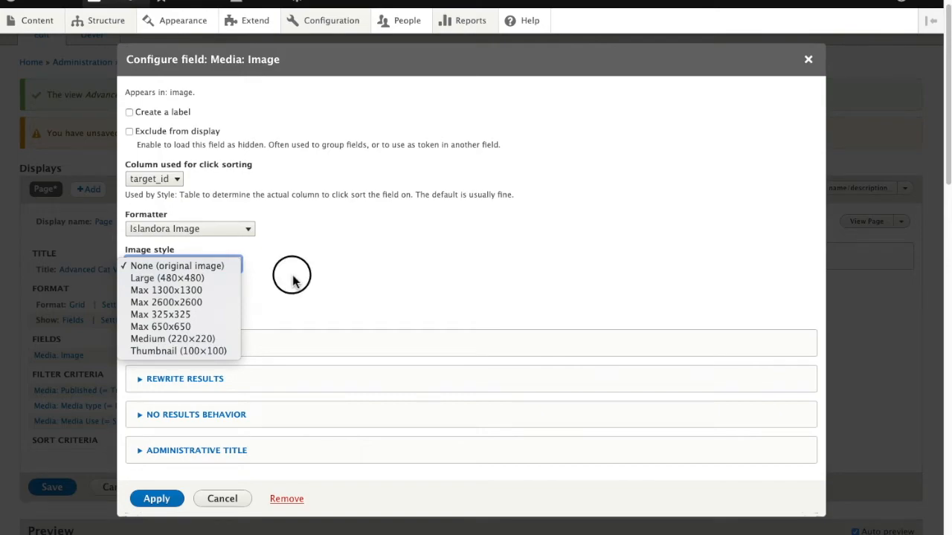
right_click(155, 279)
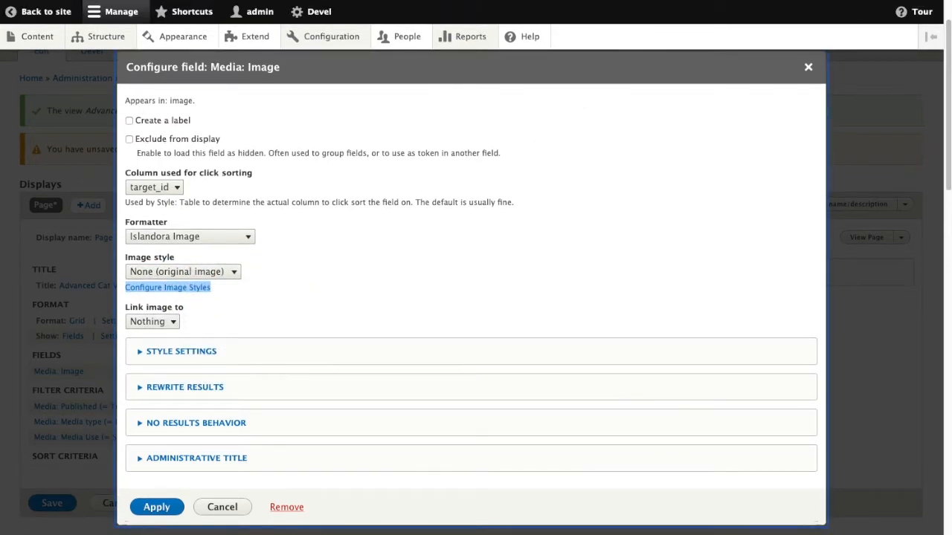
Create a new image style named 'Square Crop' in the image styles configuration
left_click(167, 288)
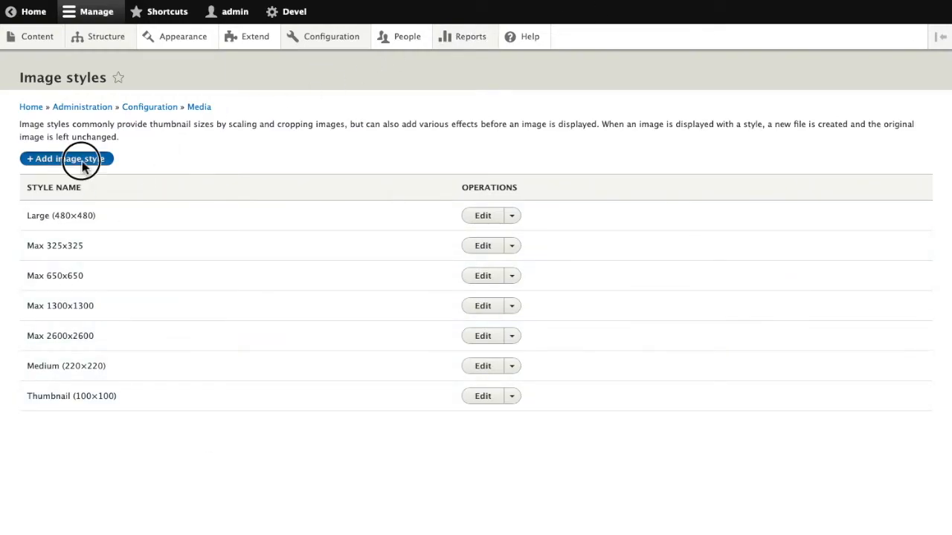
left_click(65, 158)
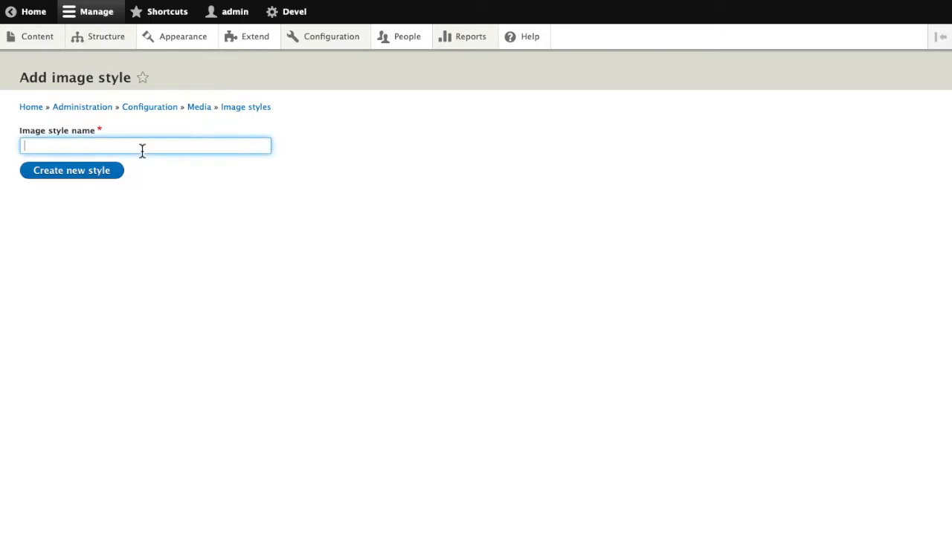
type("Squa")
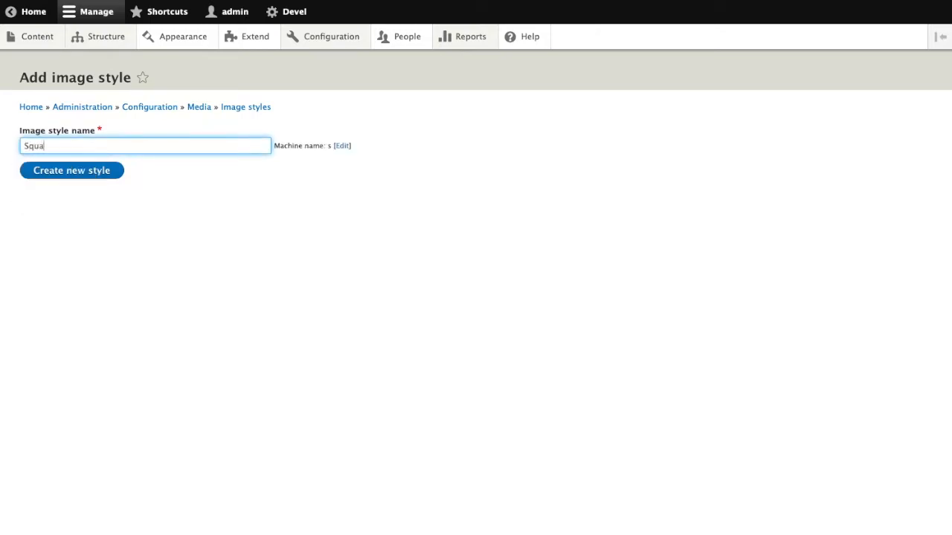
type("re Crop")
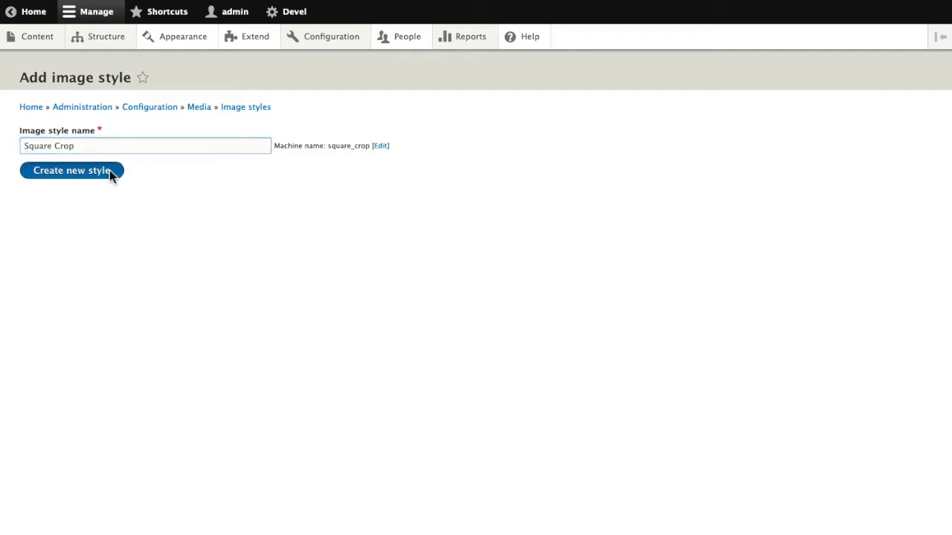
left_click(71, 170)
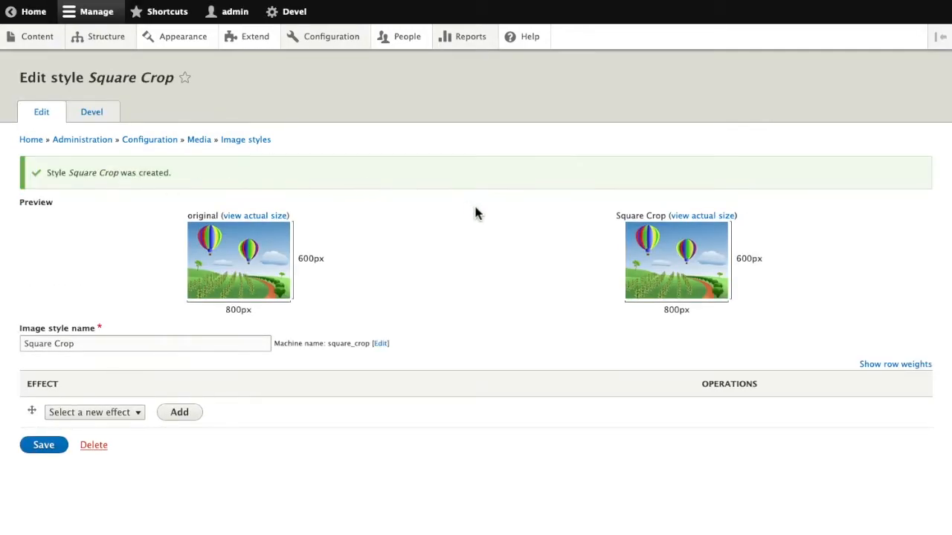
Add a Scale and crop effect of 300×300 pixels to the Square Crop style
left_click(95, 412)
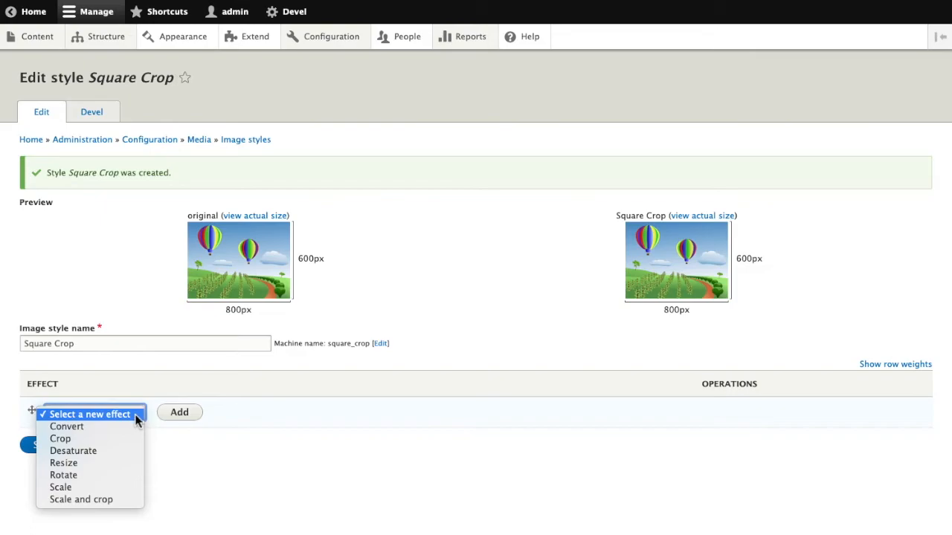
mouse_move(73, 450)
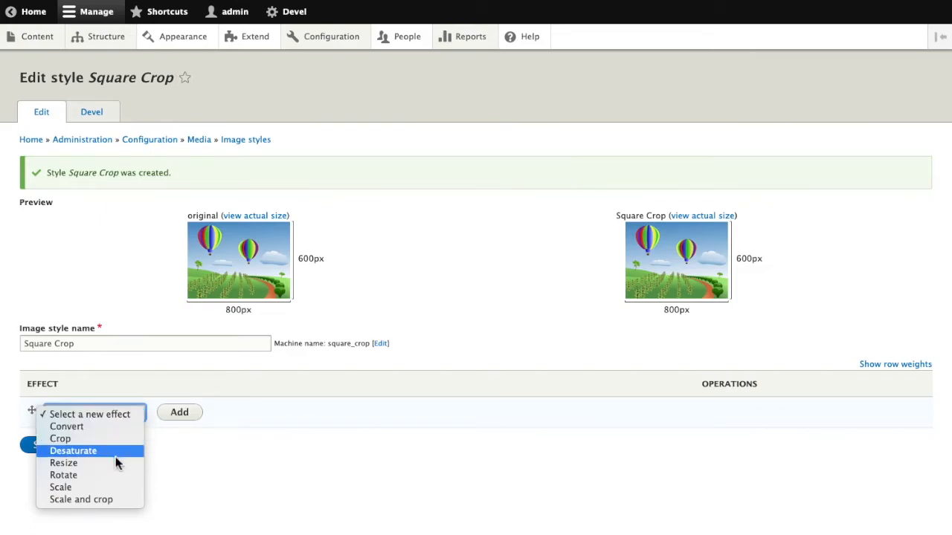
left_click(81, 500)
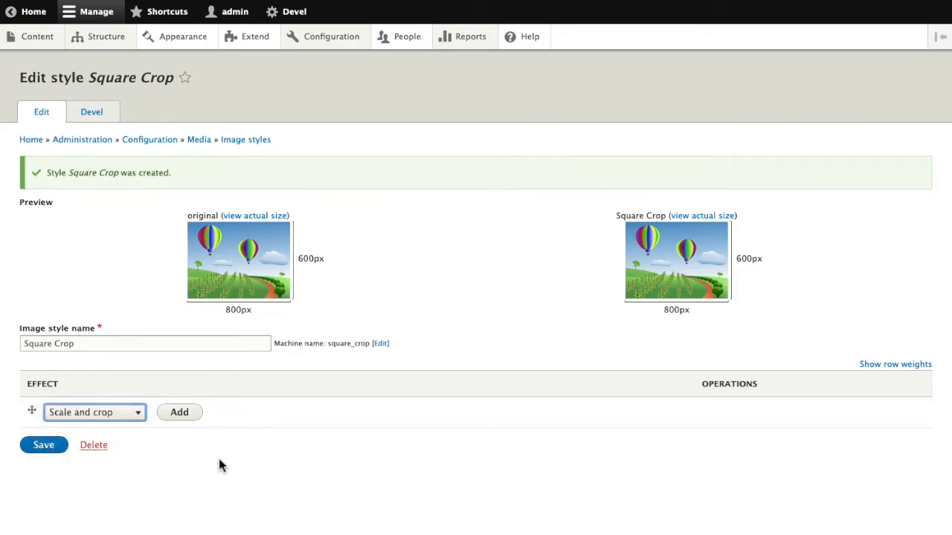
left_click(179, 412)
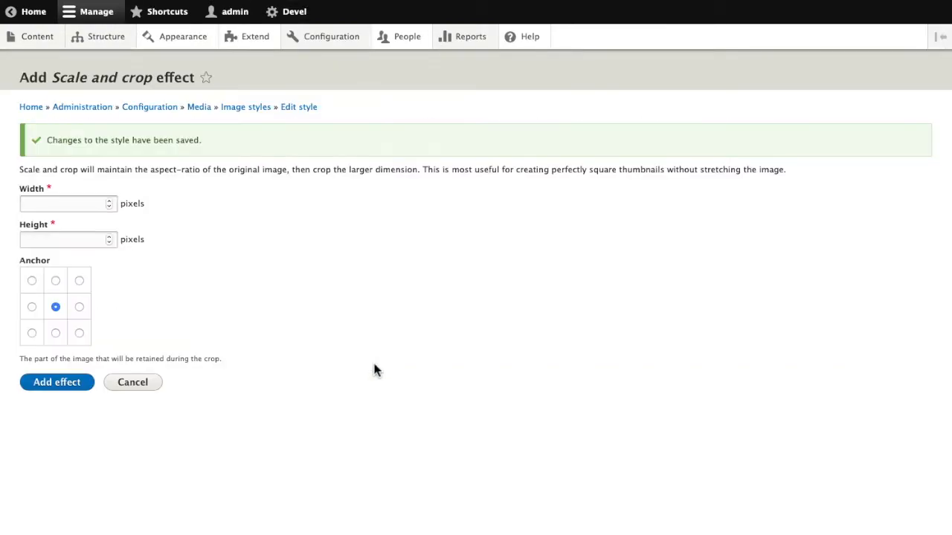
left_click(67, 203)
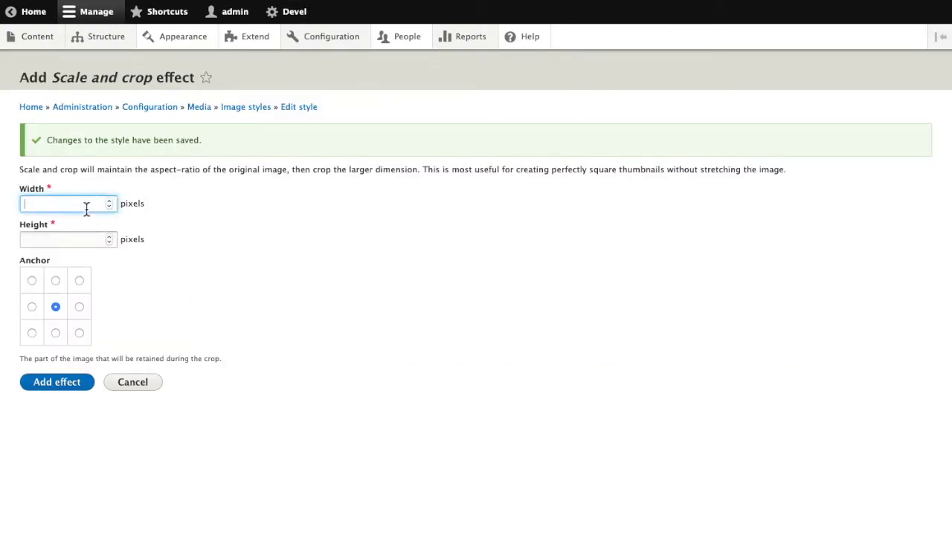
type("300")
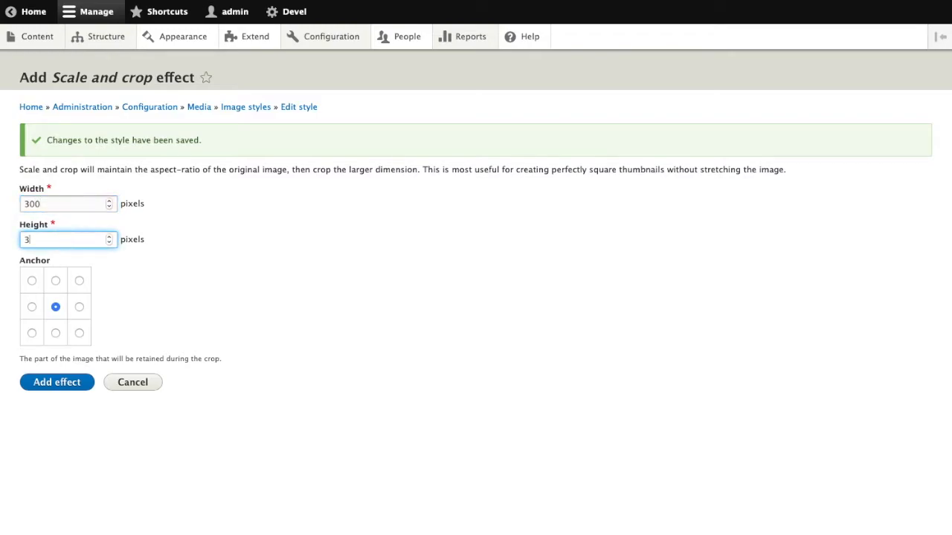
type("00")
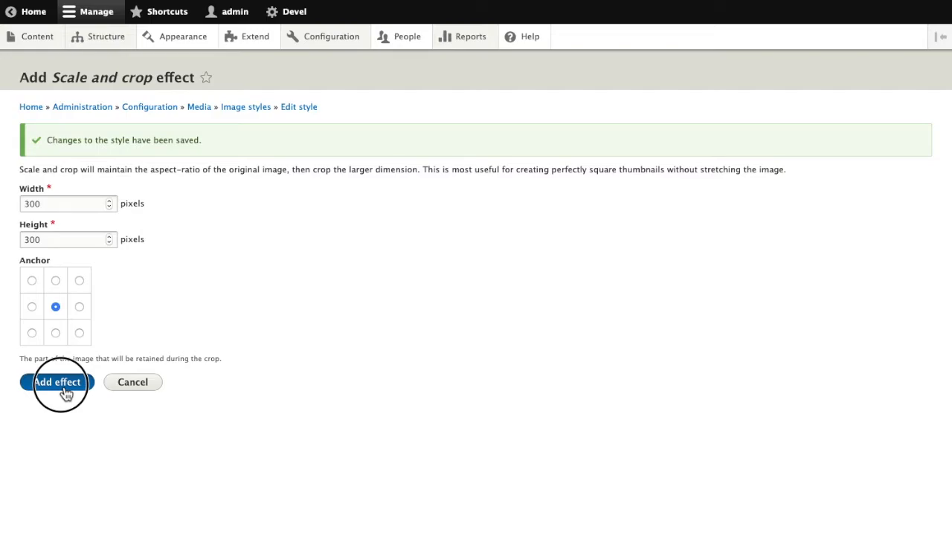
left_click(57, 380)
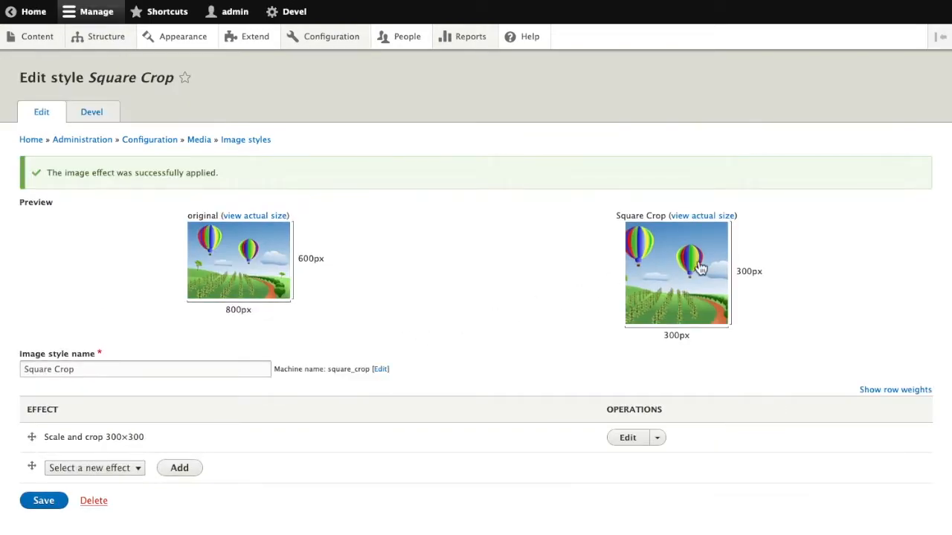
mouse_move(455, 330)
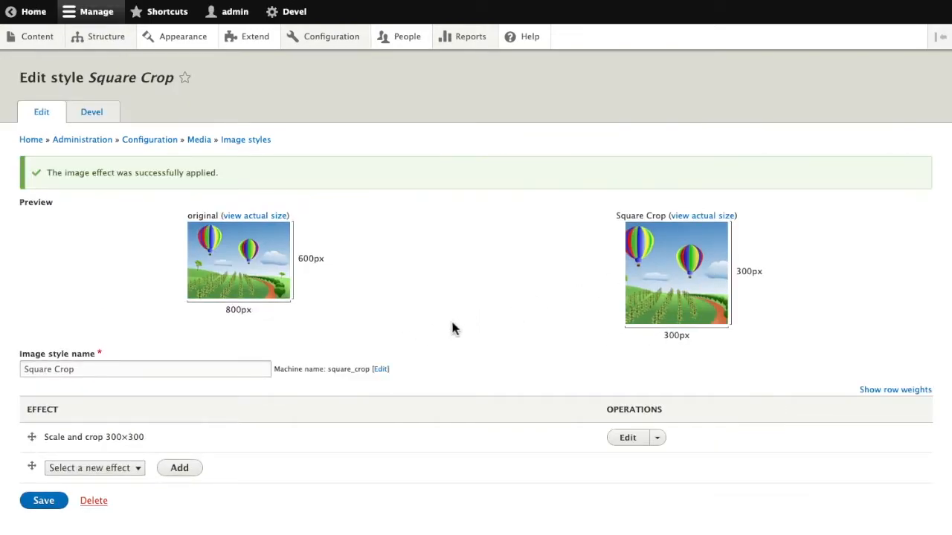
mouse_move(261, 411)
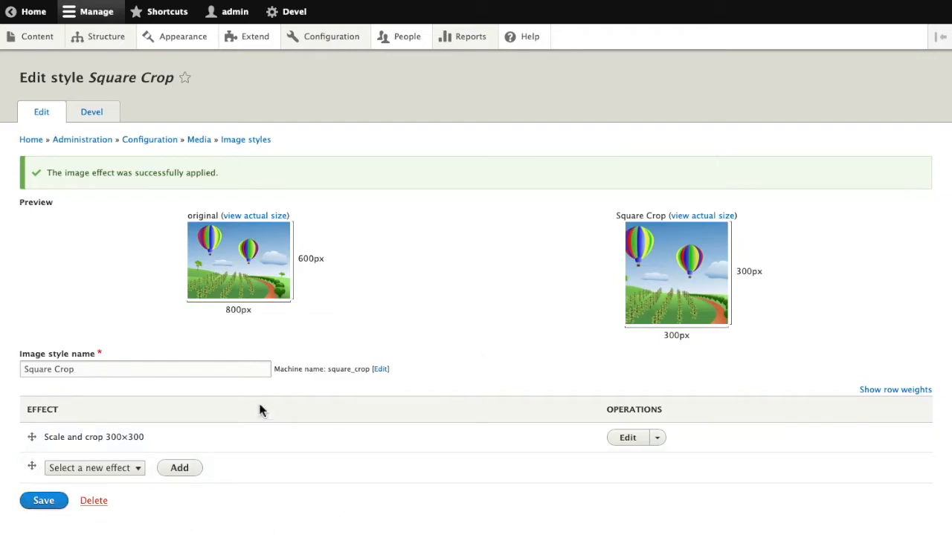
Set the Media: Image field's image style to Square Crop and apply it
left_click(43, 500)
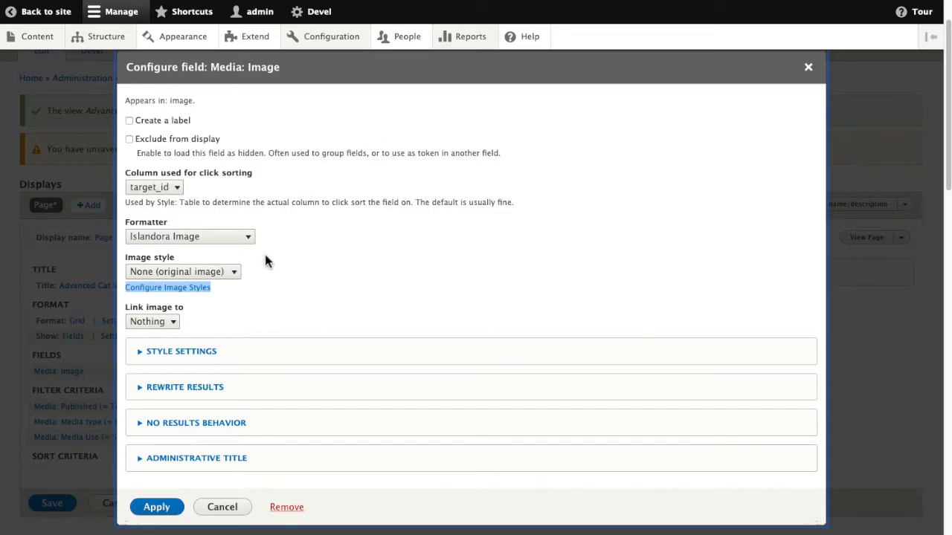
left_click(182, 271)
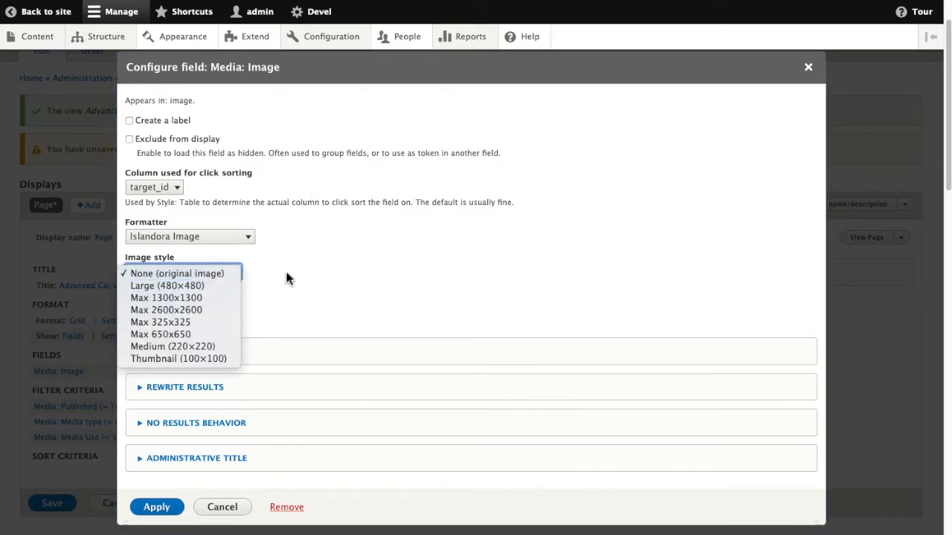
left_click(156, 506)
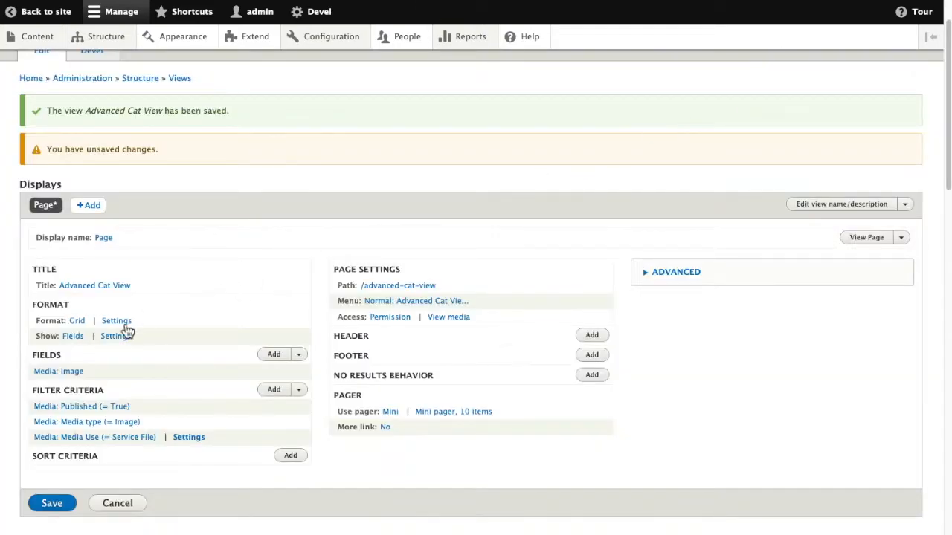
mouse_move(72, 378)
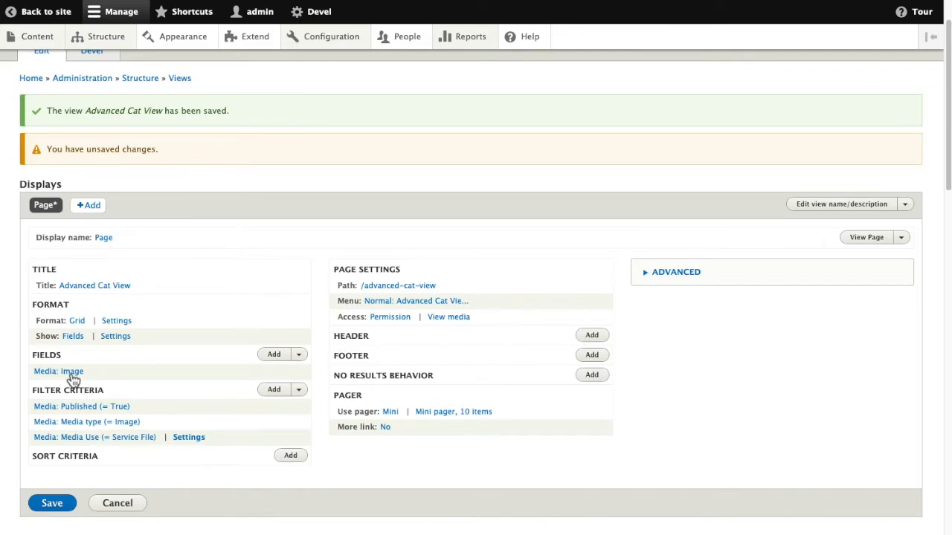
left_click(58, 371)
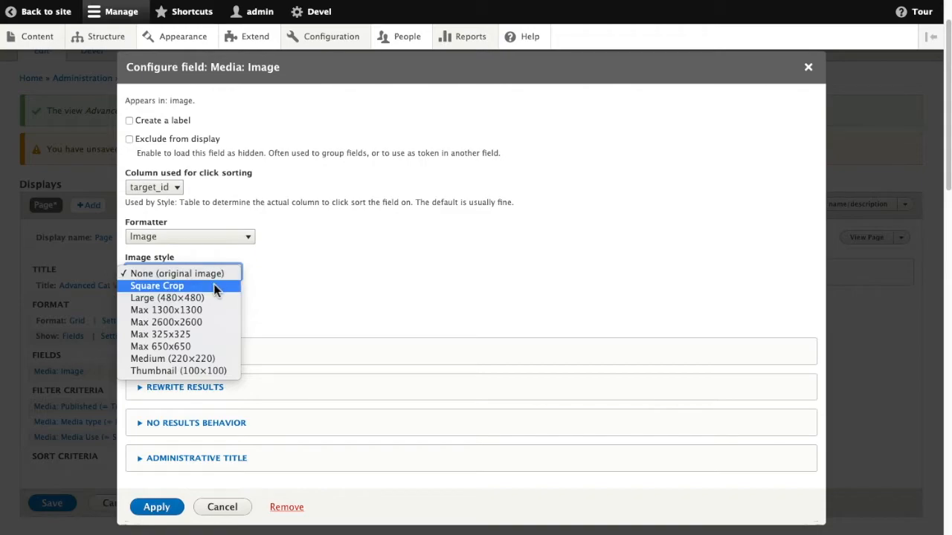
left_click(157, 286)
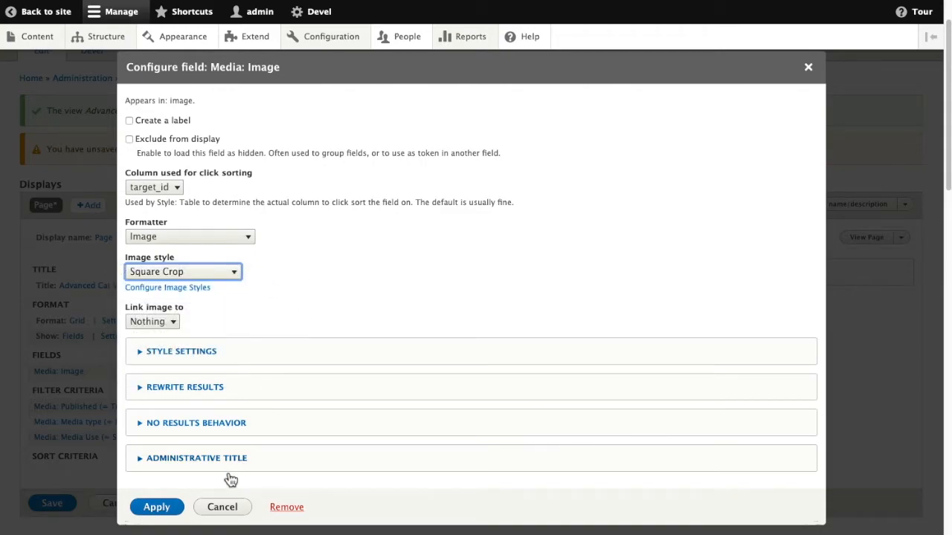
left_click(156, 505)
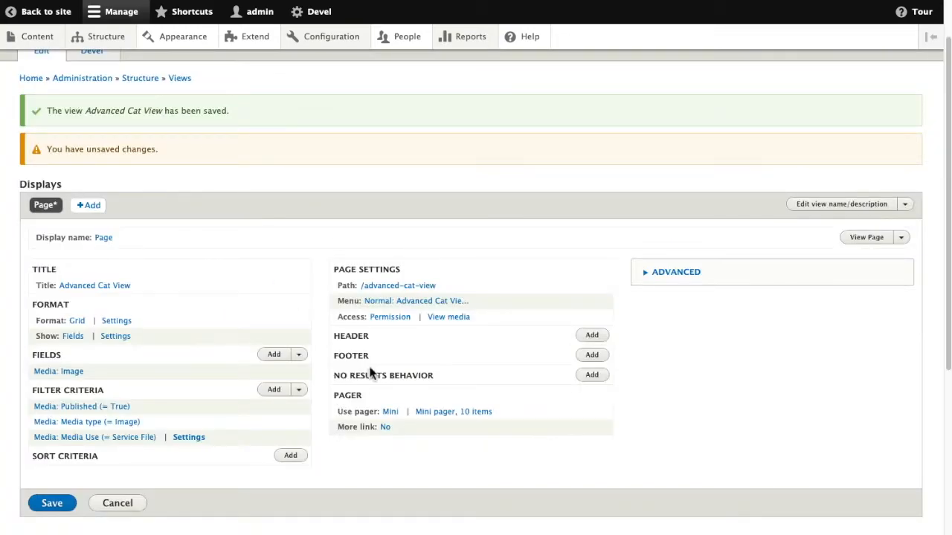
left_click(866, 237)
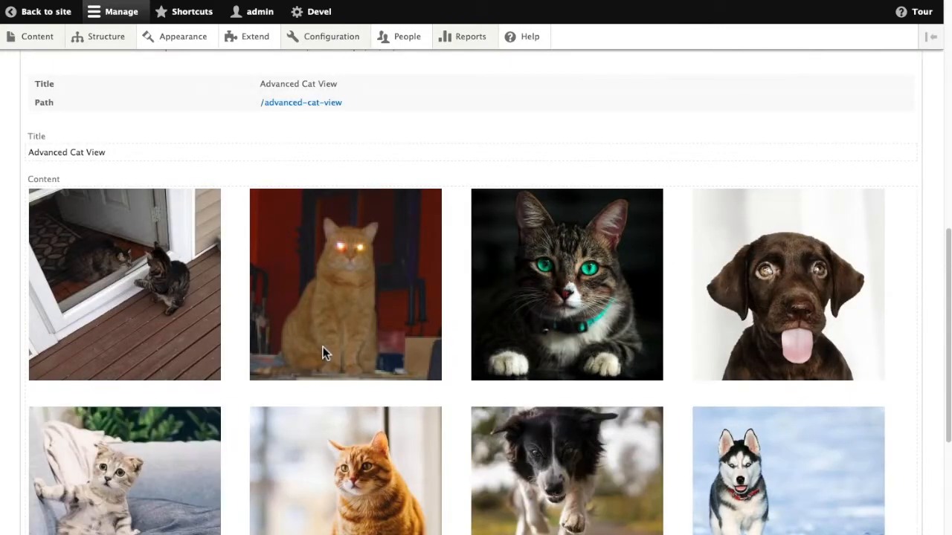
scroll("down", 3)
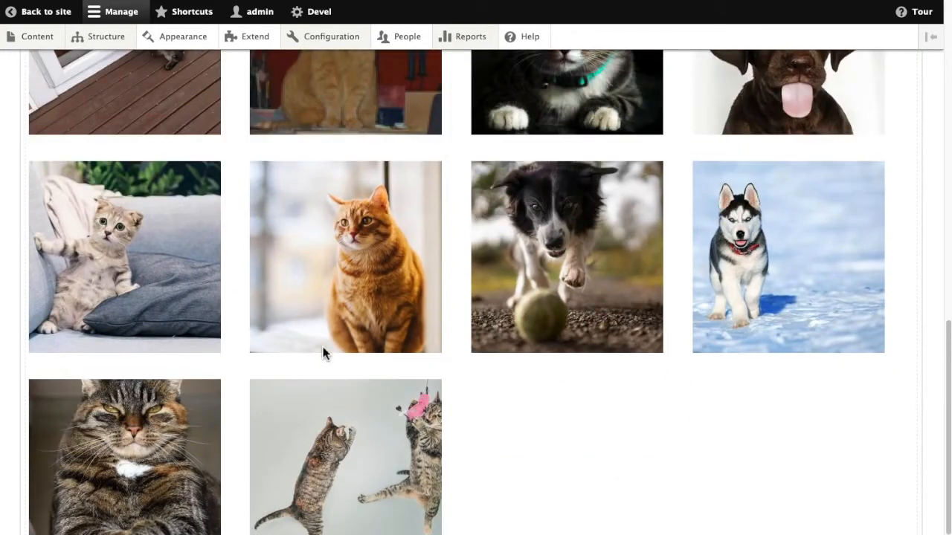
scroll("up", 3)
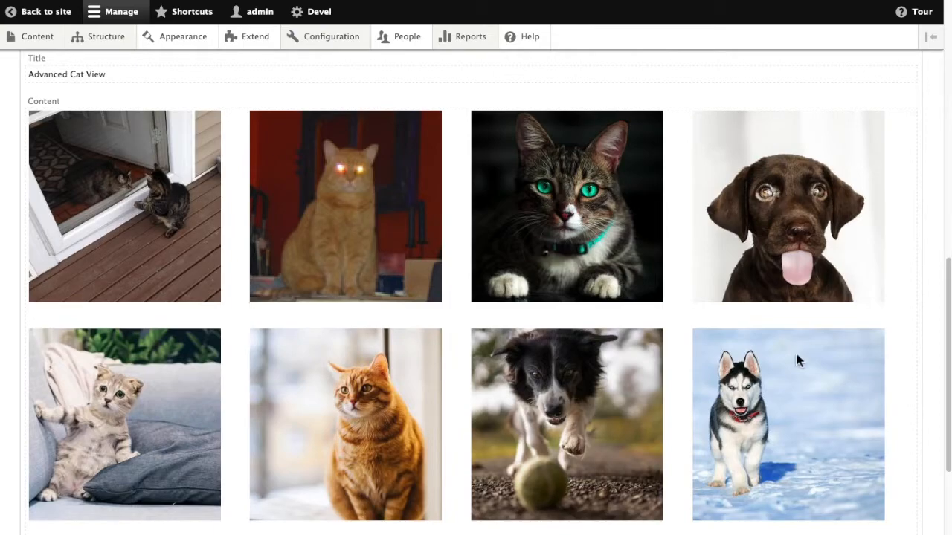
scroll("up", 3)
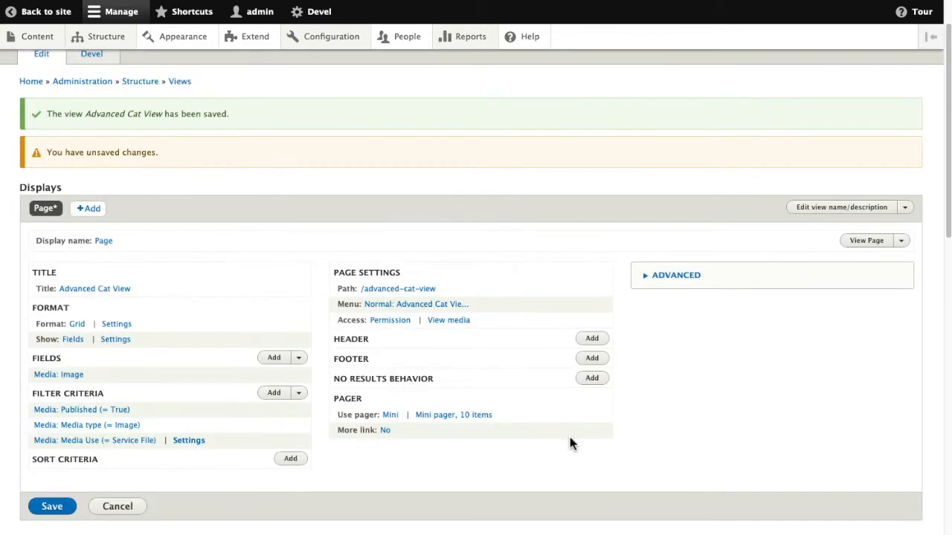
scroll("down", 3)
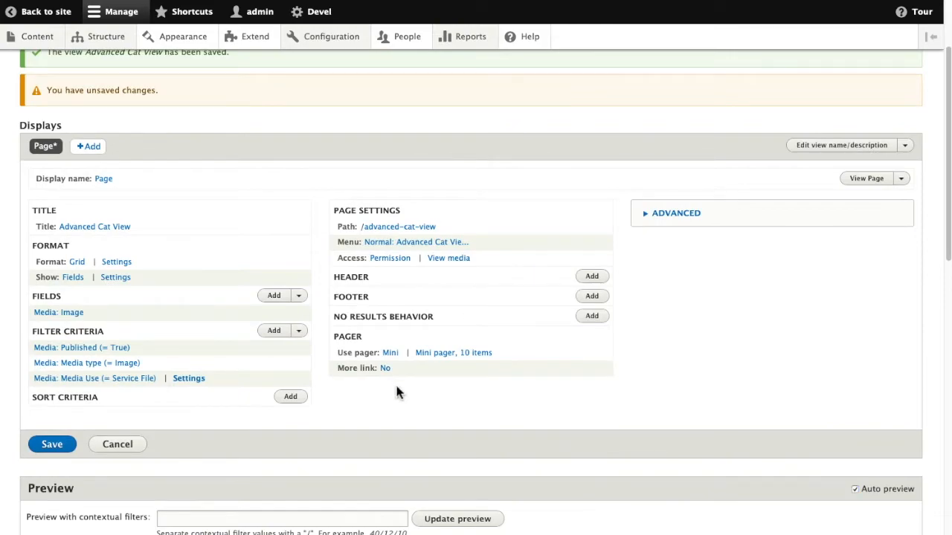
mouse_move(268, 339)
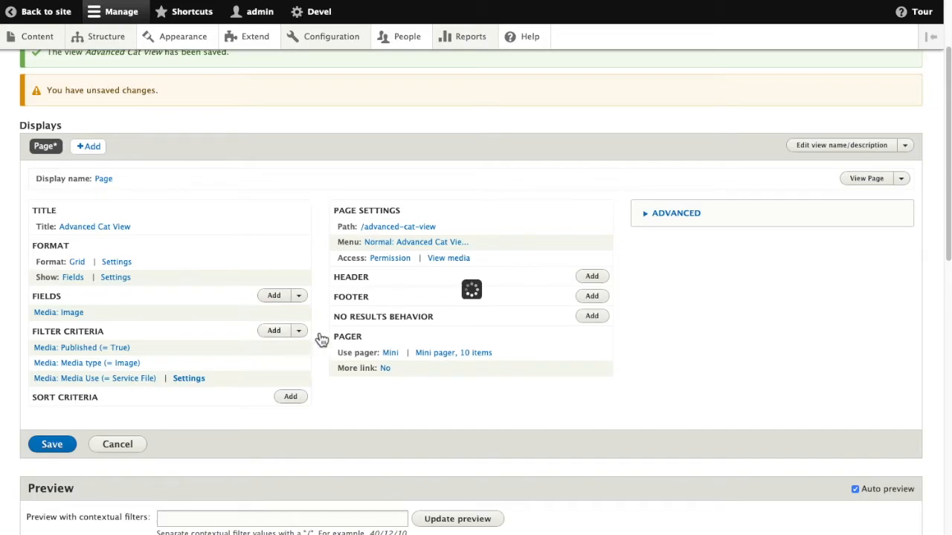
Search the filter list for 'subject', find nothing, cancel, and expand the Advanced section
left_click(274, 330)
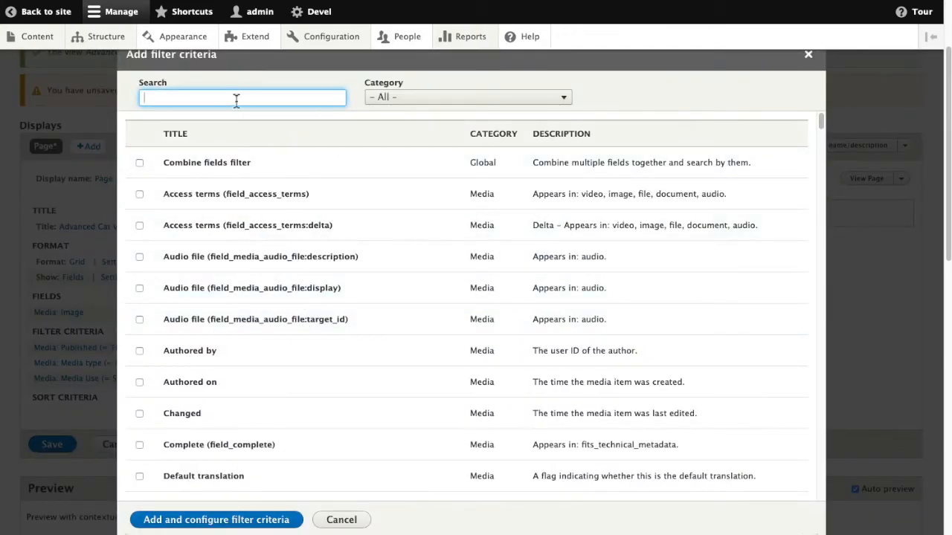
type("subject")
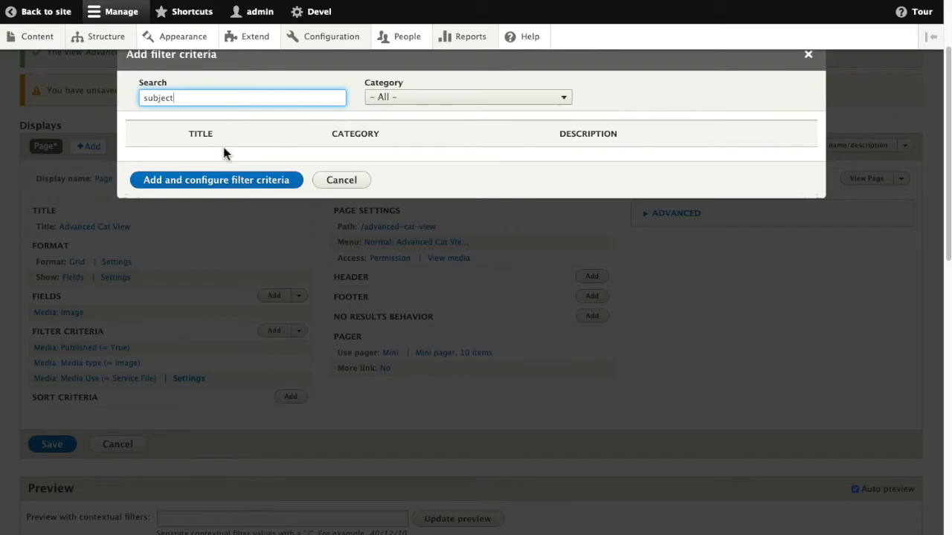
left_click(468, 96)
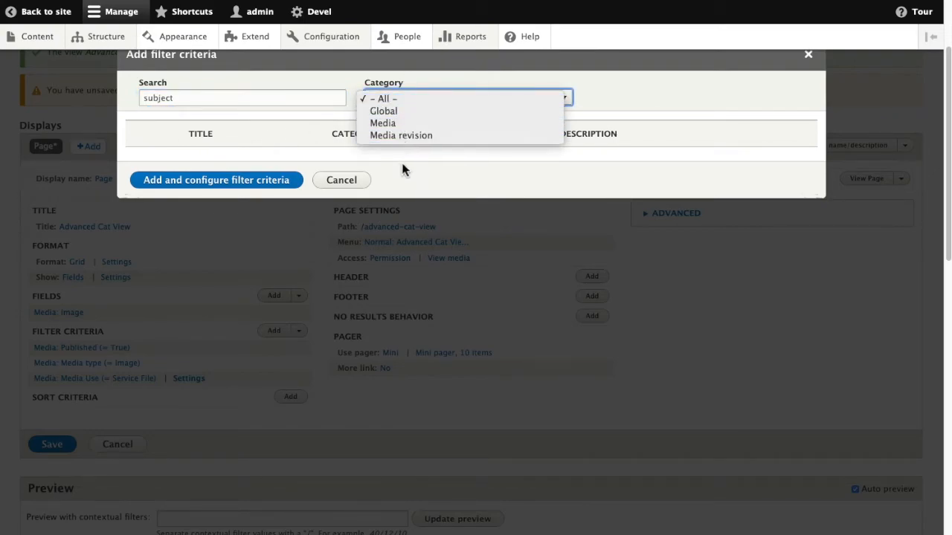
left_click(384, 99)
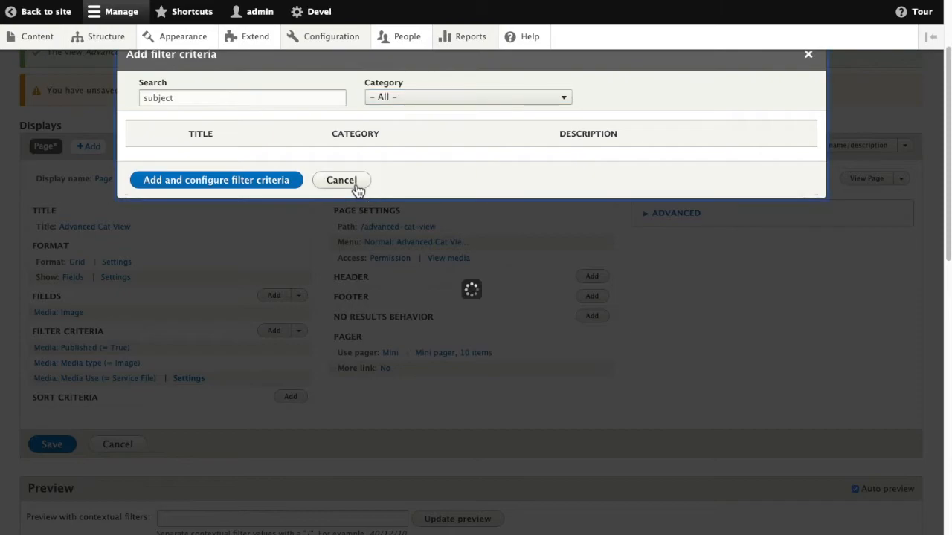
left_click(342, 180)
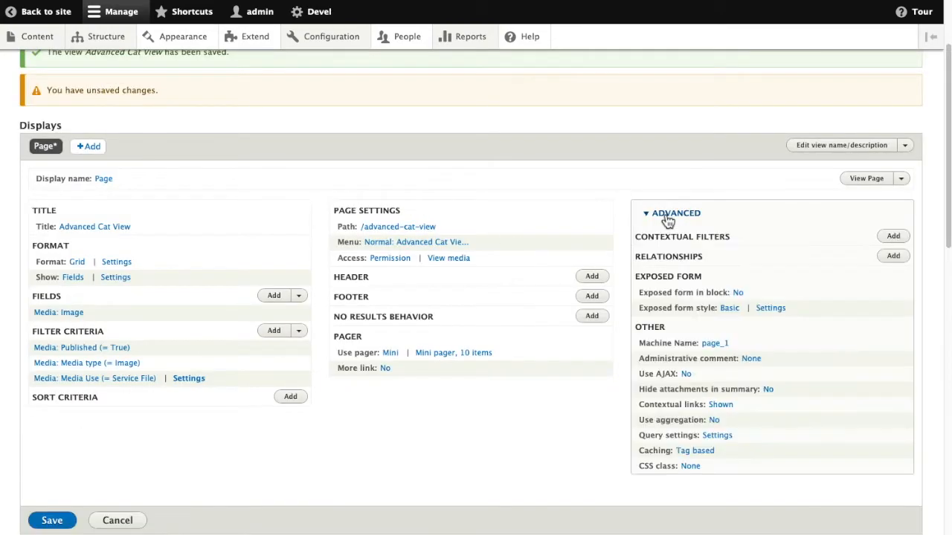
mouse_move(904, 268)
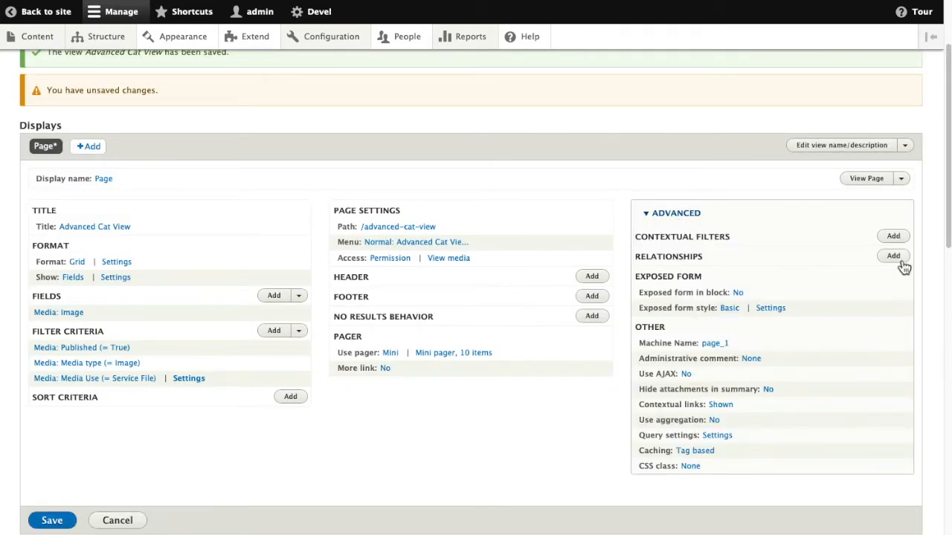
Add and apply the 'Content referenced from field_media_of' relationship
left_click(892, 256)
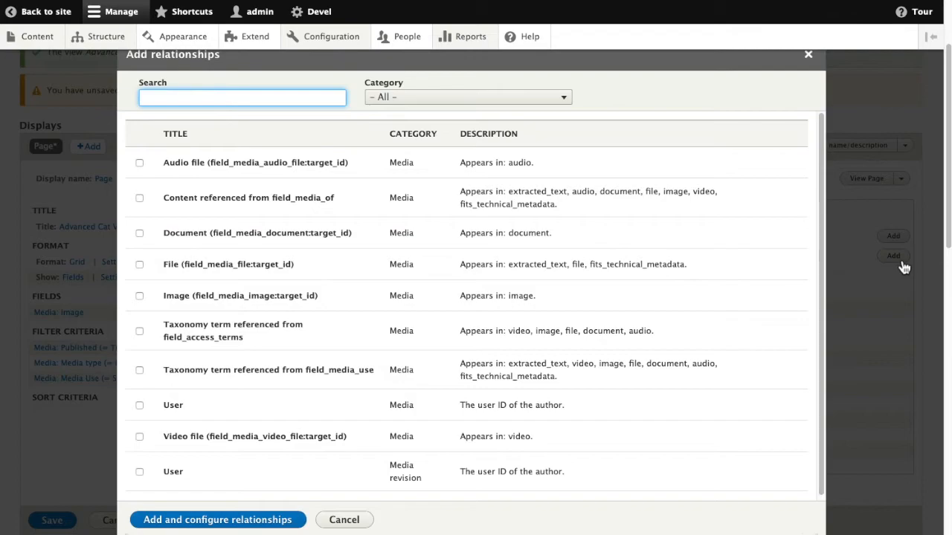
mouse_move(306, 268)
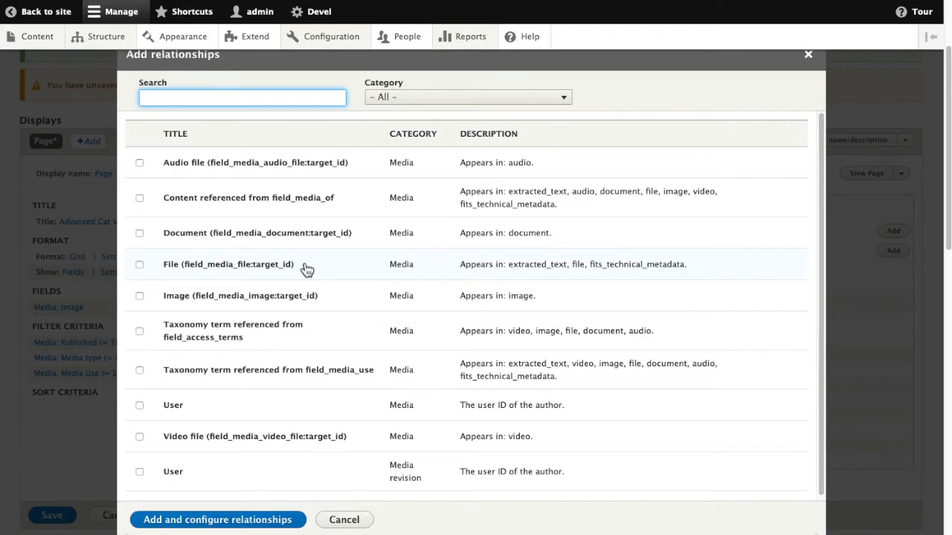
mouse_move(289, 207)
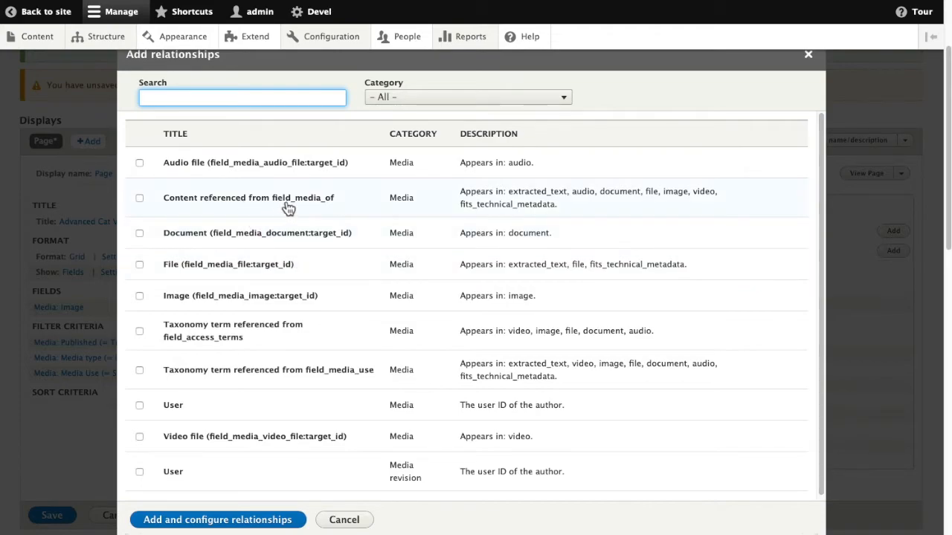
left_click(140, 198)
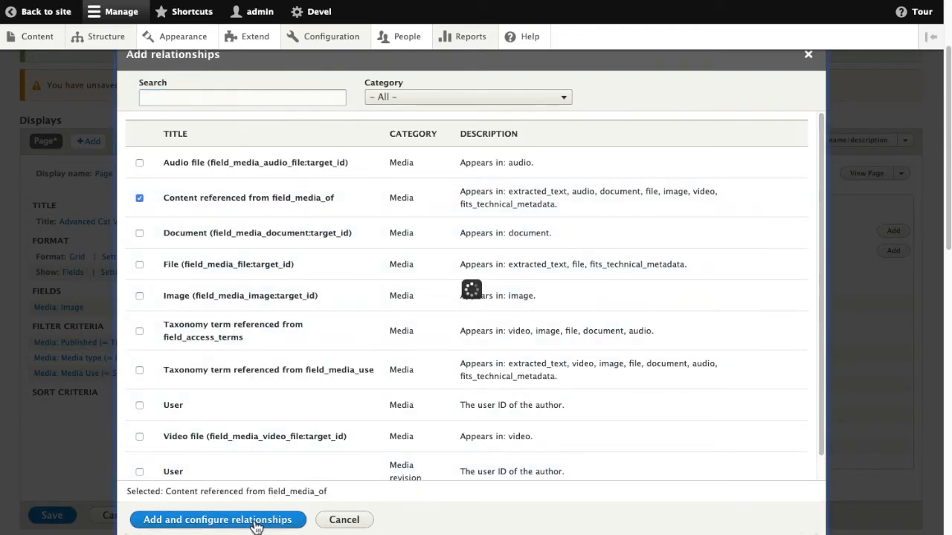
left_click(217, 520)
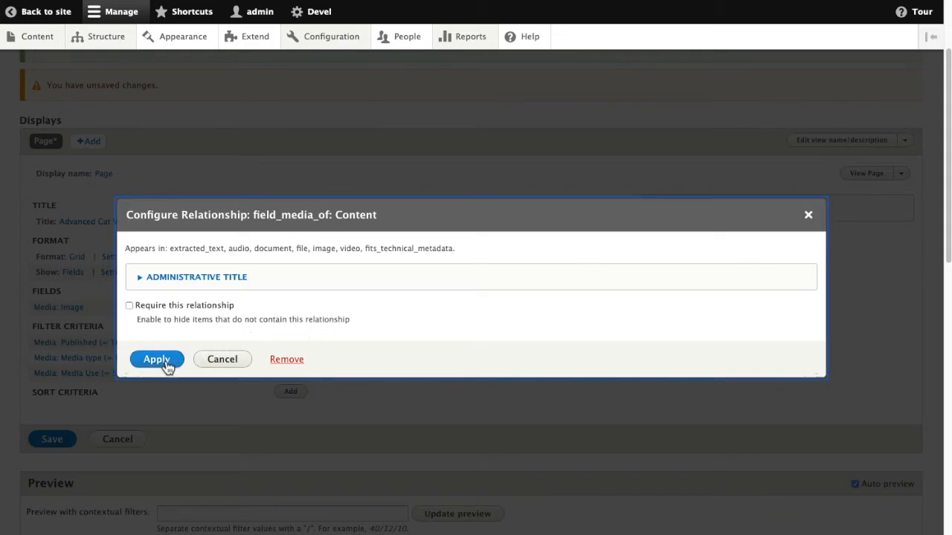
left_click(156, 359)
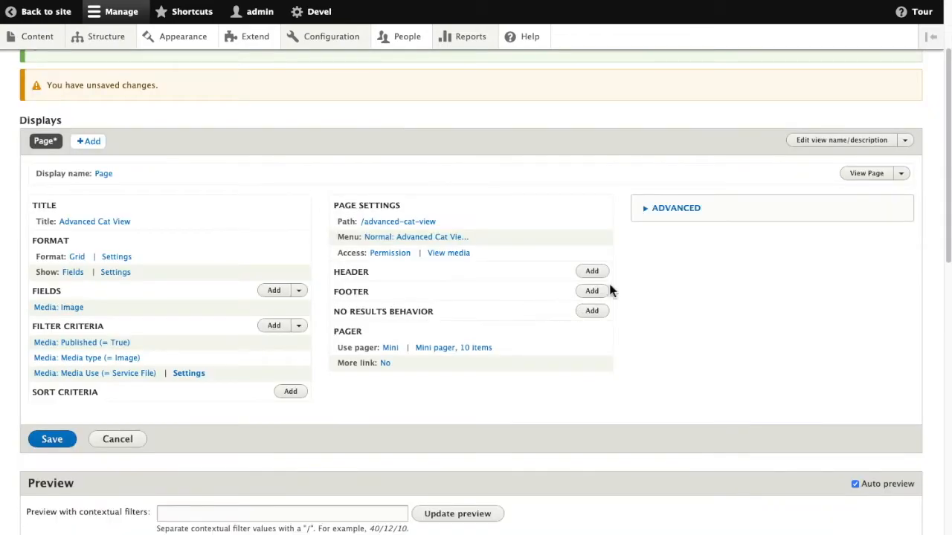
mouse_move(635, 275)
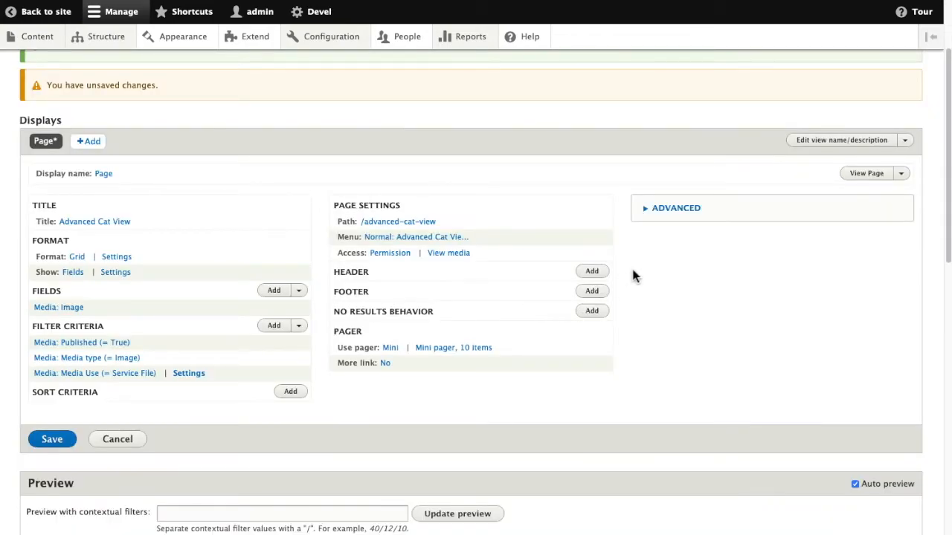
mouse_move(608, 339)
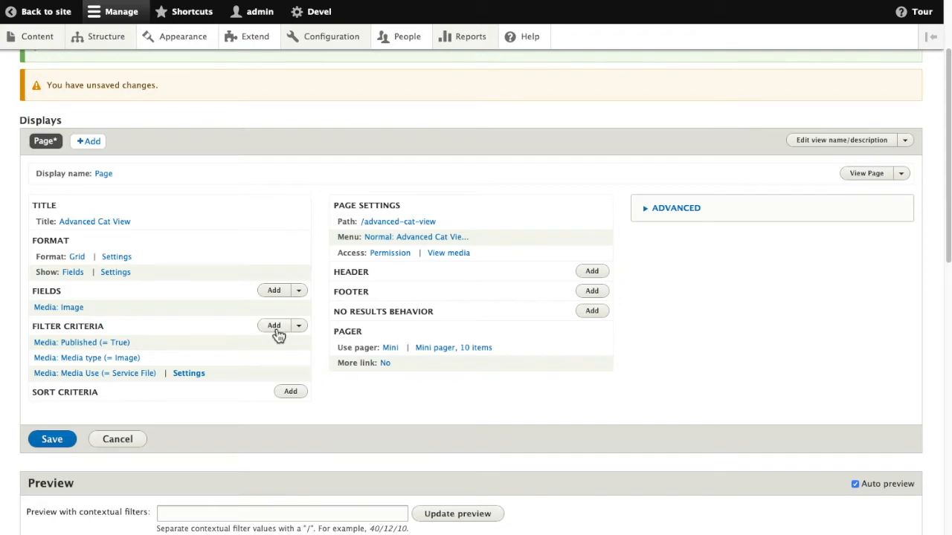
Add the Content category's Subject (field_subject) filter and reach its configuration
left_click(274, 326)
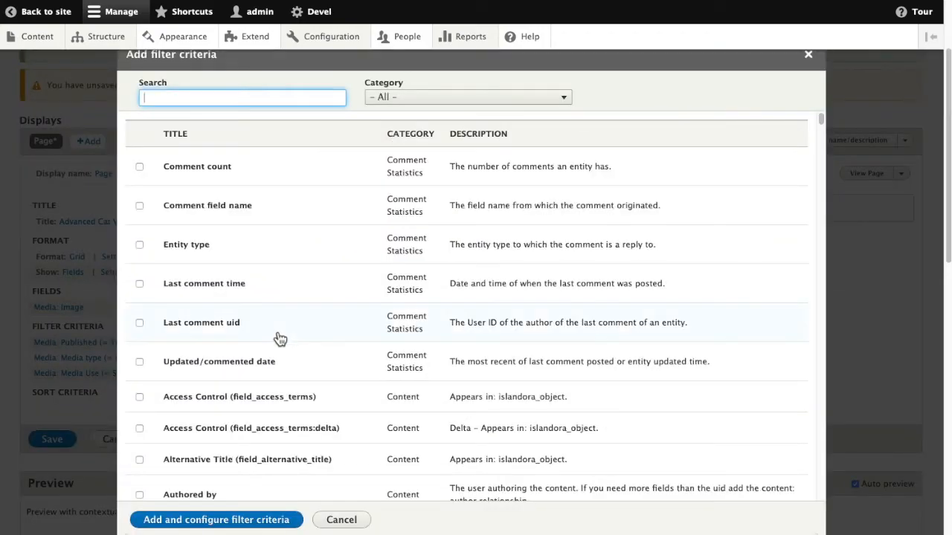
left_click(468, 97)
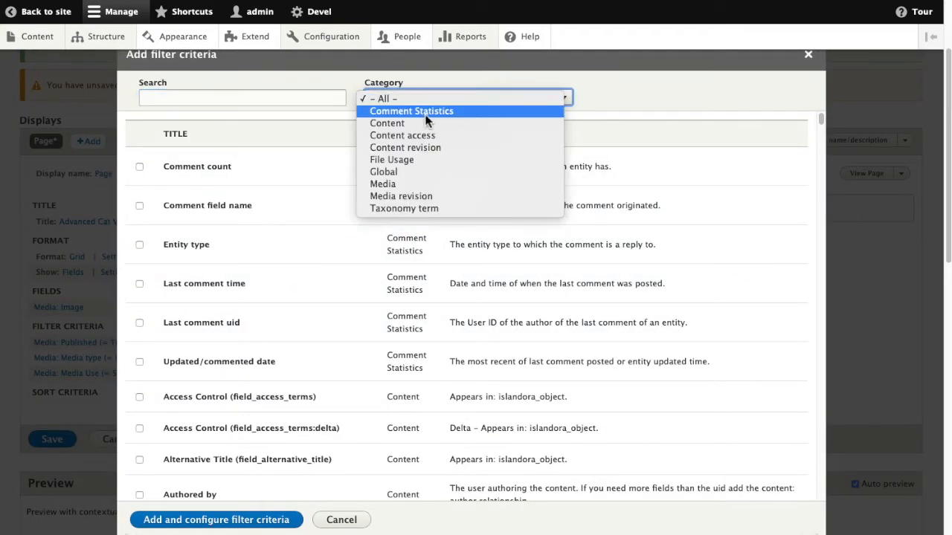
left_click(387, 122)
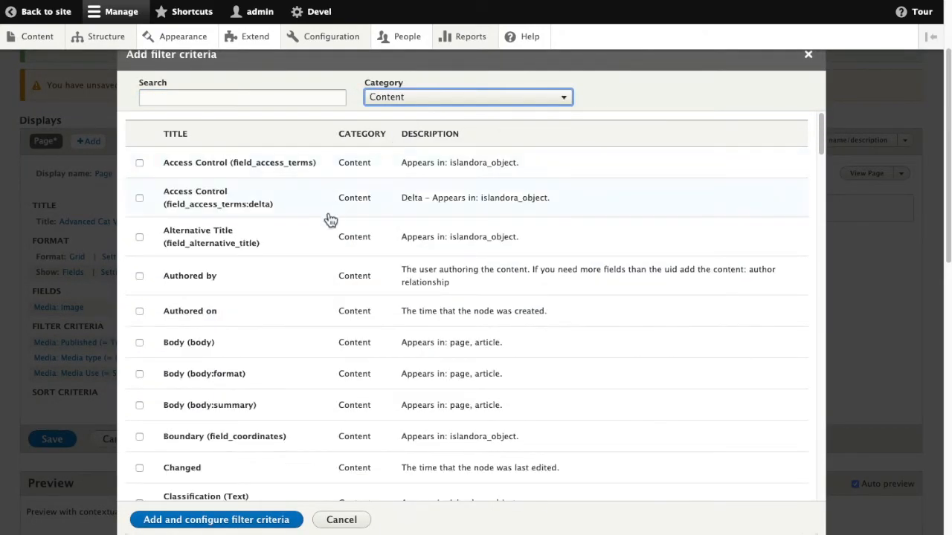
scroll("down", 3)
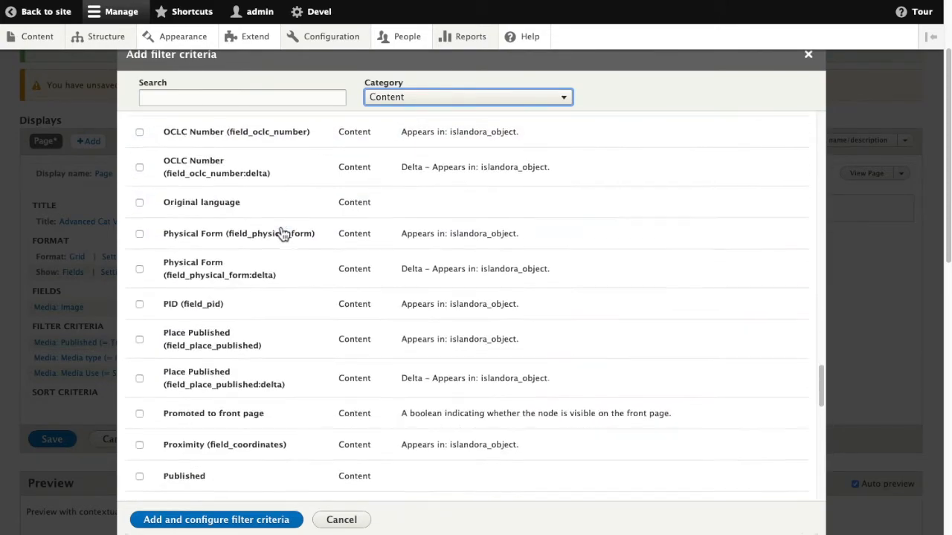
scroll("down", 3)
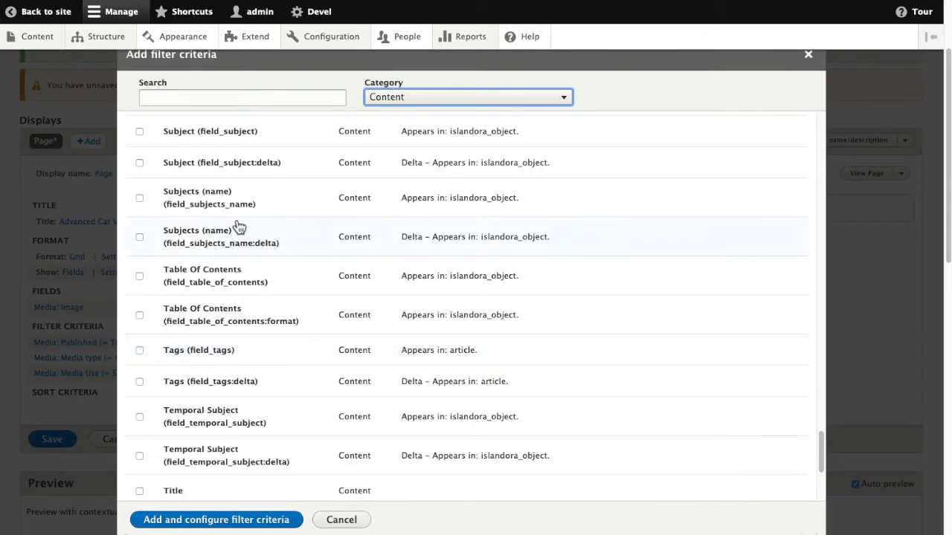
left_click(140, 131)
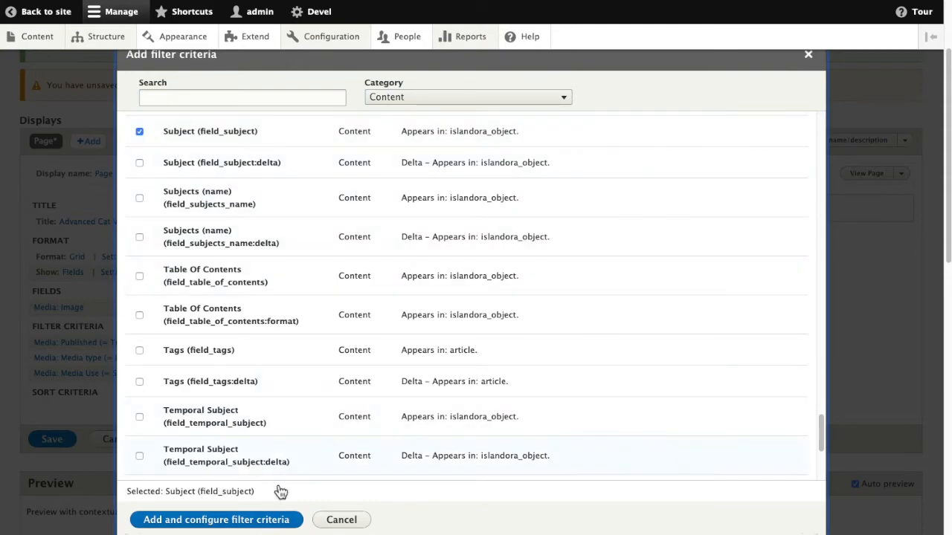
left_click(217, 519)
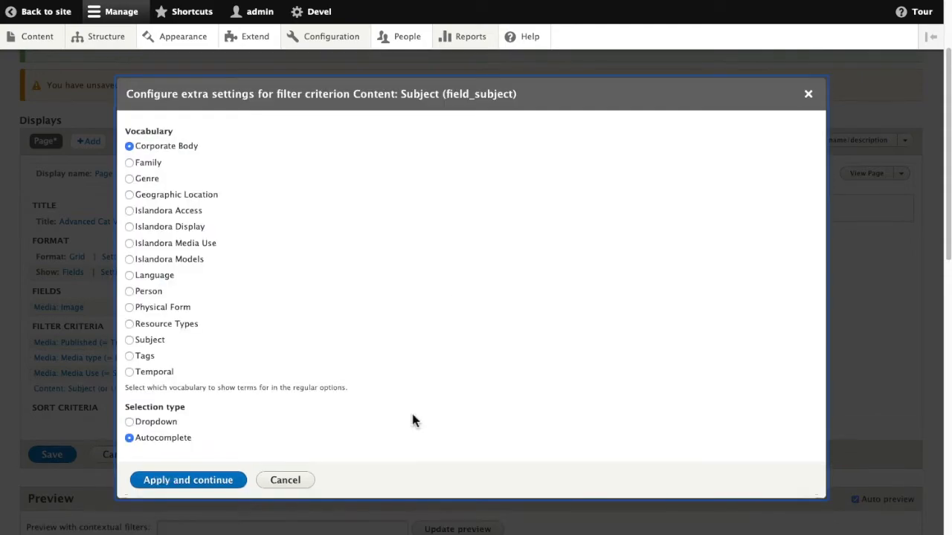
mouse_move(140, 180)
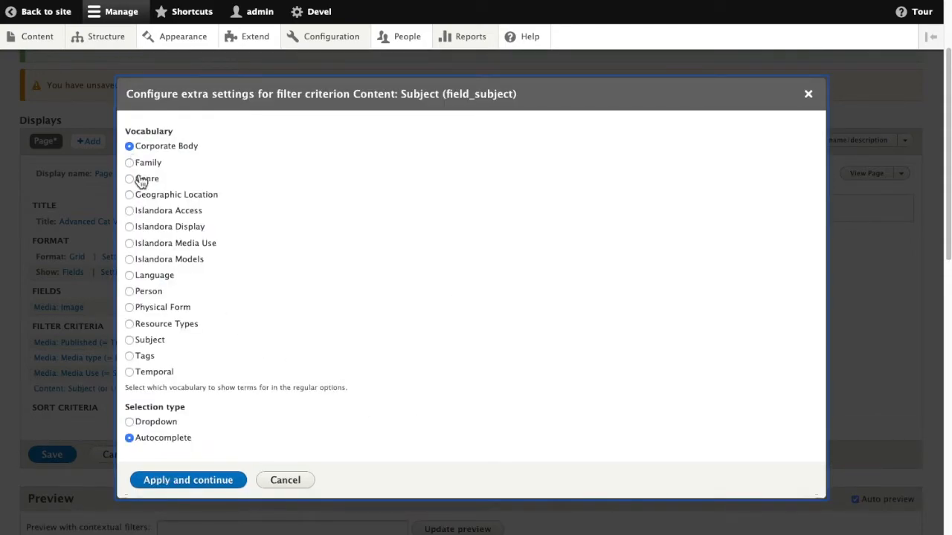
Configure the Subject filter as 'Is one of' Cats and apply it
left_click(129, 340)
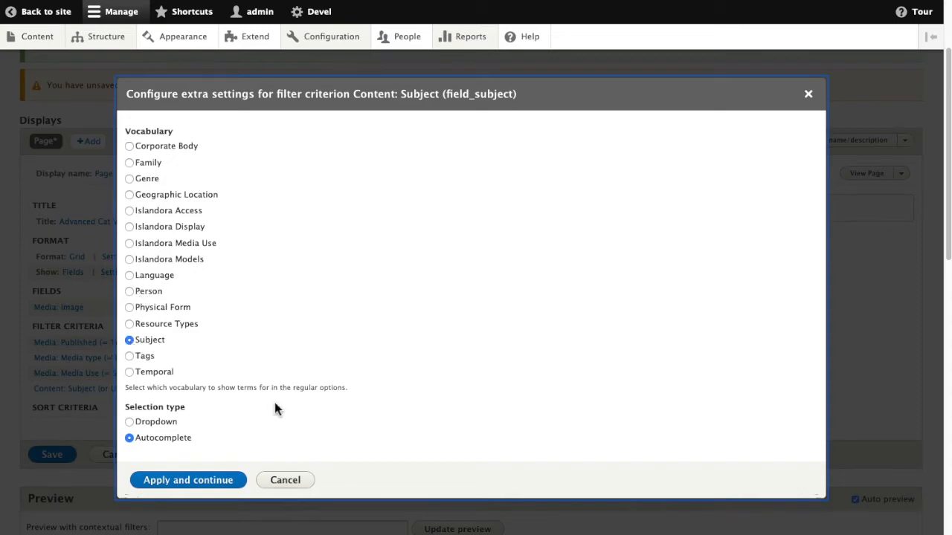
left_click(188, 479)
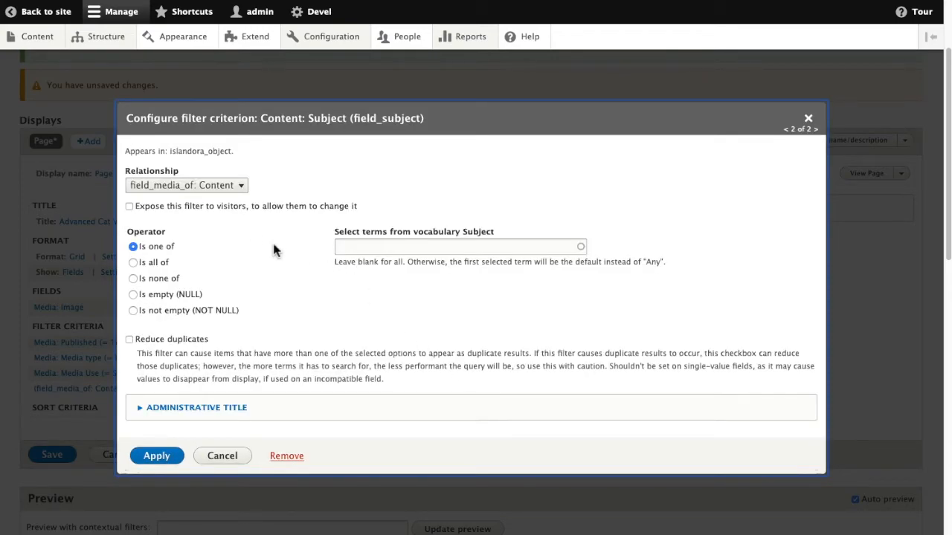
left_click(459, 247)
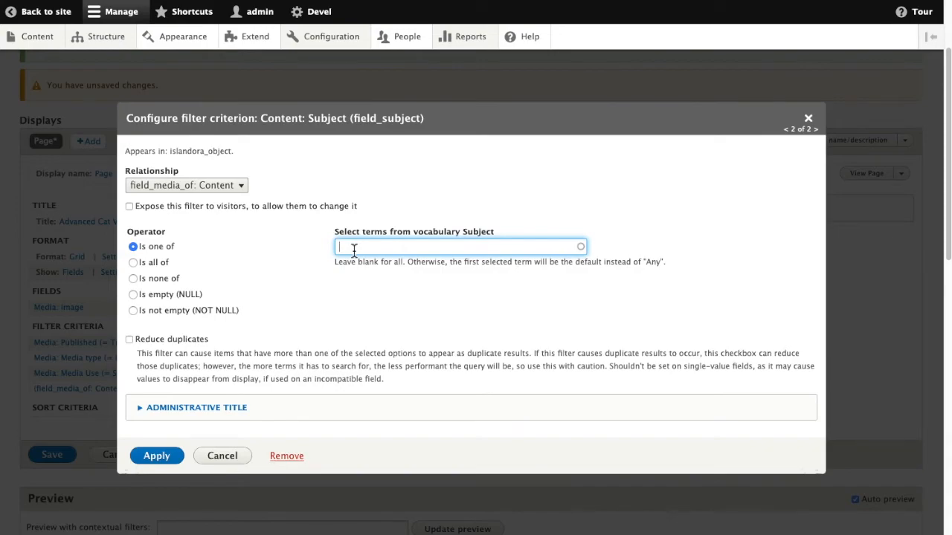
type("Cats")
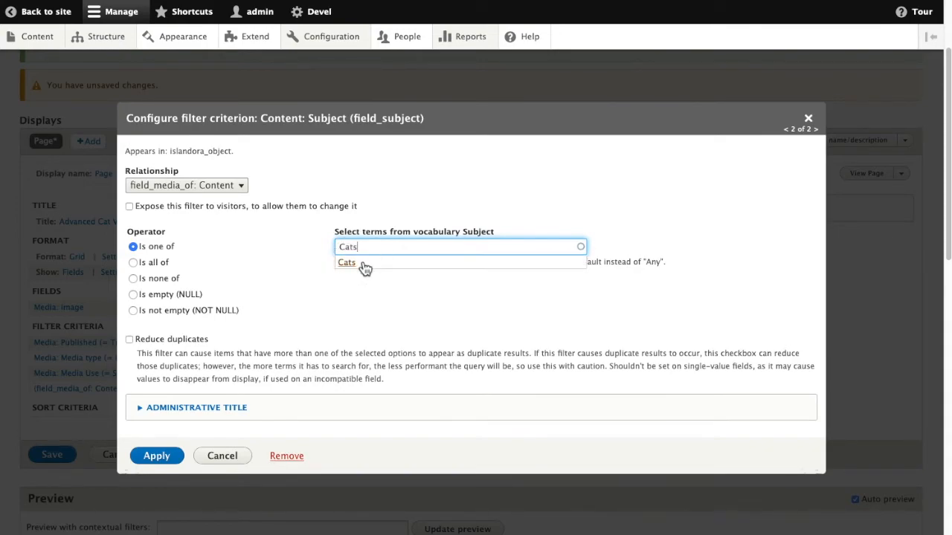
left_click(346, 262)
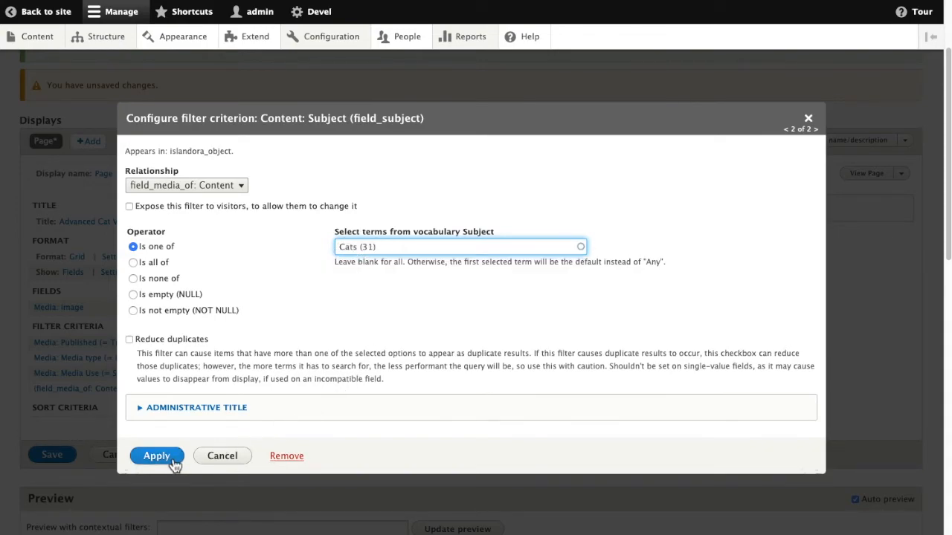
left_click(156, 455)
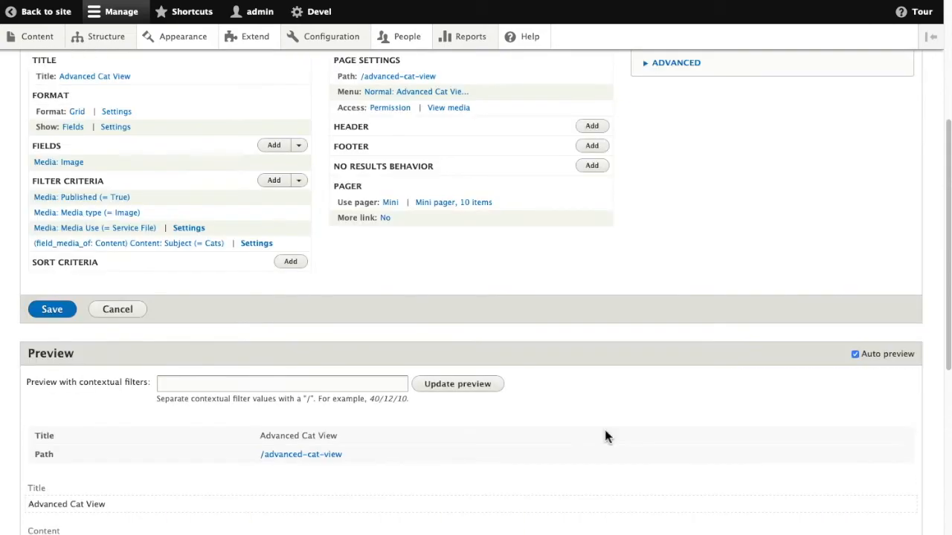
Save the Advanced Cat View and return to the site home page
scroll("up", 3)
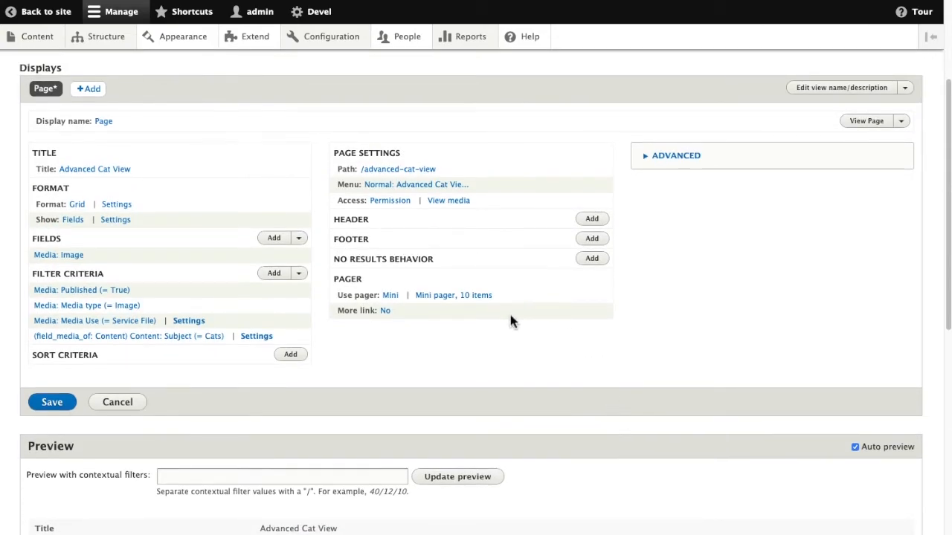
mouse_move(52, 401)
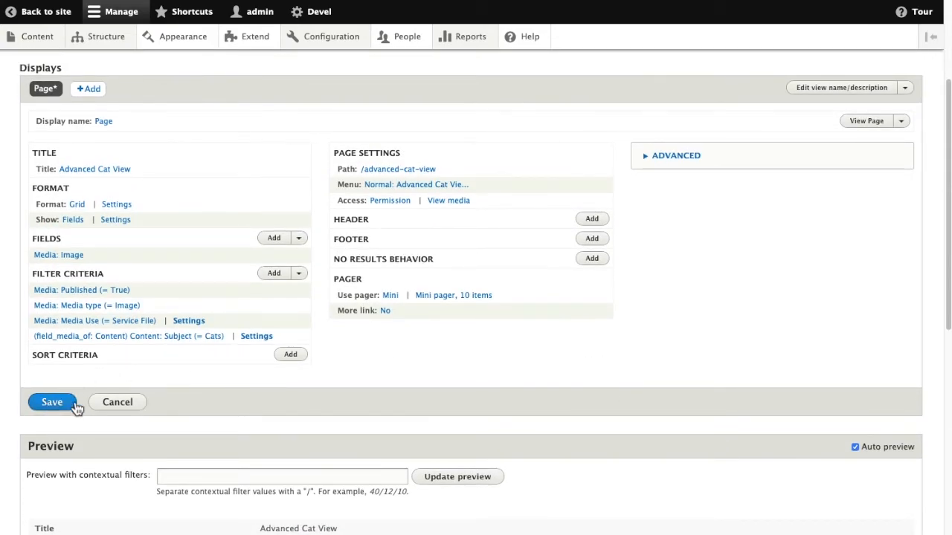
mouse_move(343, 381)
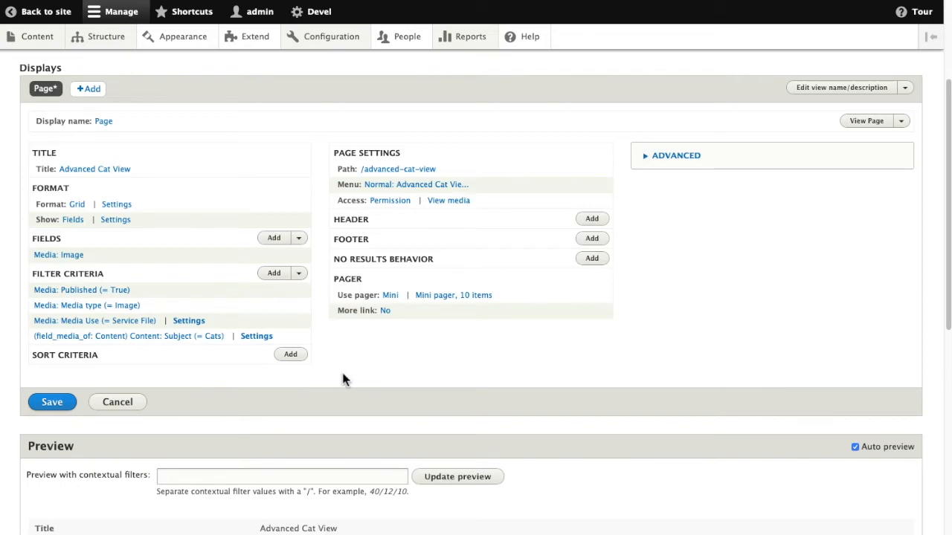
left_click(50, 401)
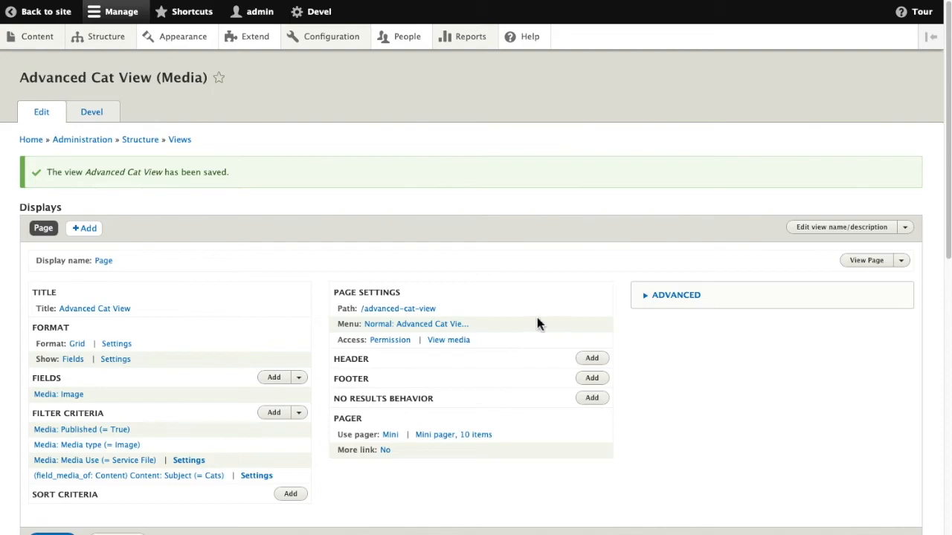
mouse_move(31, 140)
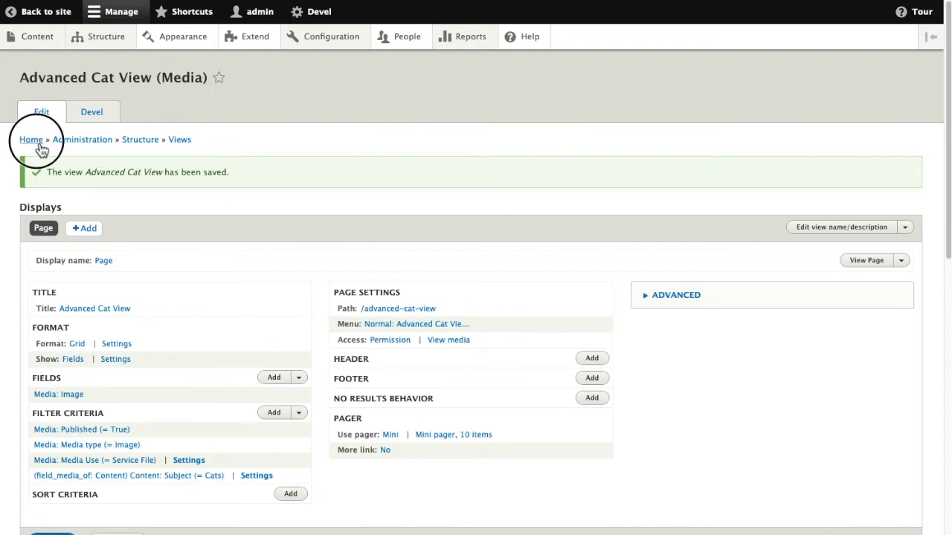
left_click(31, 140)
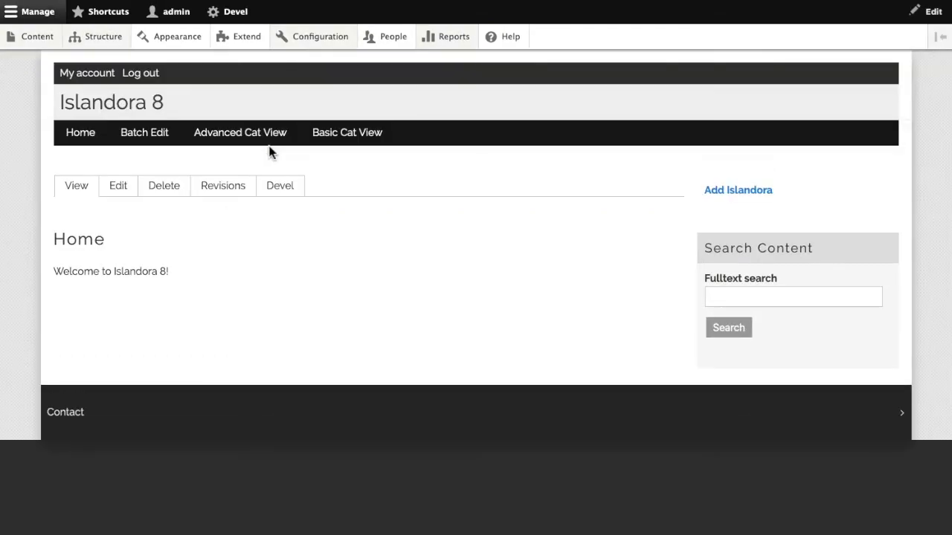
mouse_move(347, 133)
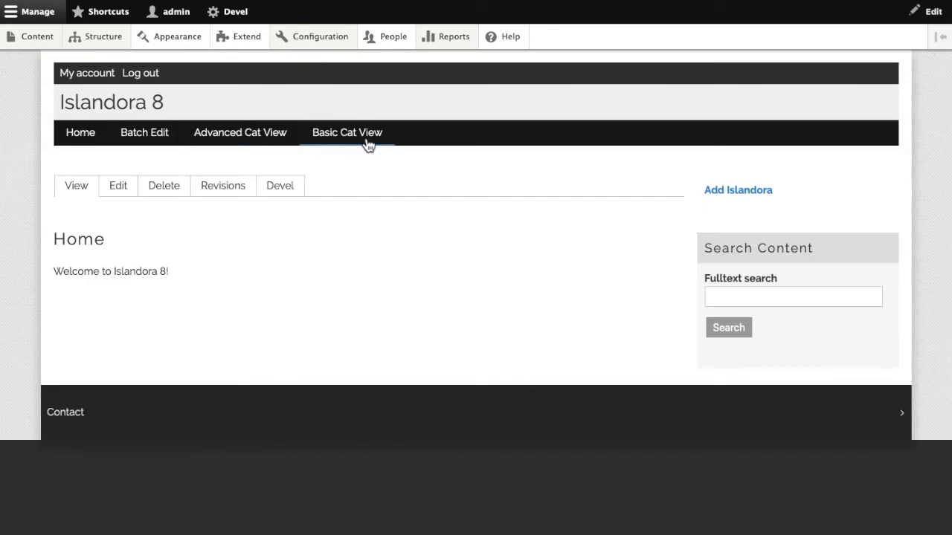
View the Basic and Advanced Cat View pages, then start editing the Advanced view in place
left_click(347, 132)
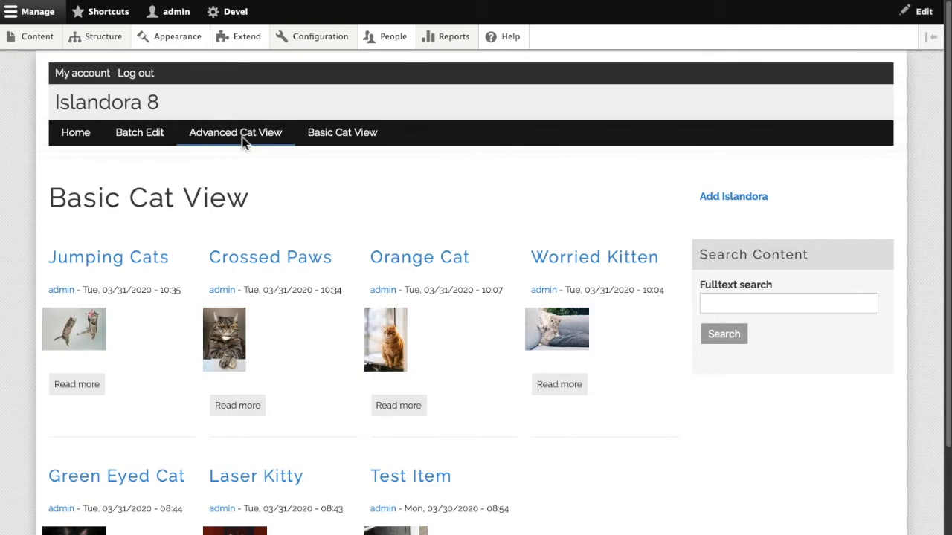
left_click(235, 132)
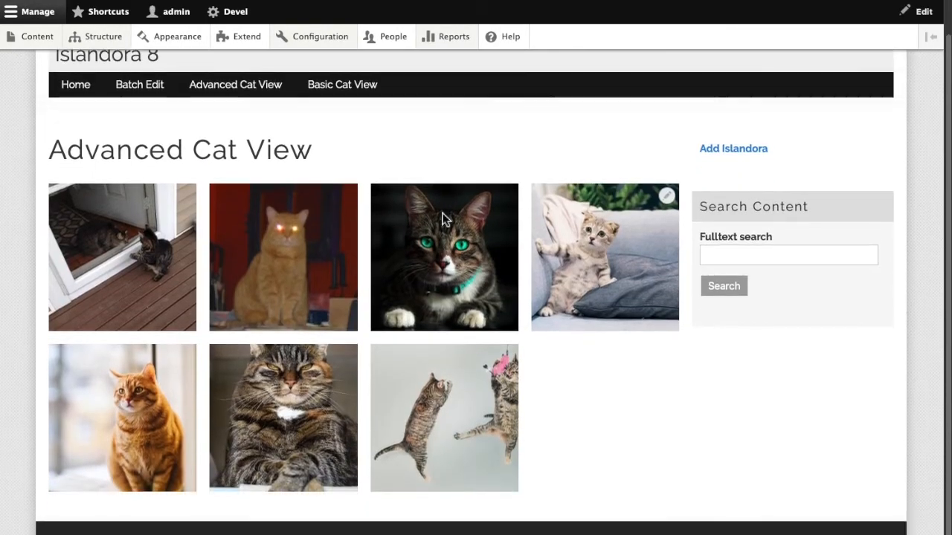
mouse_move(324, 285)
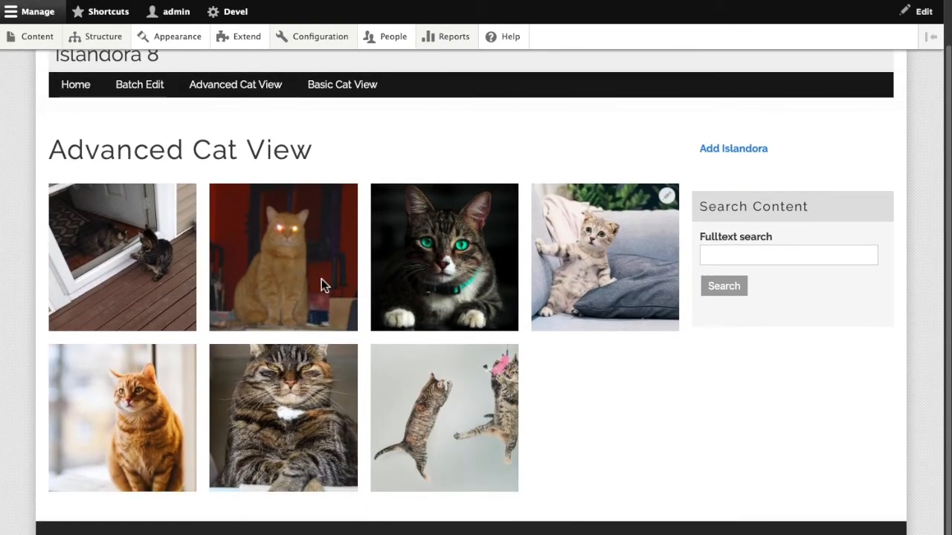
mouse_move(245, 416)
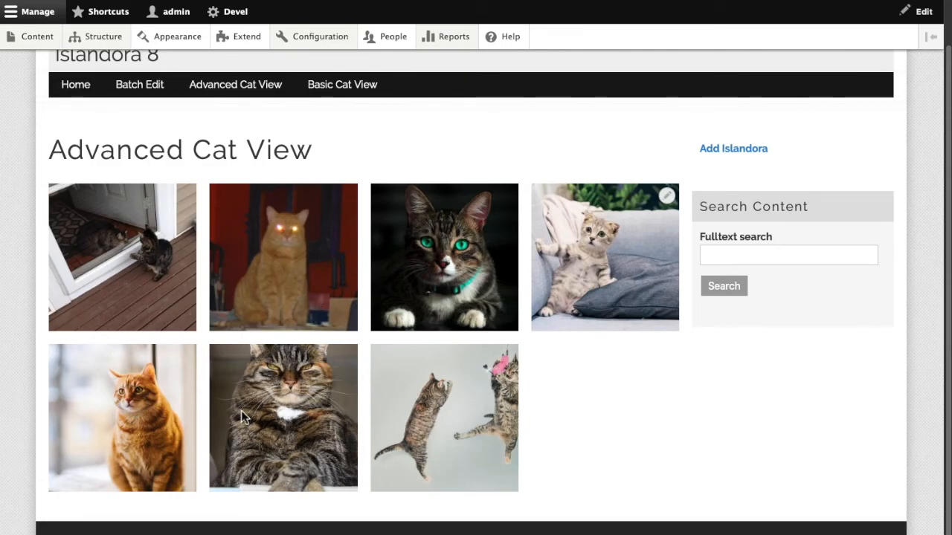
mouse_move(666, 196)
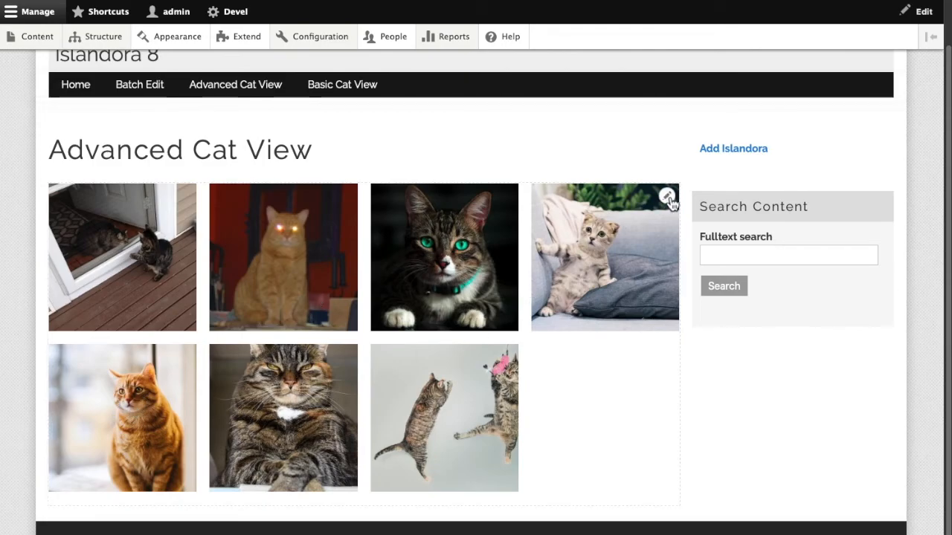
left_click(666, 195)
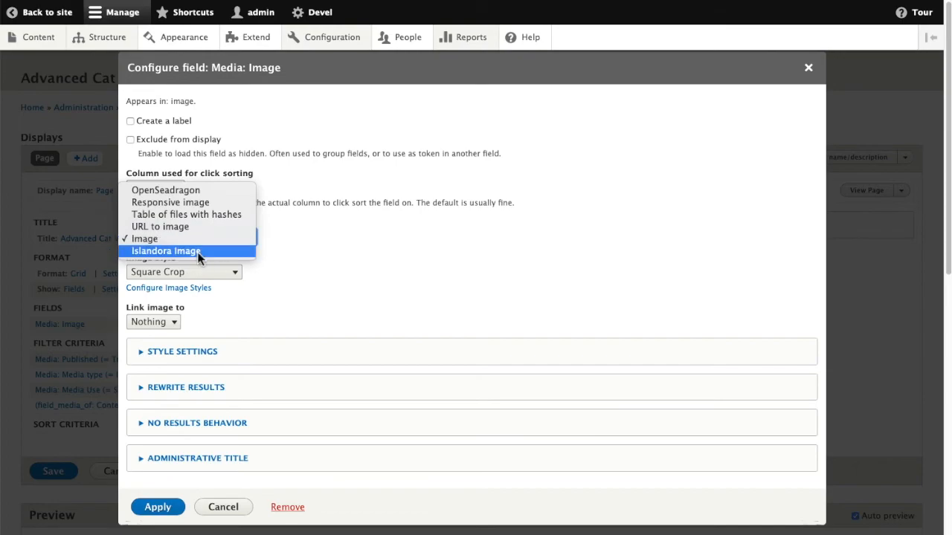
Set Media: Image to Islandora Image formatter linked to Content, apply, and save the view
left_click(167, 250)
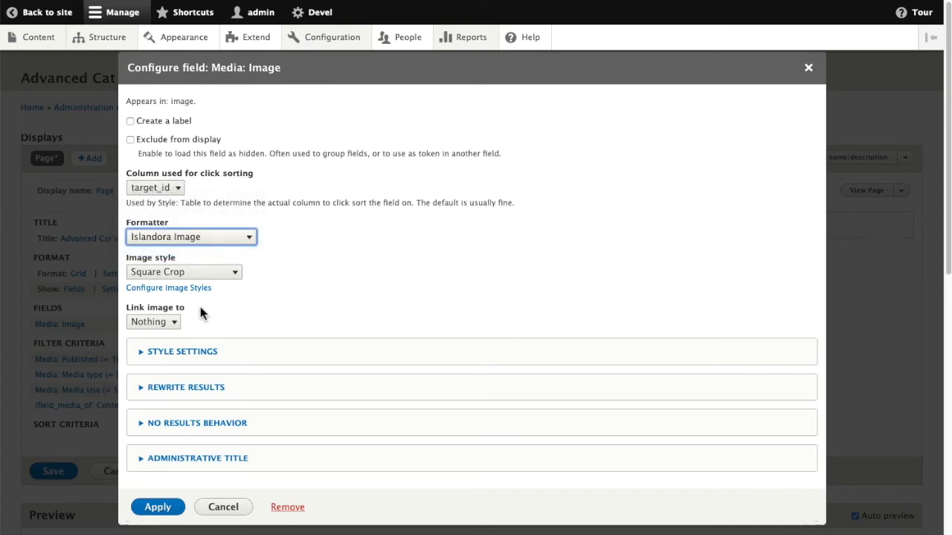
left_click(154, 322)
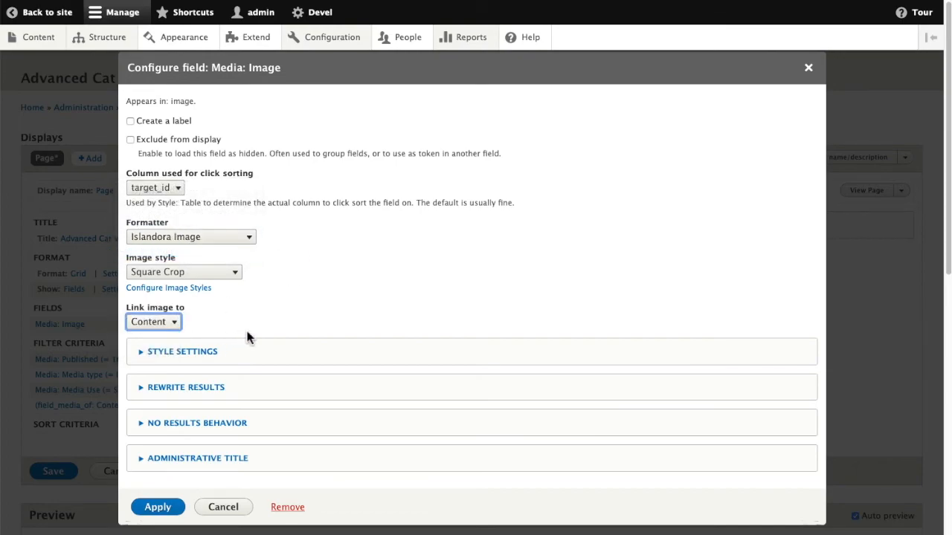
left_click(158, 505)
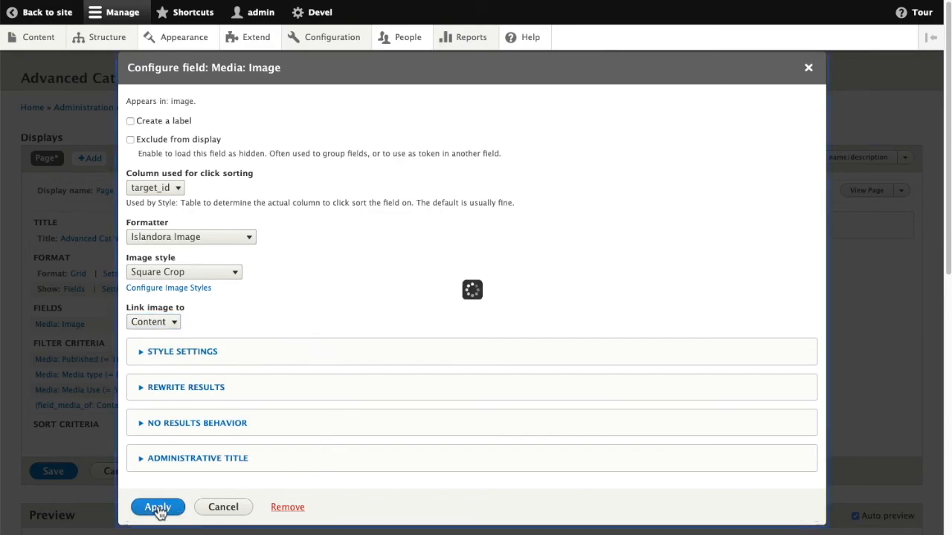
left_click(158, 508)
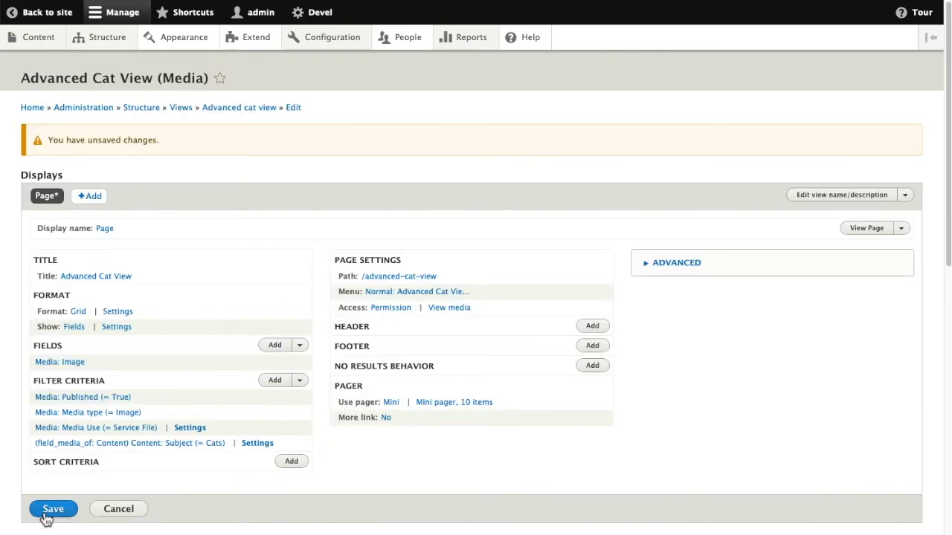
mouse_move(322, 276)
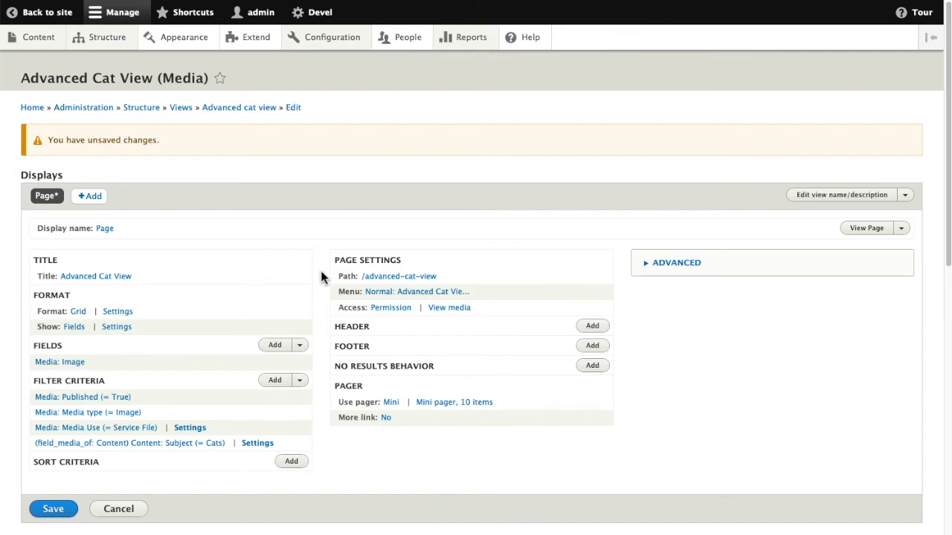
left_click(54, 509)
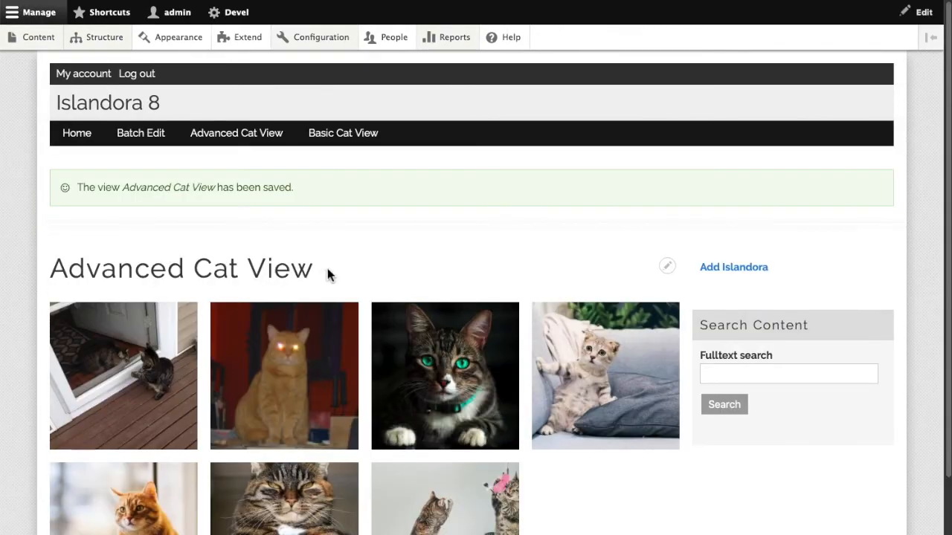
mouse_move(426, 423)
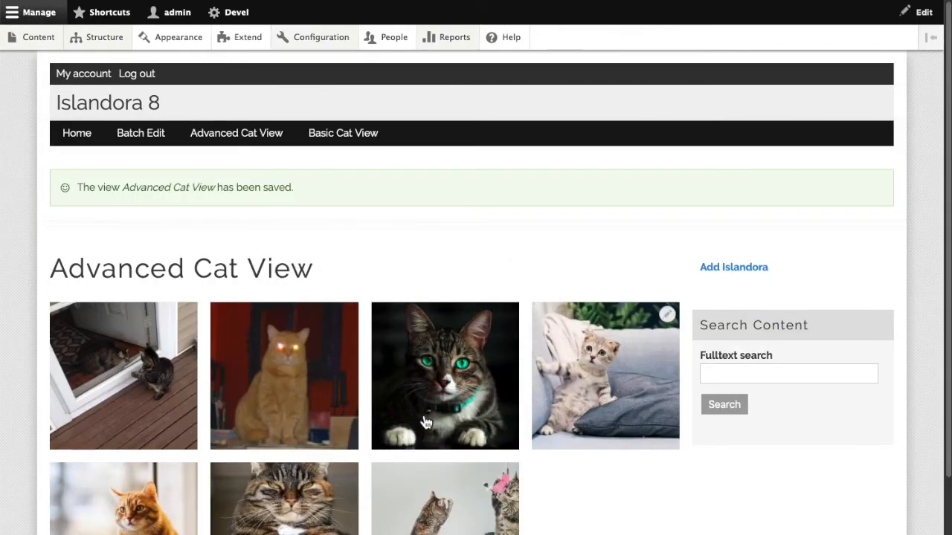
Open the Worried Kitten object page from its thumbnail in the cat grid
scroll("down", 3)
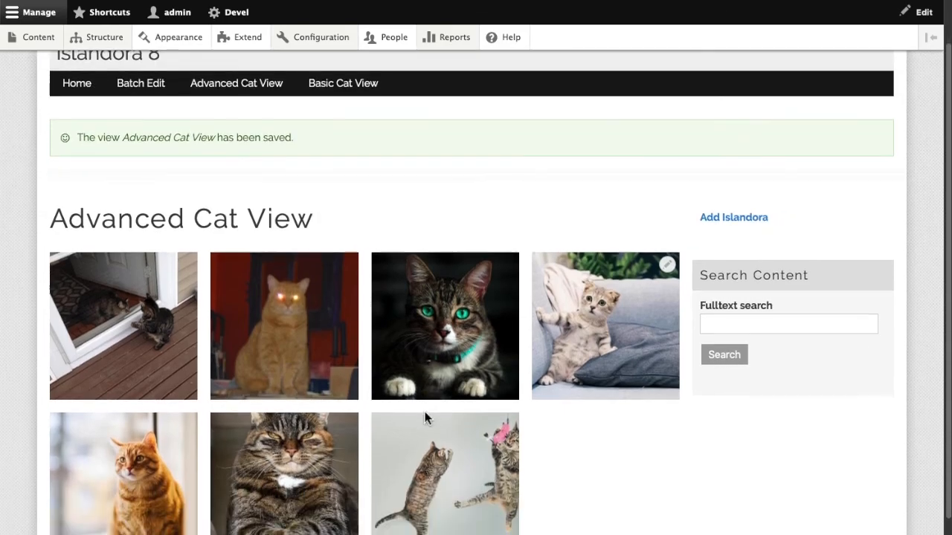
scroll("up", 3)
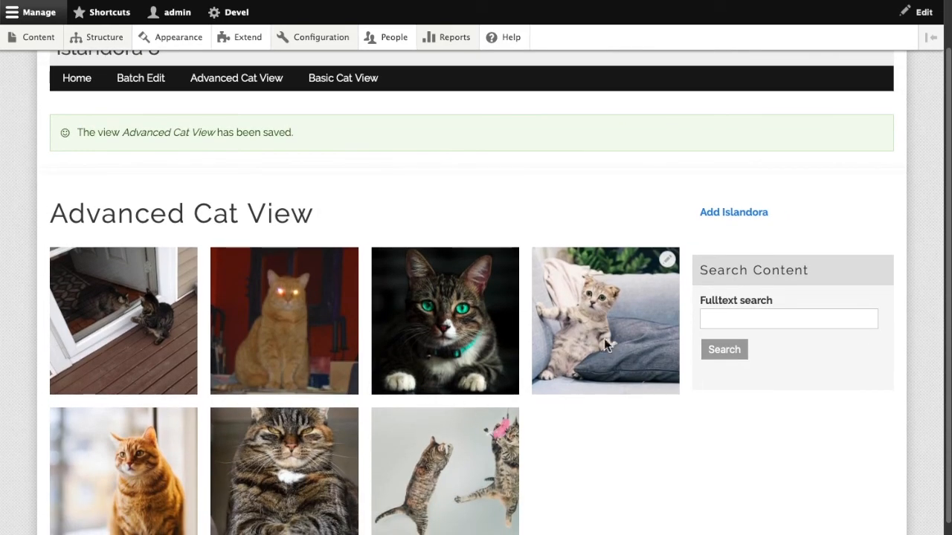
left_click(604, 322)
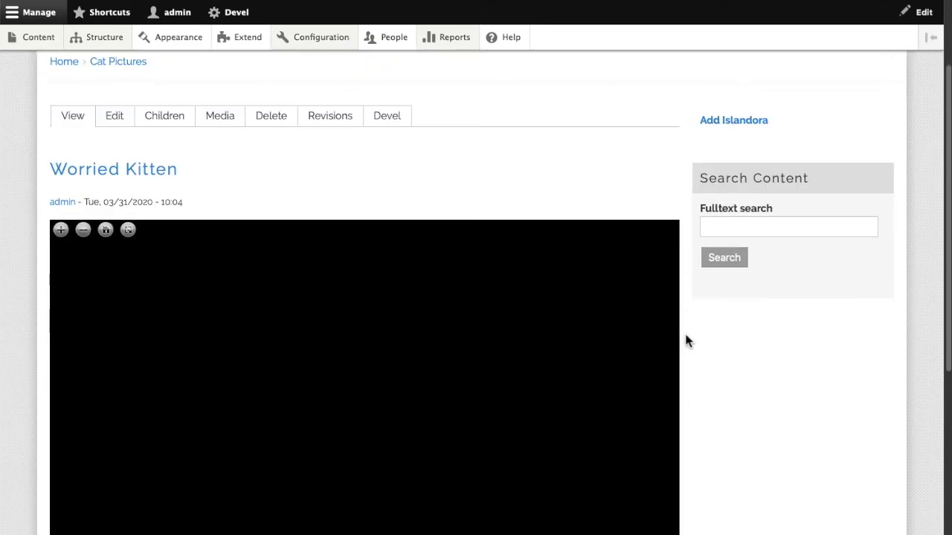
scroll("down", 3)
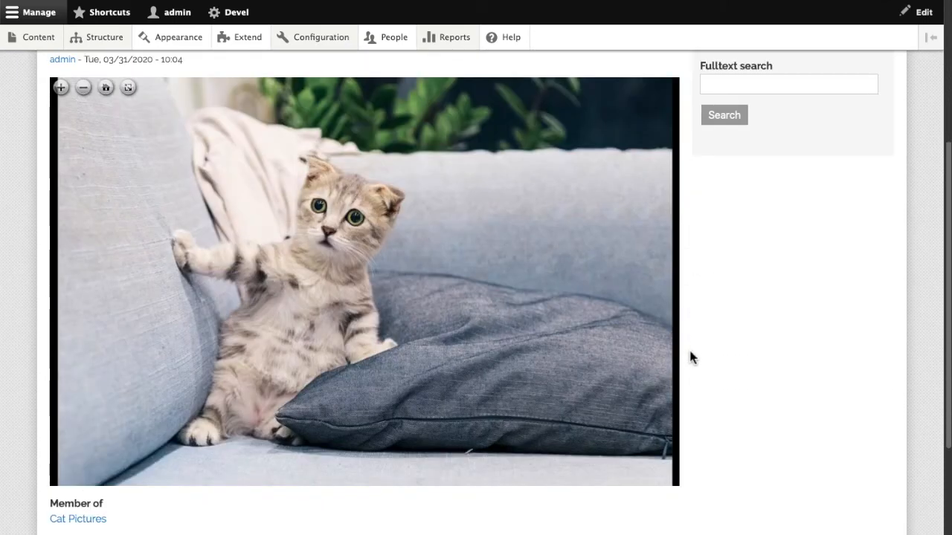